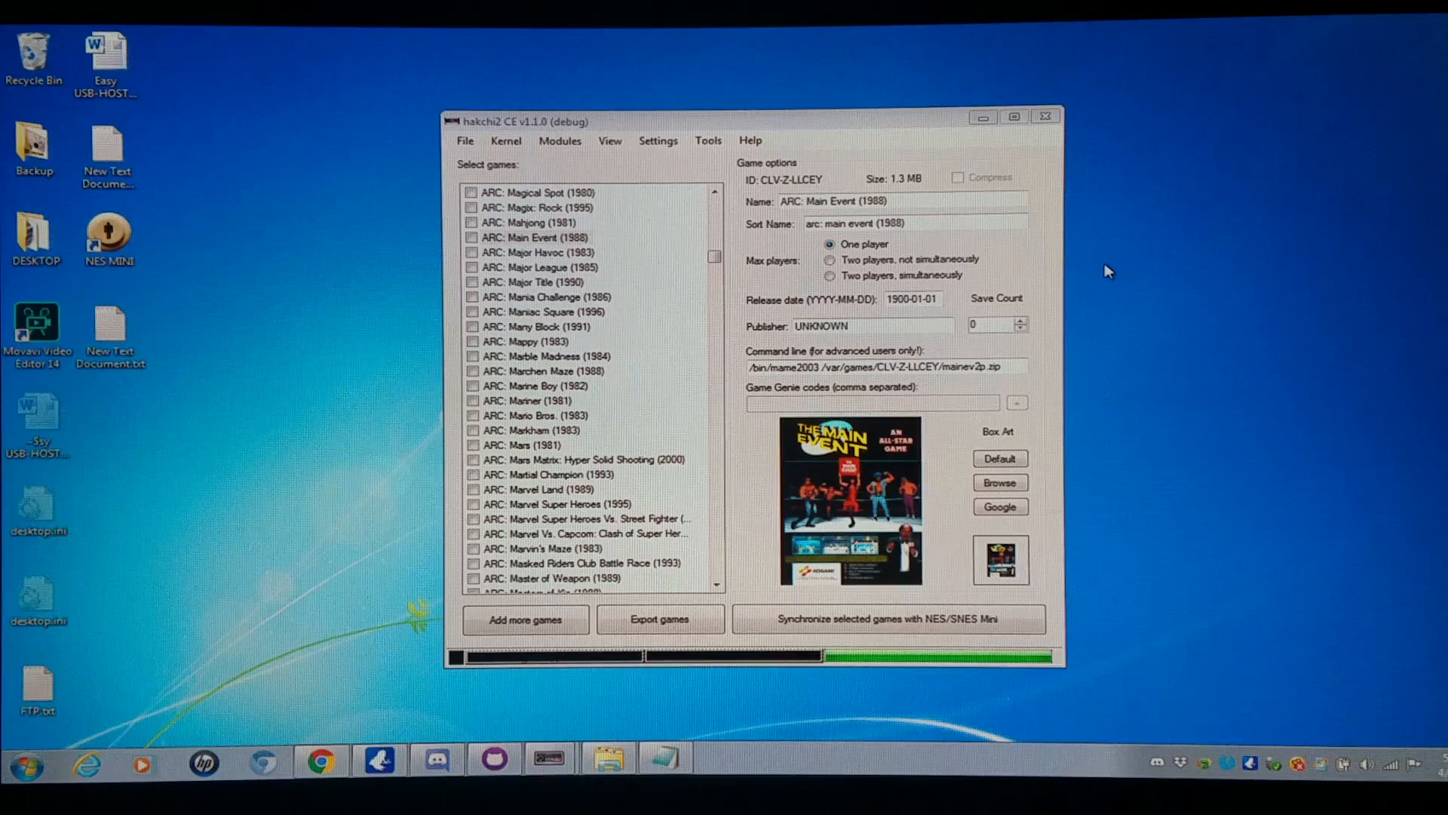
Bring the Explorer window showing Local Disk (C:) to the front from the taskbar
click(26, 765)
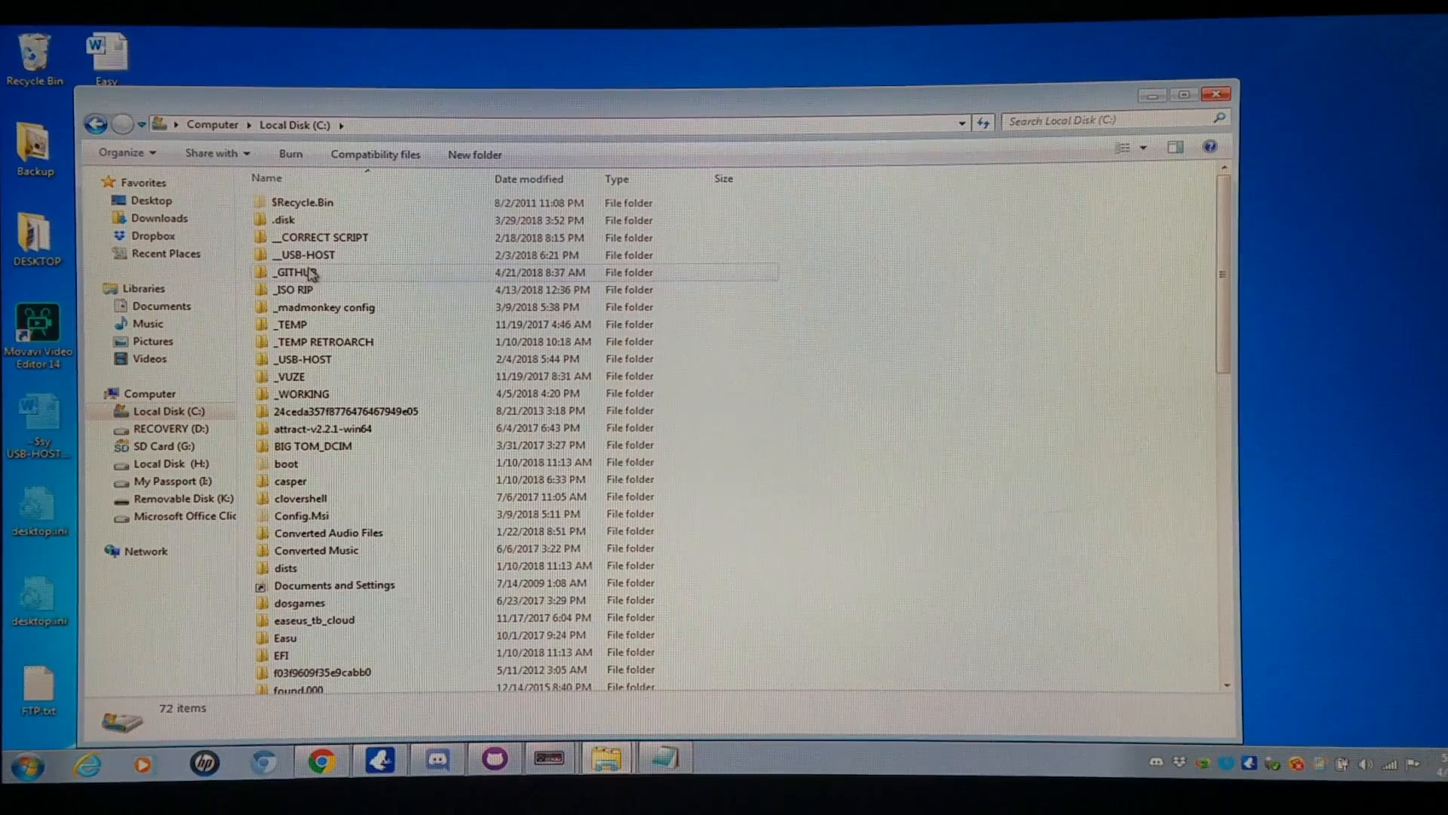
Browse to _GITHUB\_RELEASE\KMFDManic-NESC-SNESC-Cores(4-21-18)\_km_Xtras\AMIGA
double_click(295, 271)
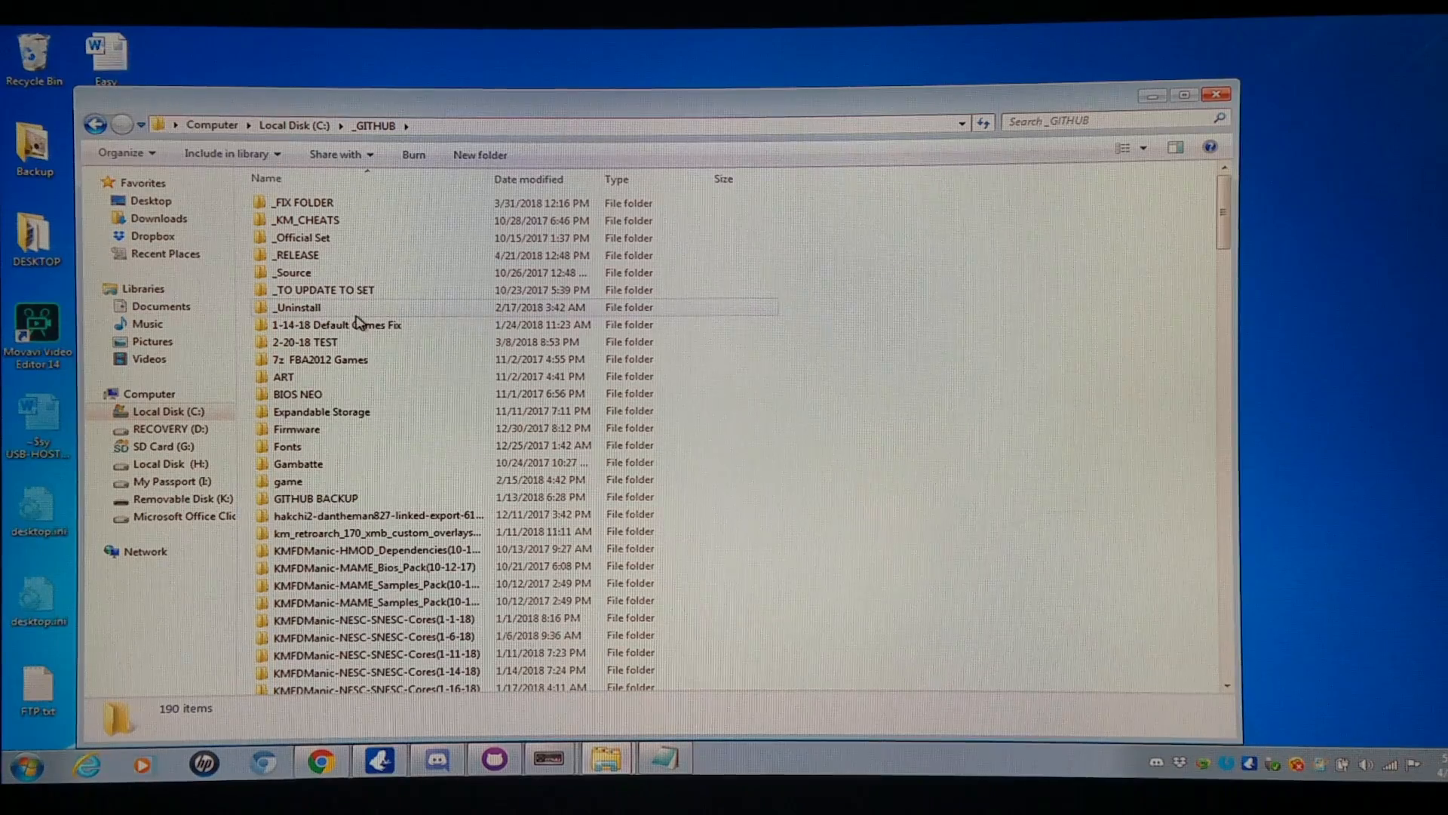
double_click(296, 255)
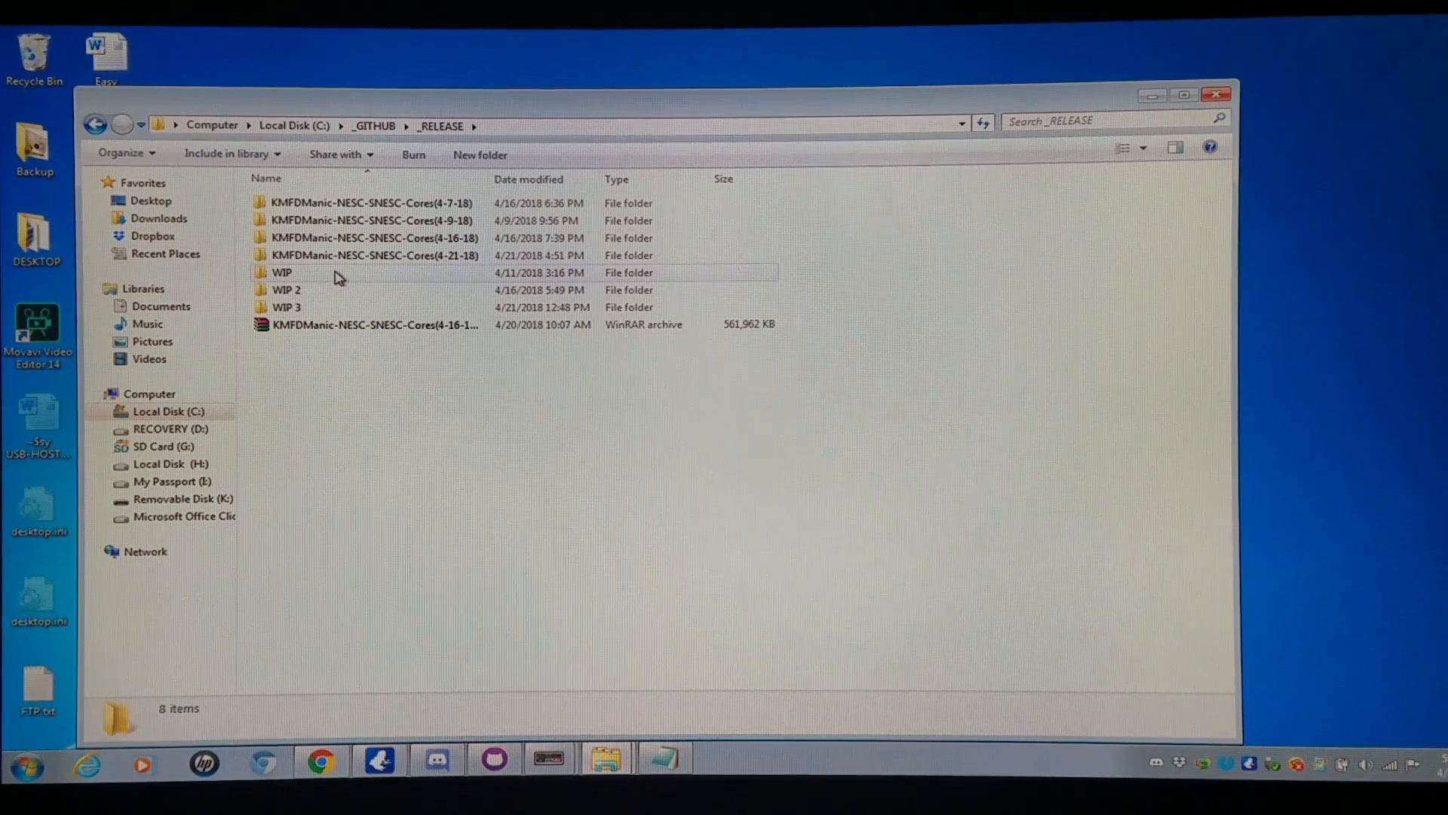
double_click(374, 255)
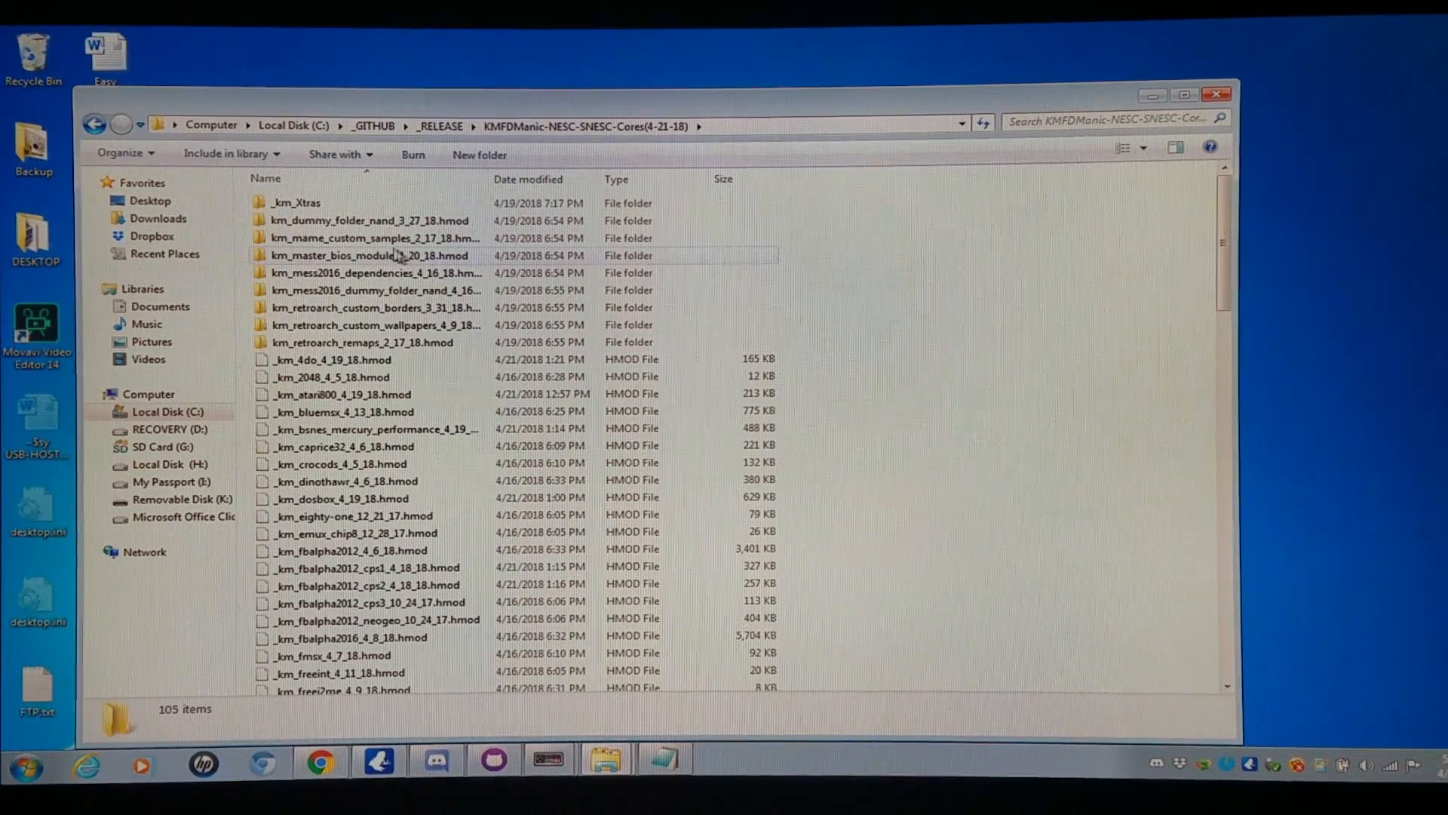
double_click(294, 203)
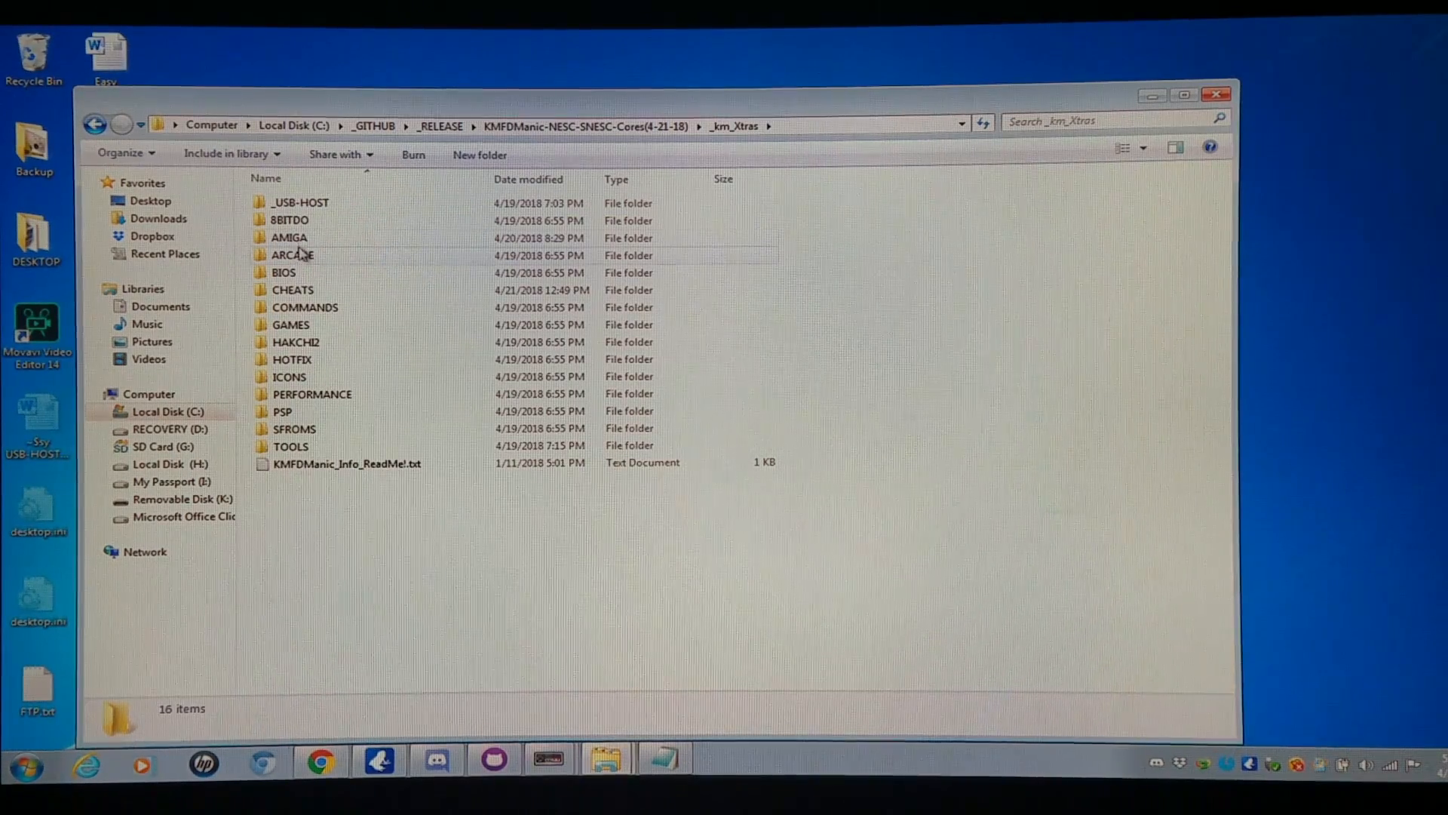
double_click(288, 237)
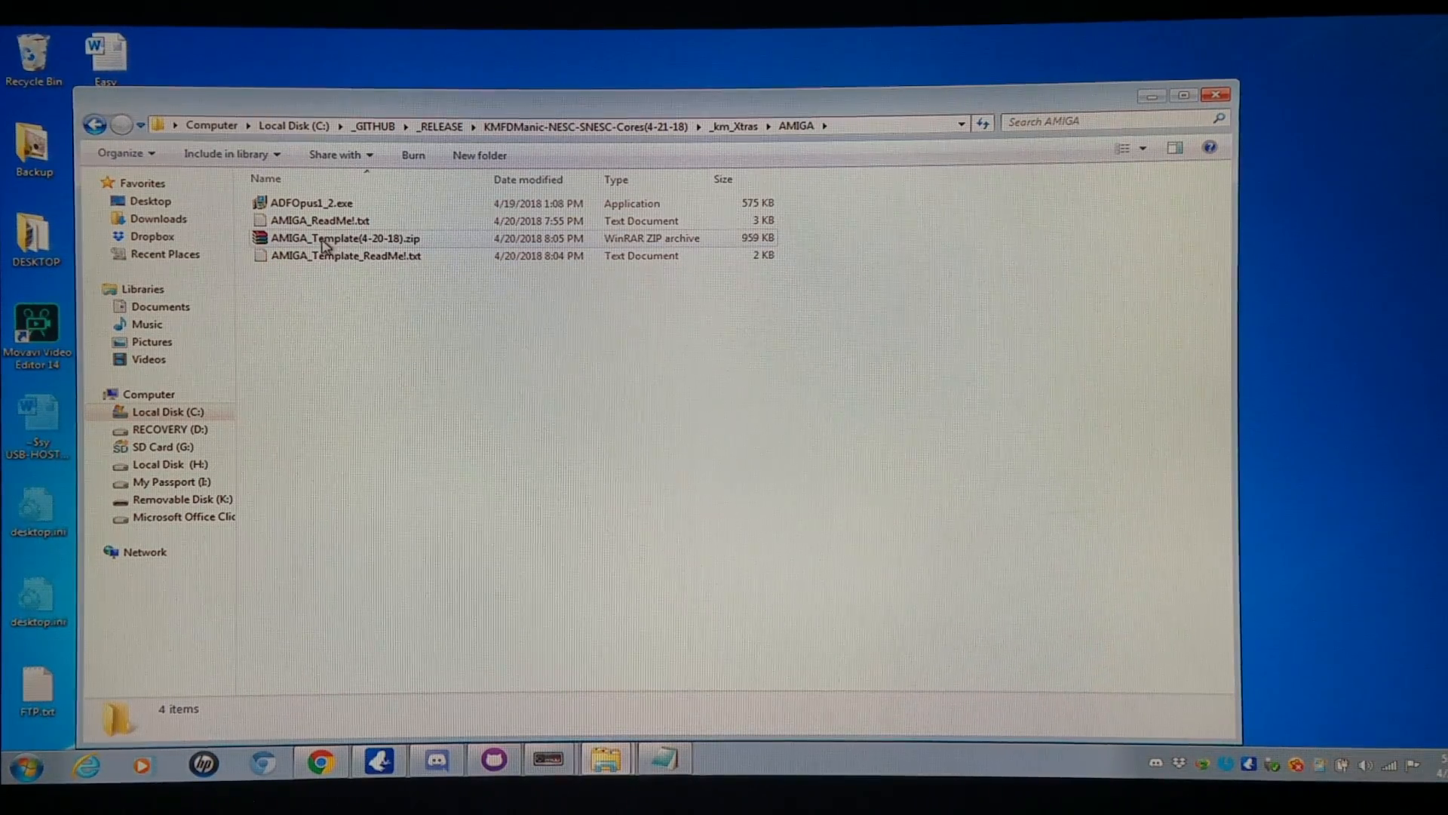
Select AMIGA_Template(4-21-18).zip and bring up its context actions
click(344, 238)
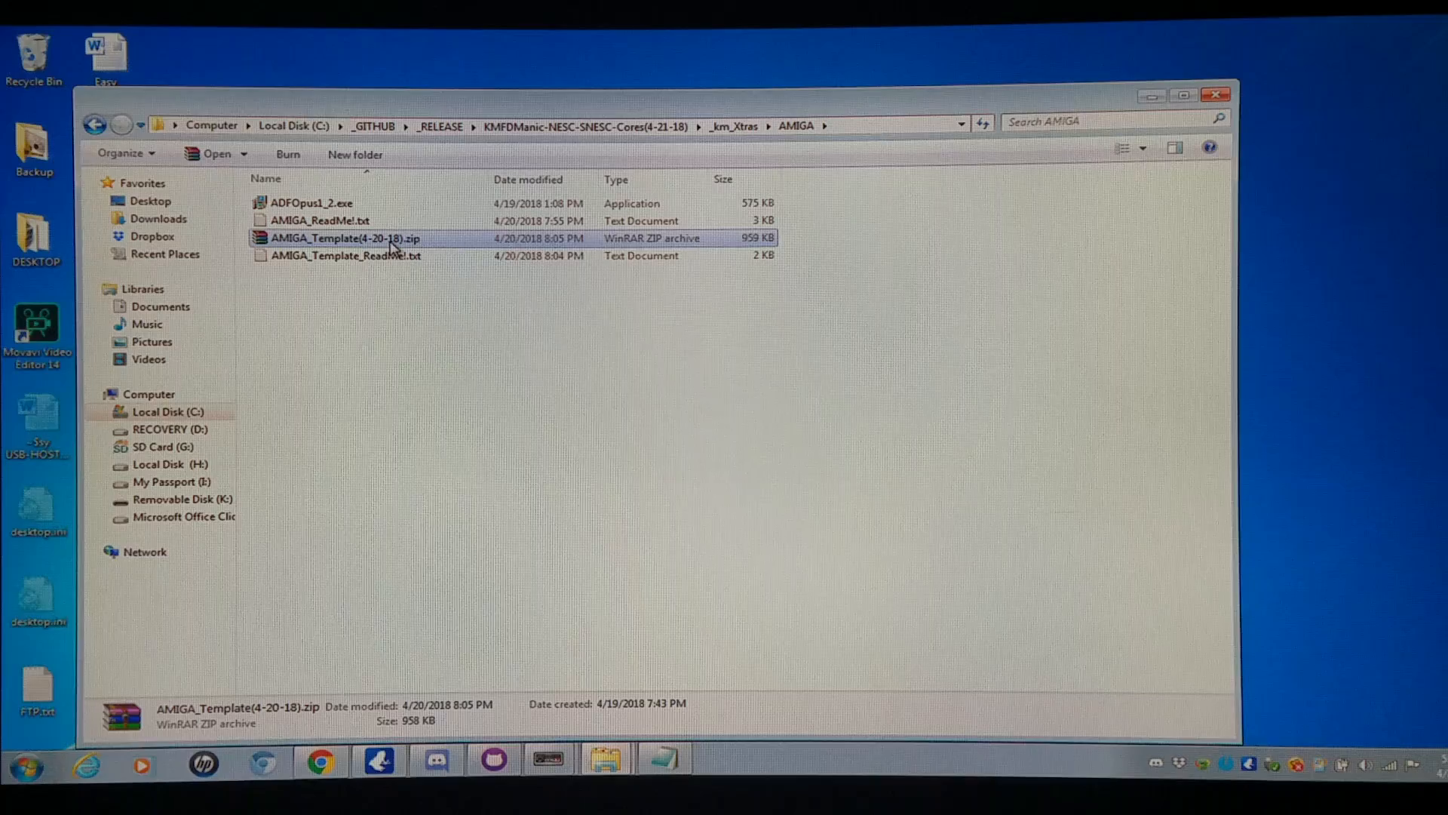
right_click(344, 238)
text(1)
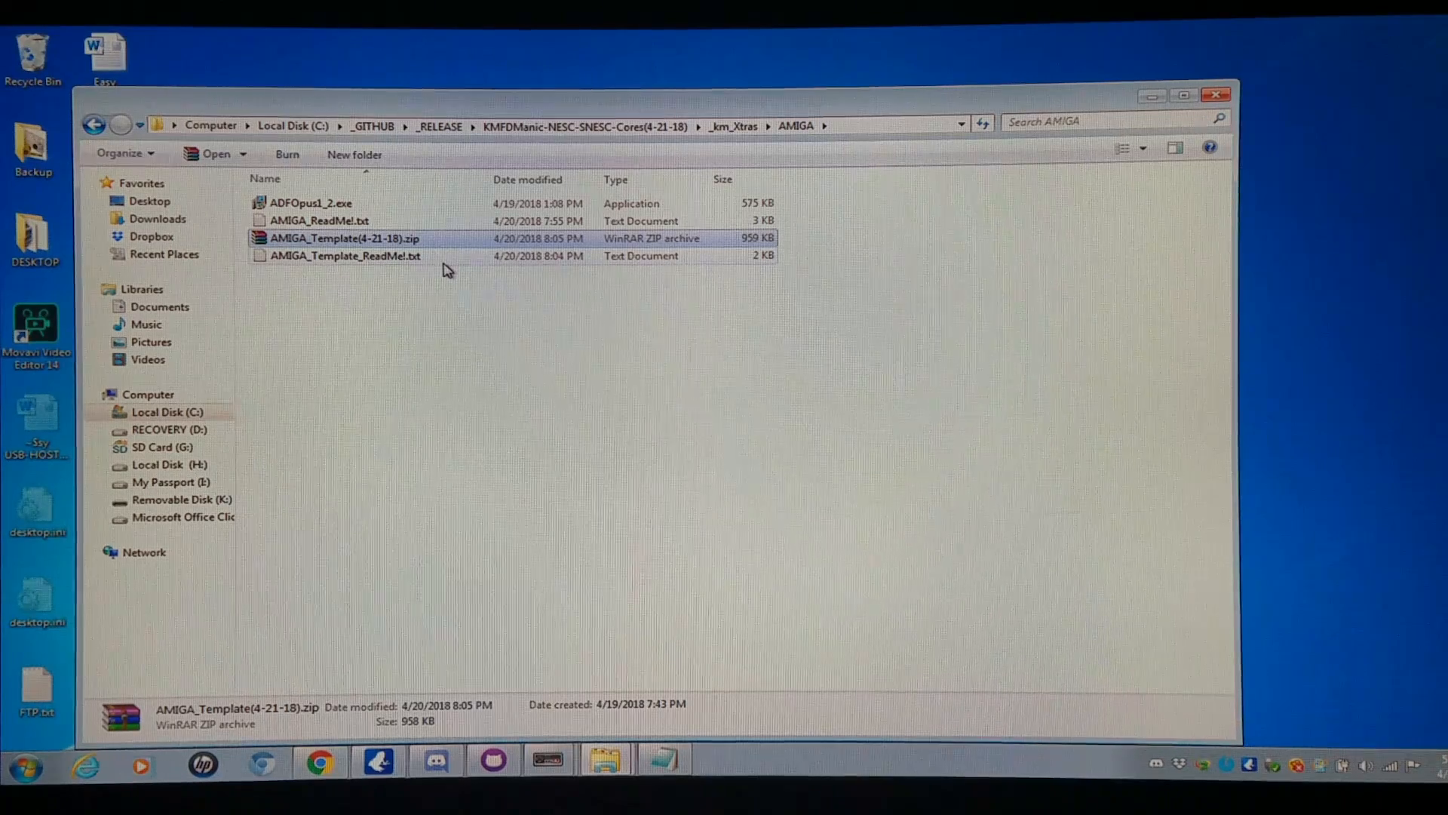
Extract the template archive into its own AMIGA_Template(4-21-18) folder
right_click(344, 238)
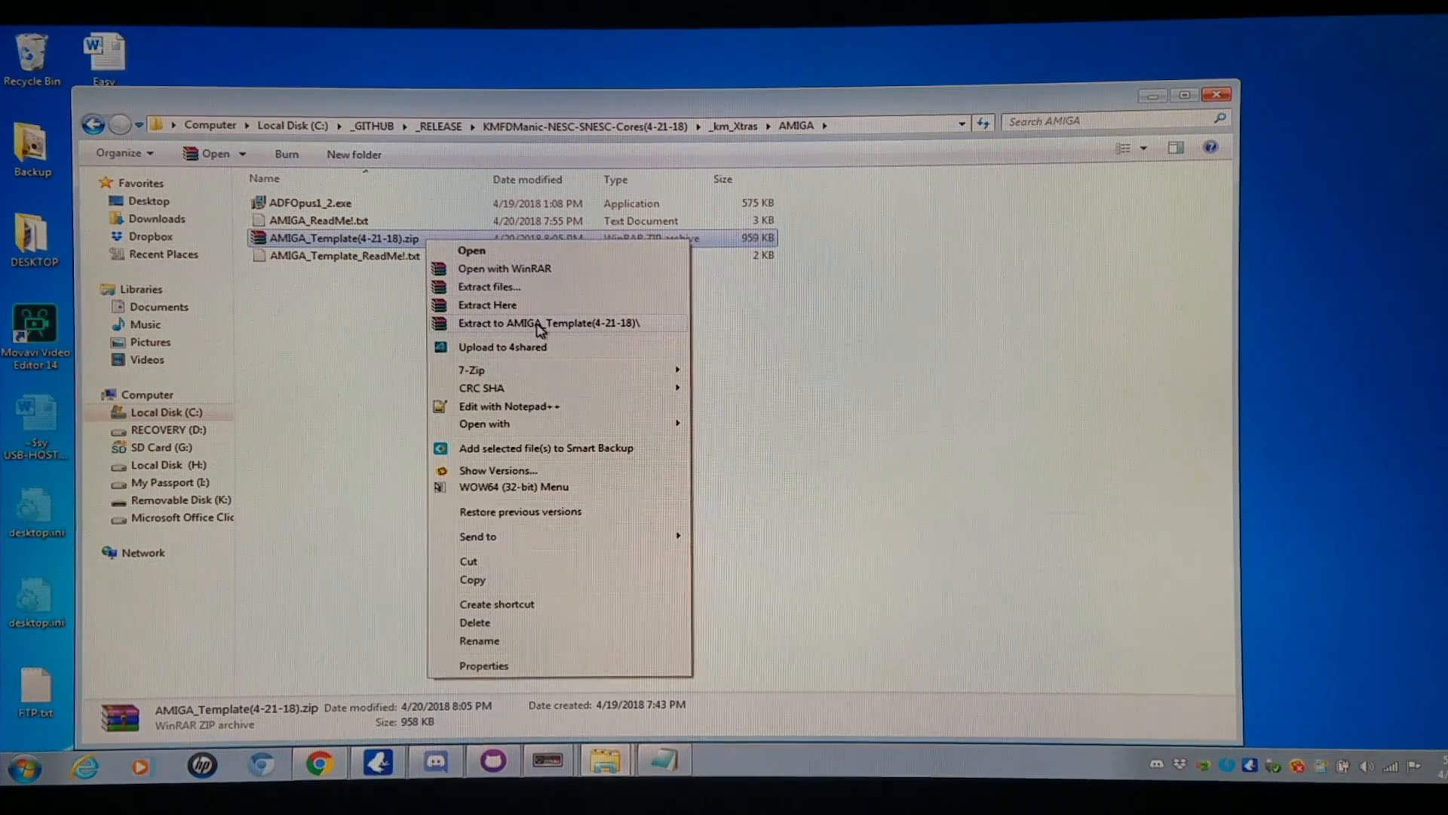
click(525, 323)
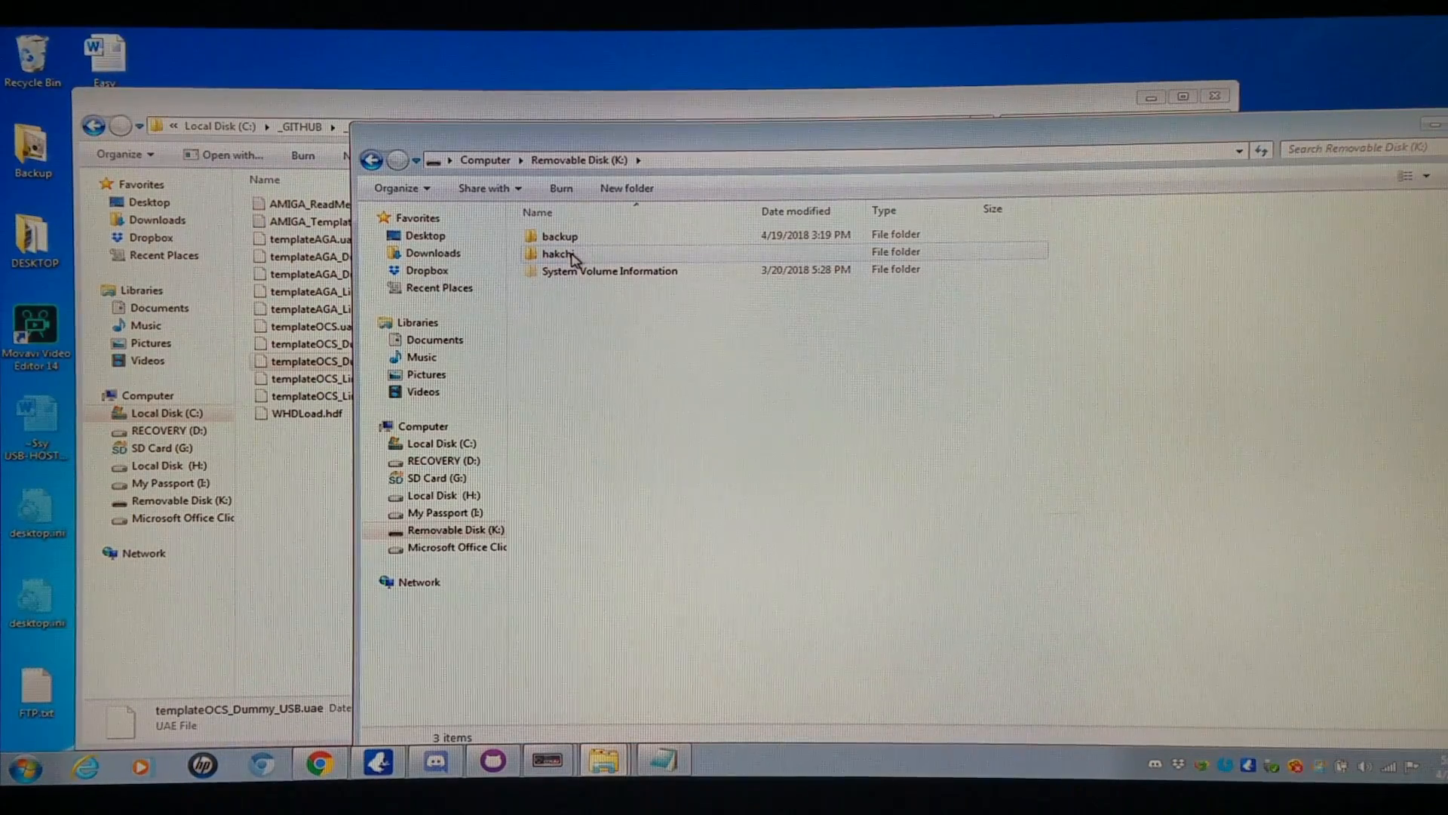
Browse K: to hakchi\games\_DUMMY\AMIGA\_BACKUP and select templateOCS_Dummy_USB.uae
double_click(555, 251)
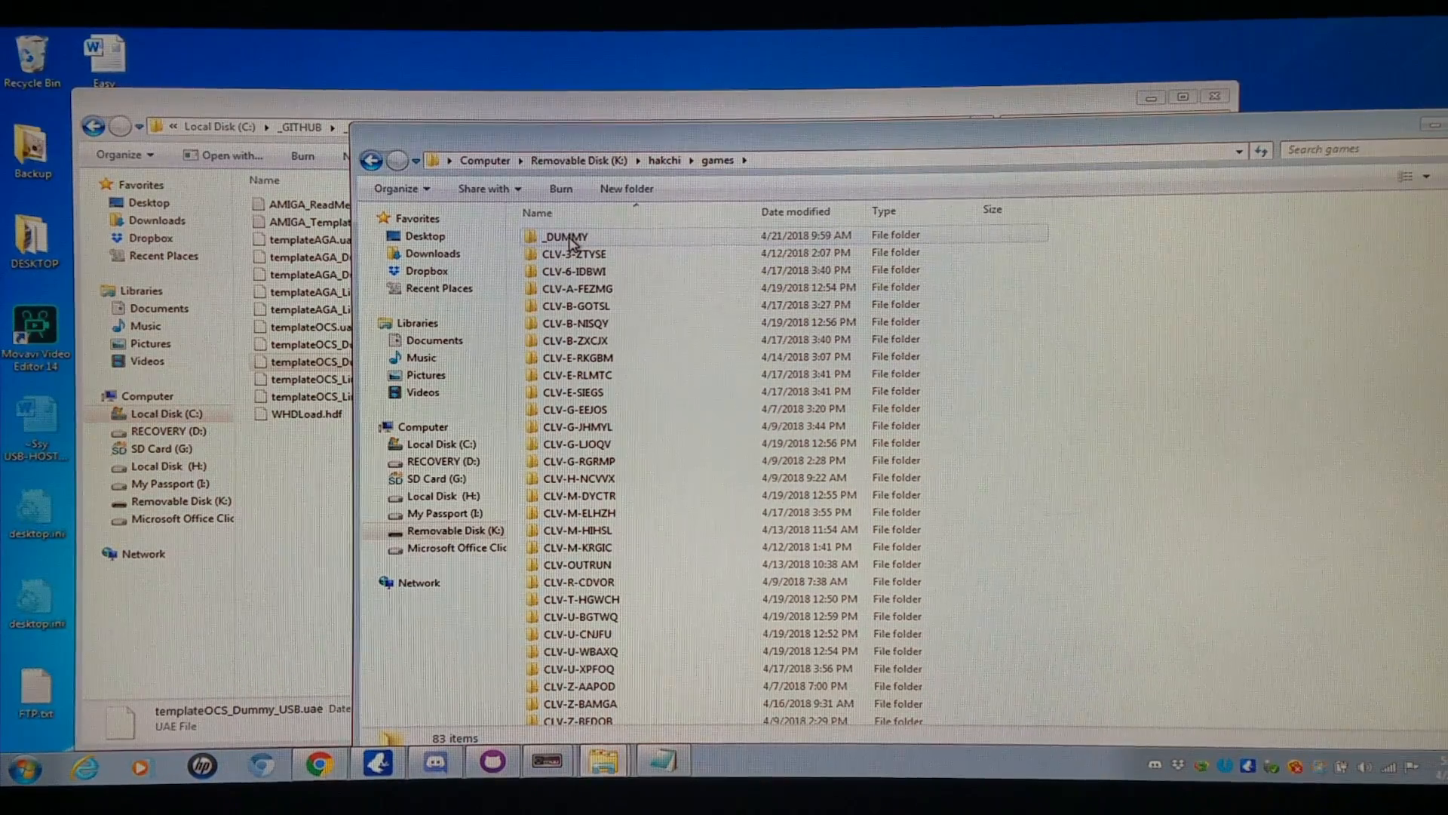
double_click(563, 235)
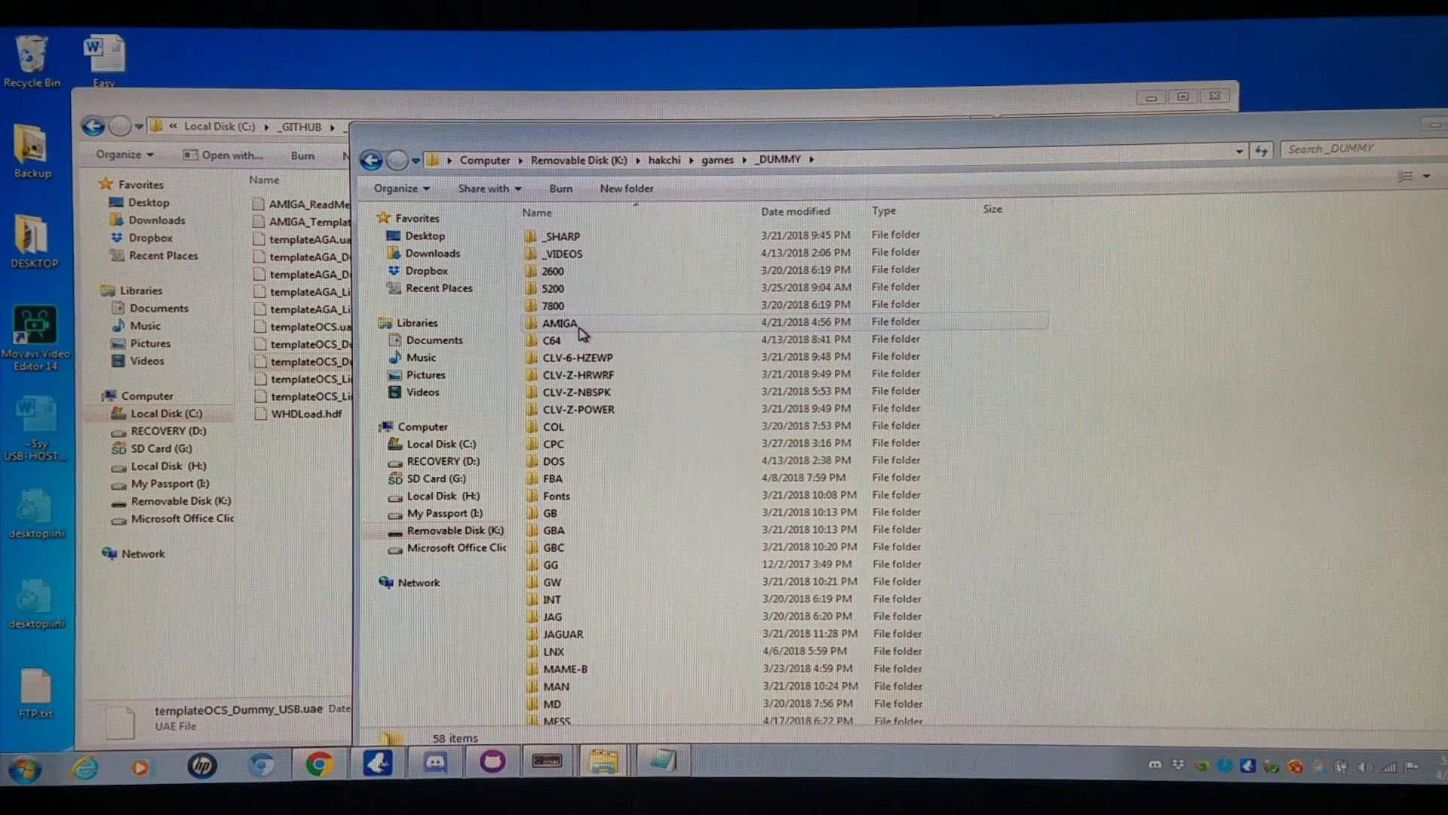
double_click(558, 323)
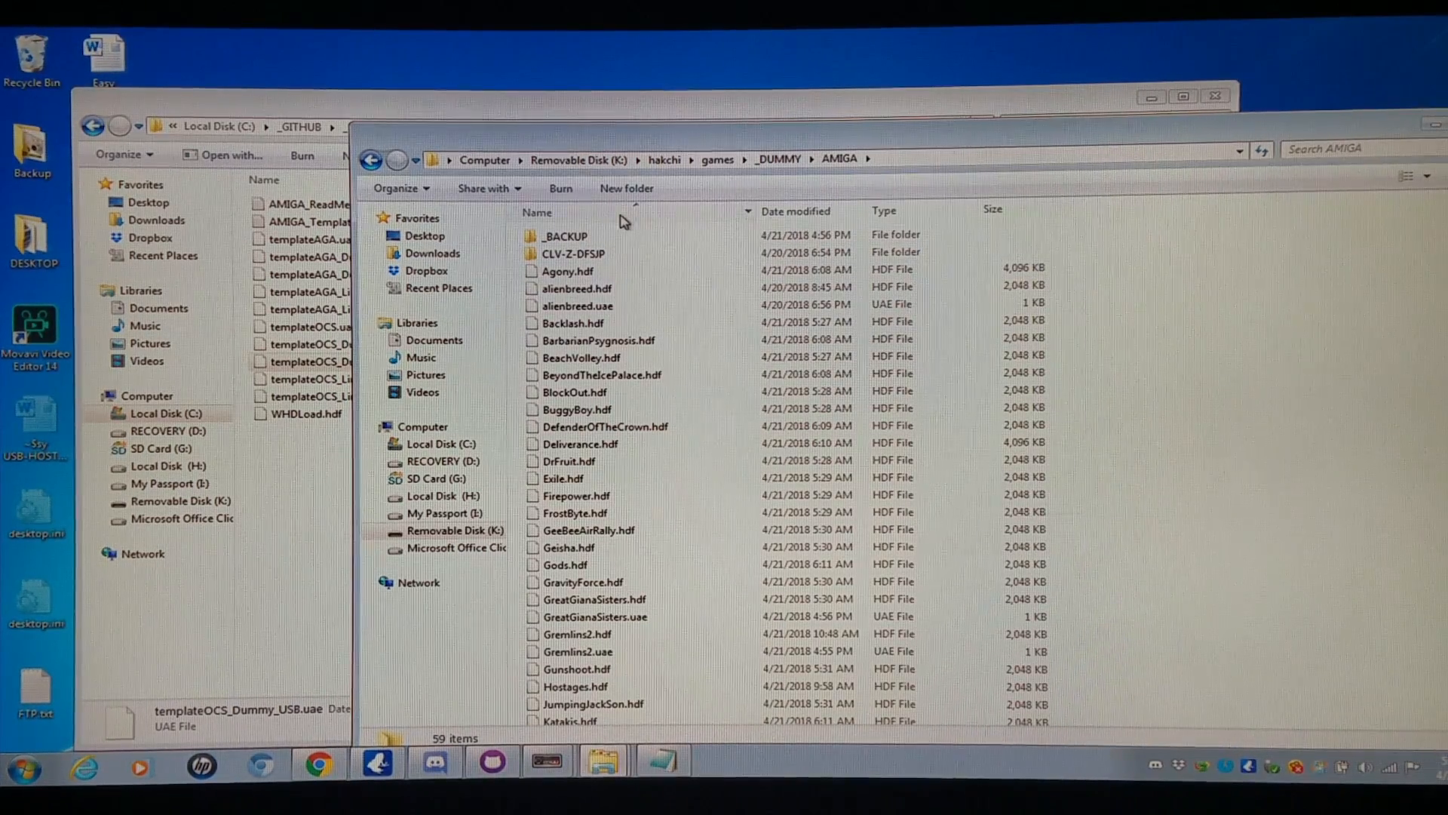
double_click(565, 235)
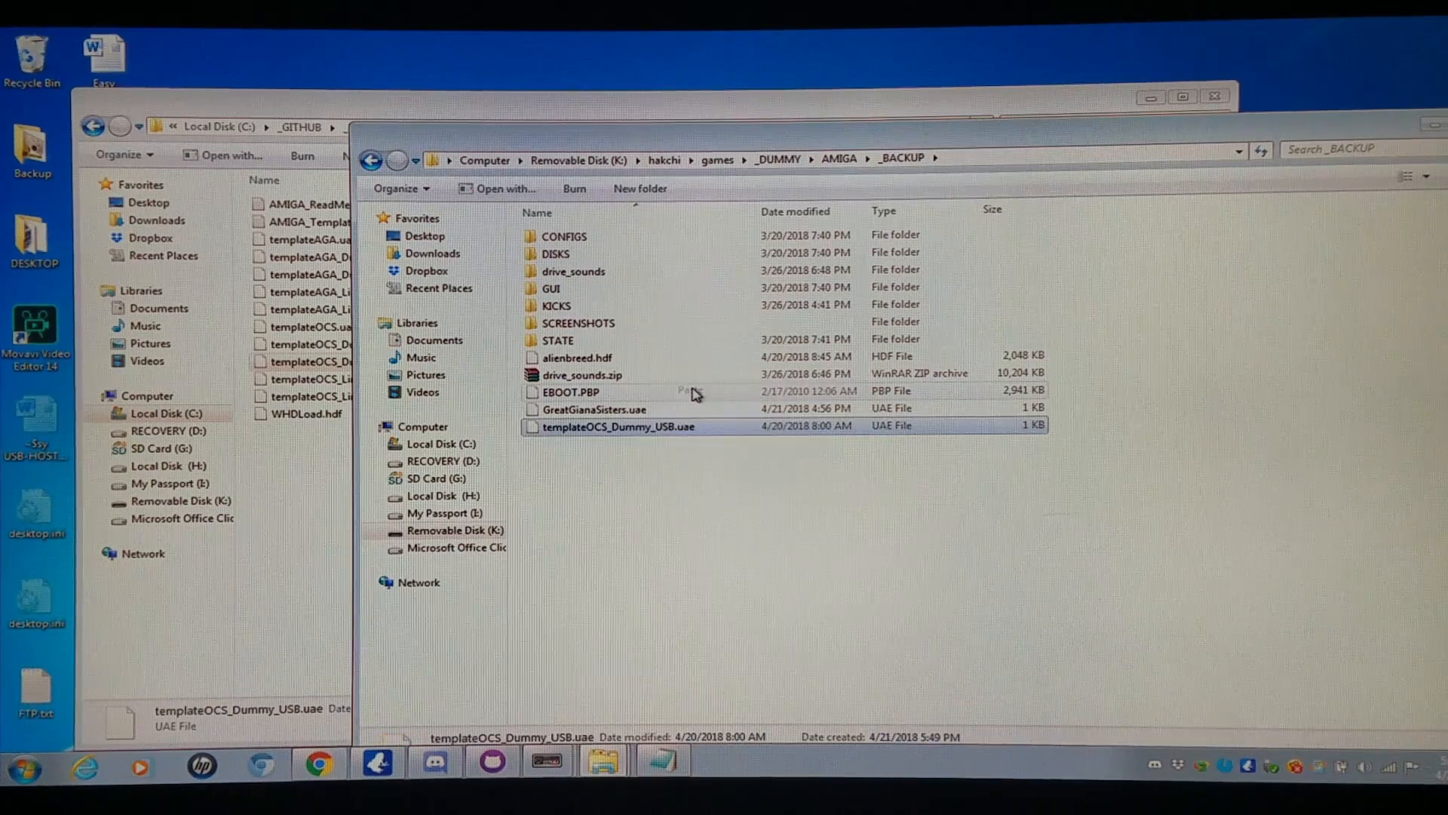
click(22, 768)
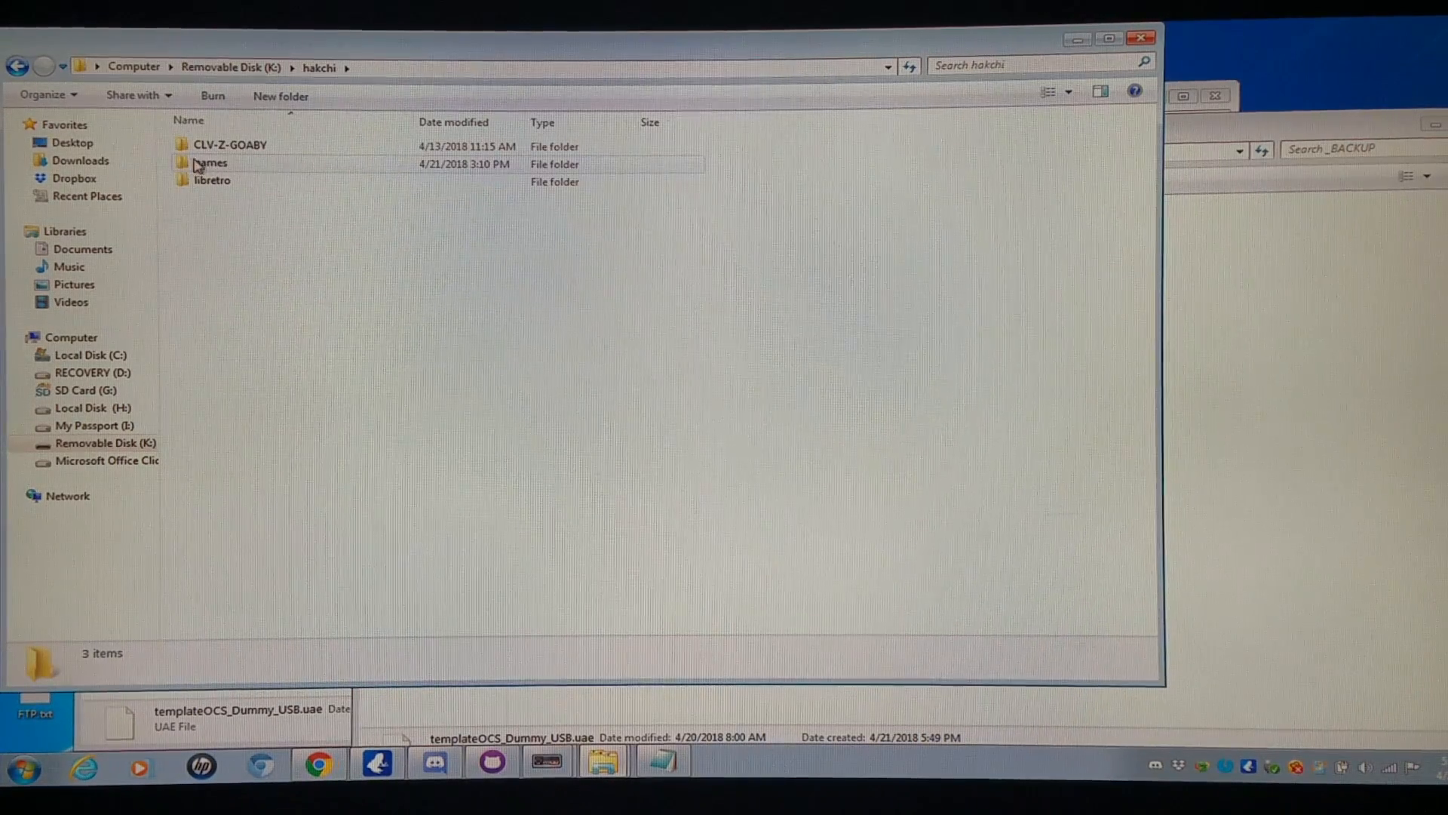
In the second window, browse to games\_DUMMY\AMIGA listing the .hdf game files
double_click(209, 163)
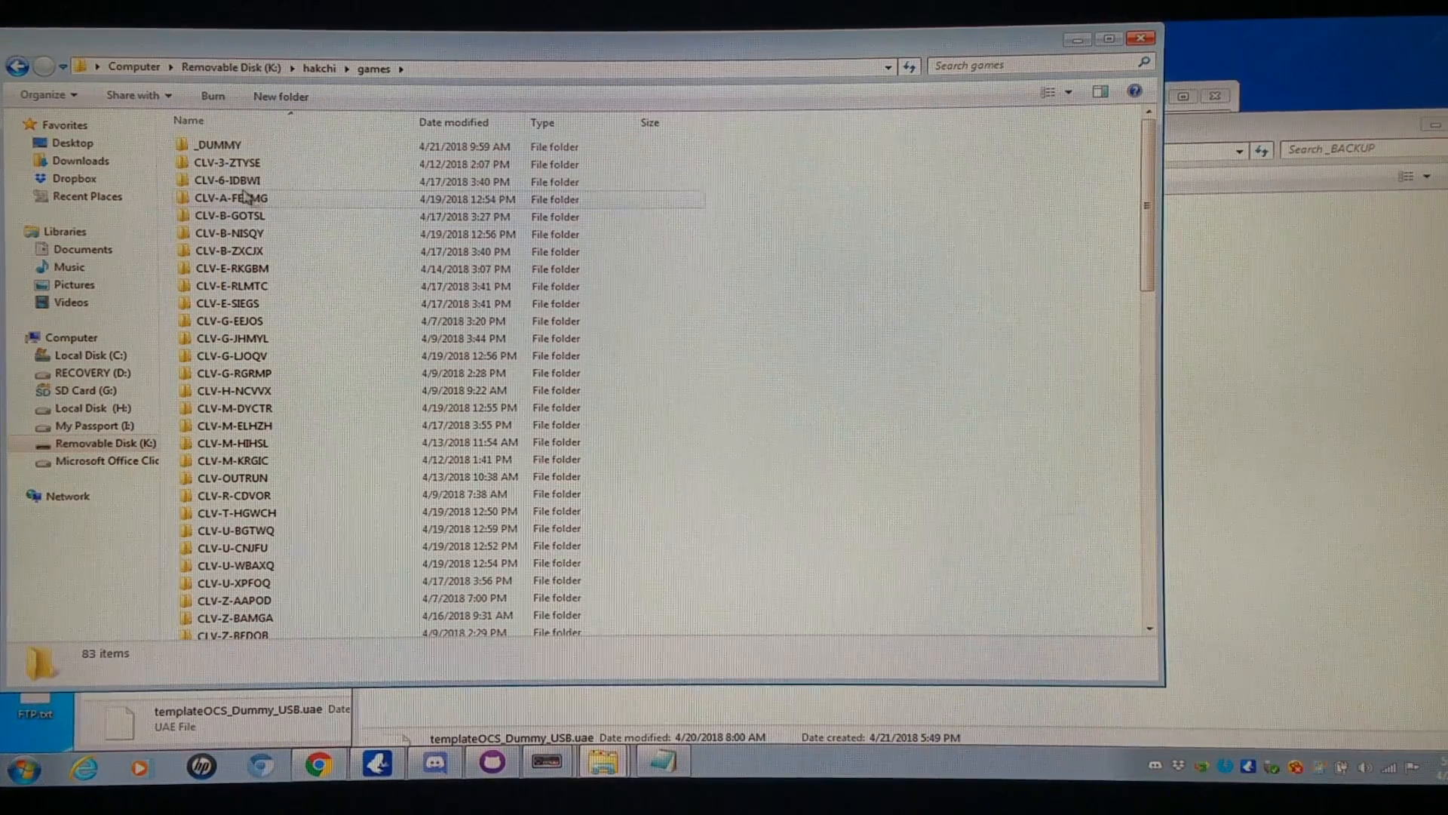
double_click(220, 145)
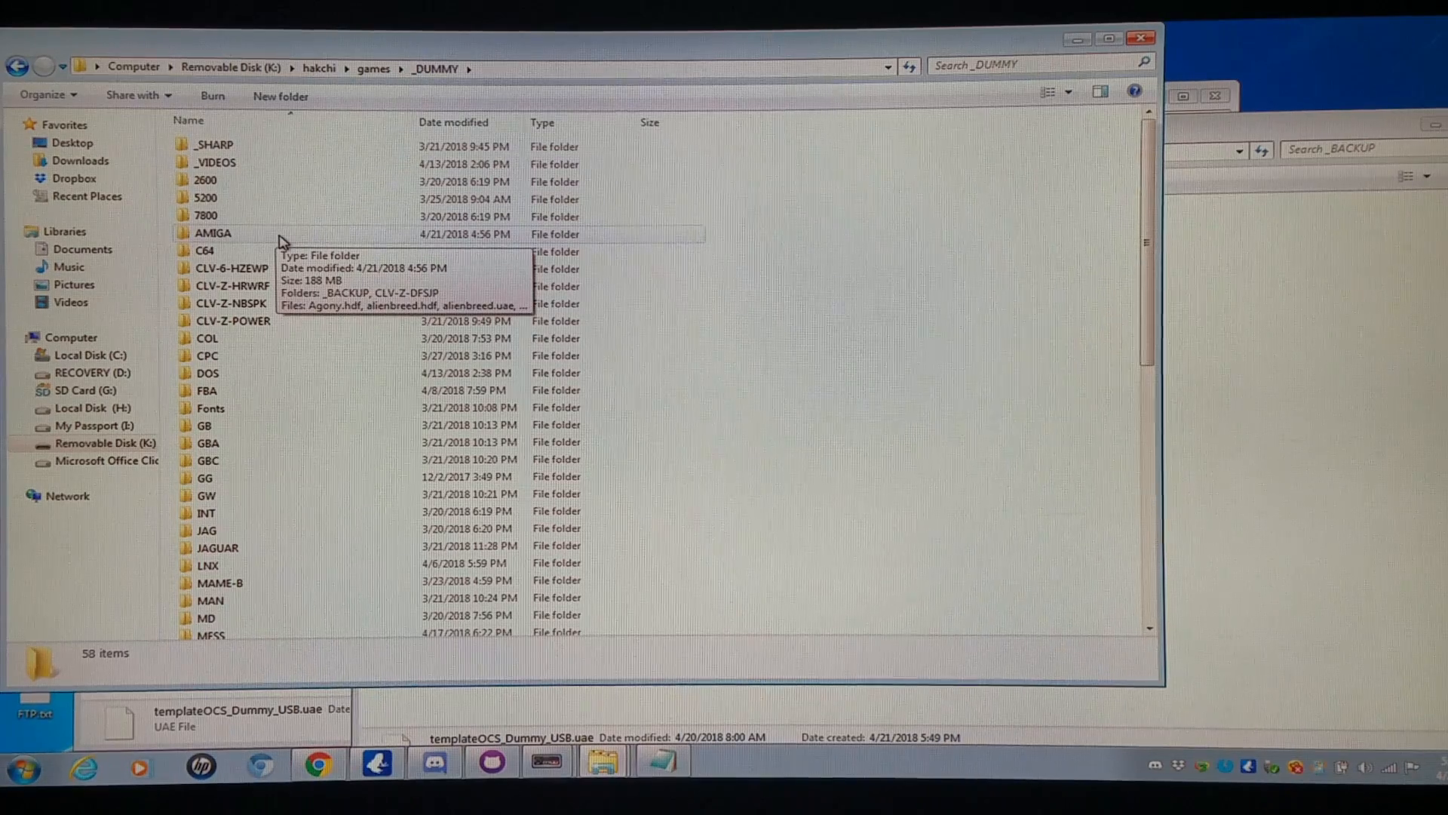
mouse_move(165, 262)
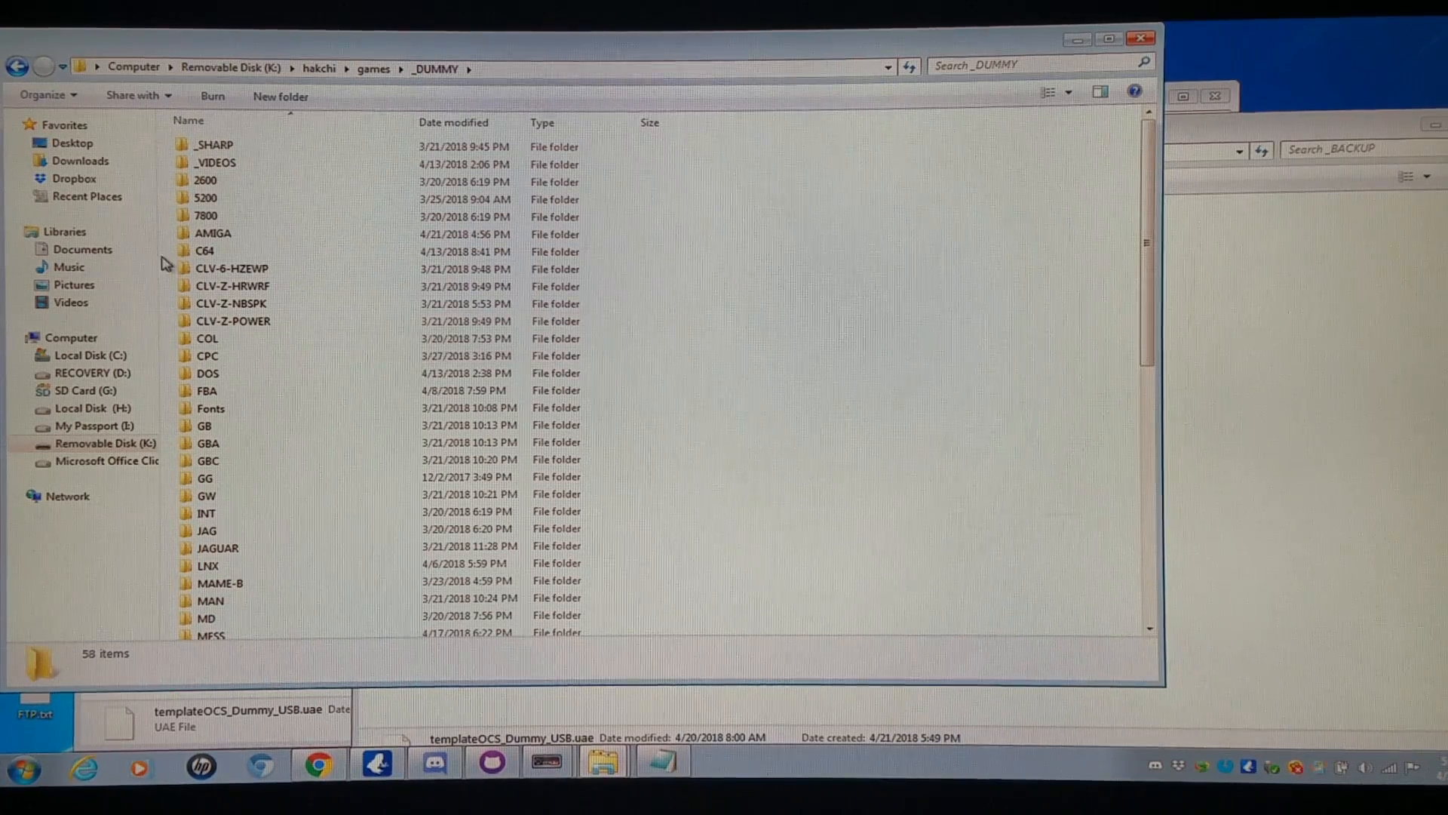
double_click(211, 233)
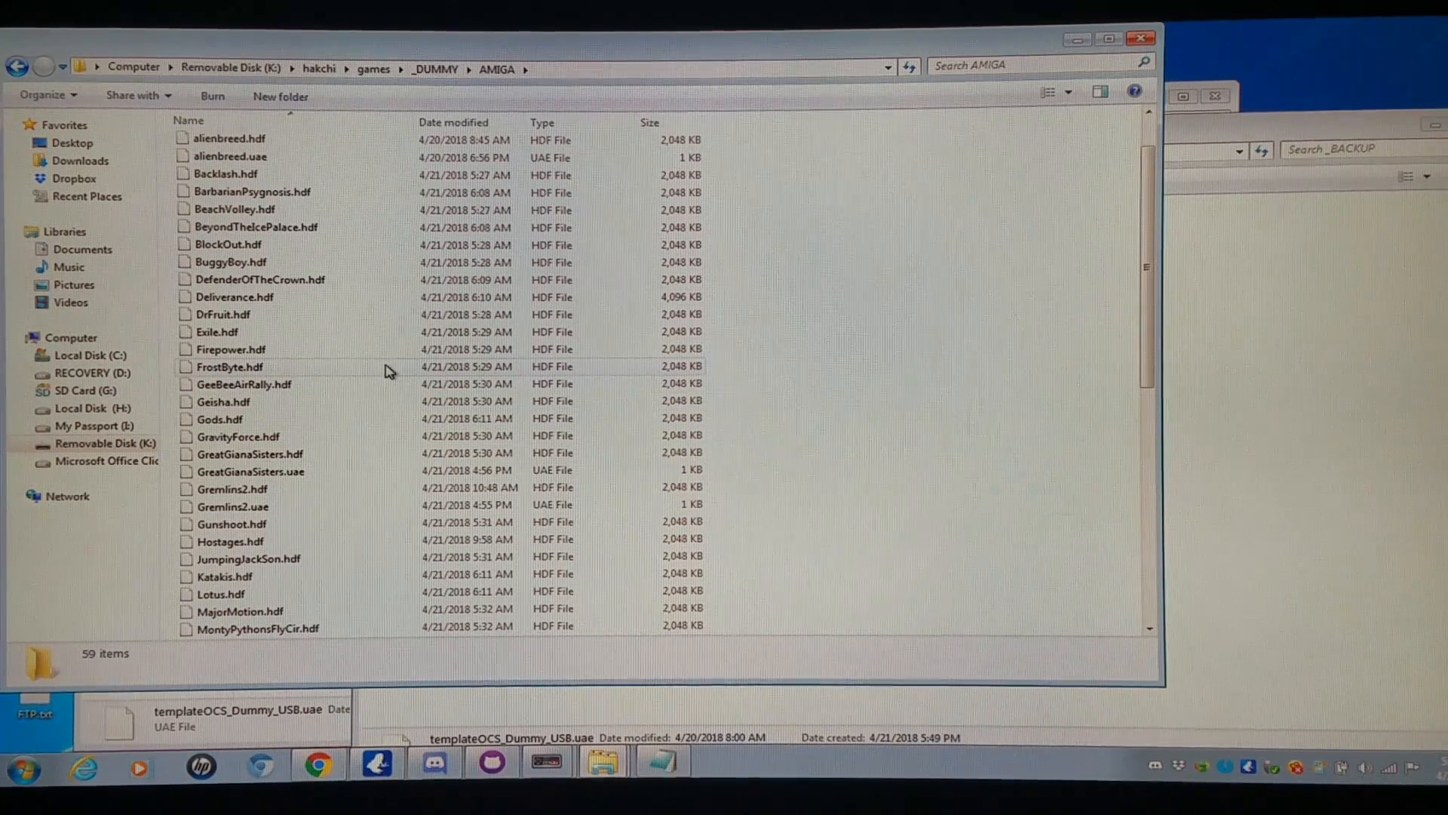
mouse_move(258, 305)
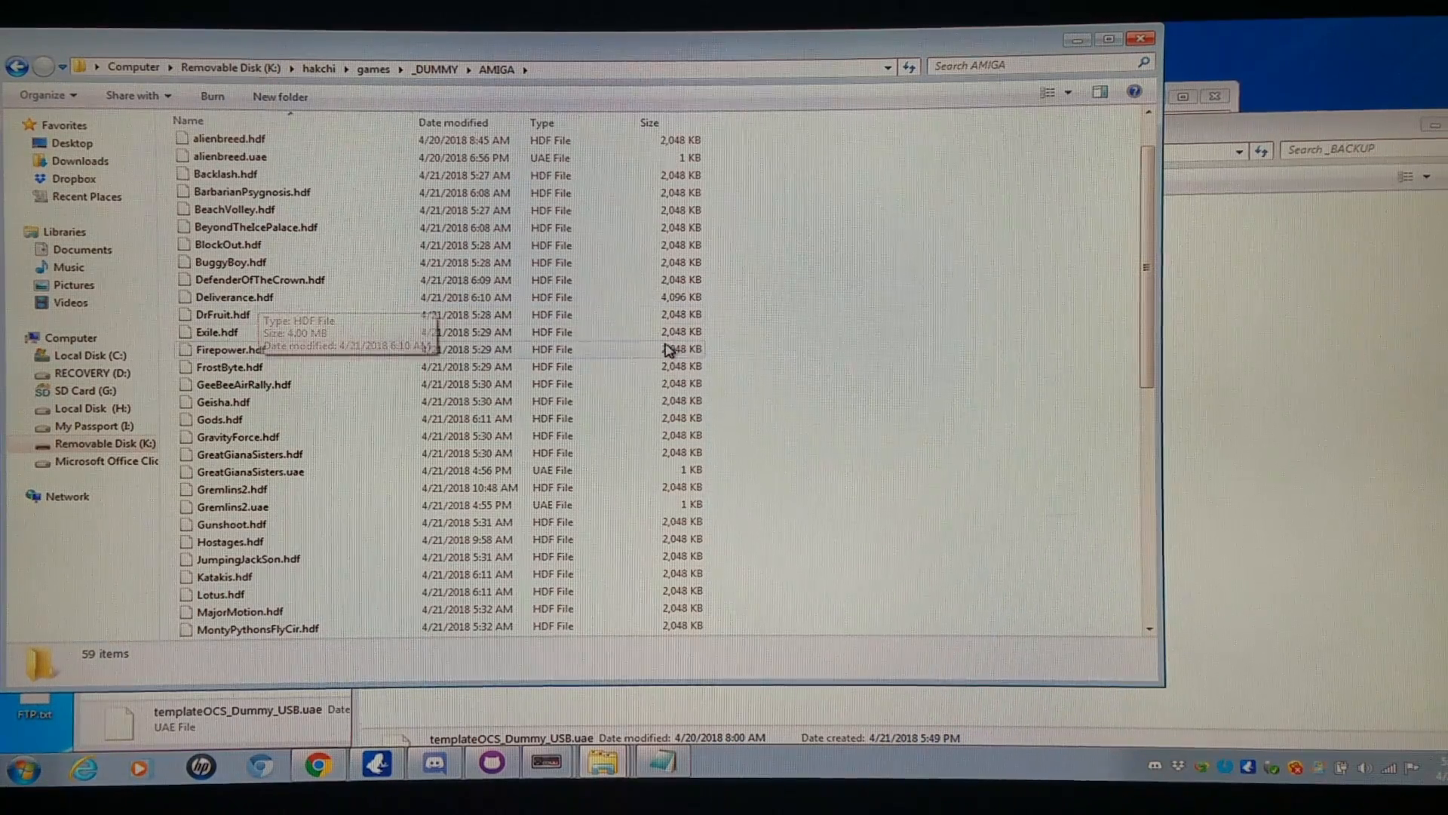
right_click(234, 297)
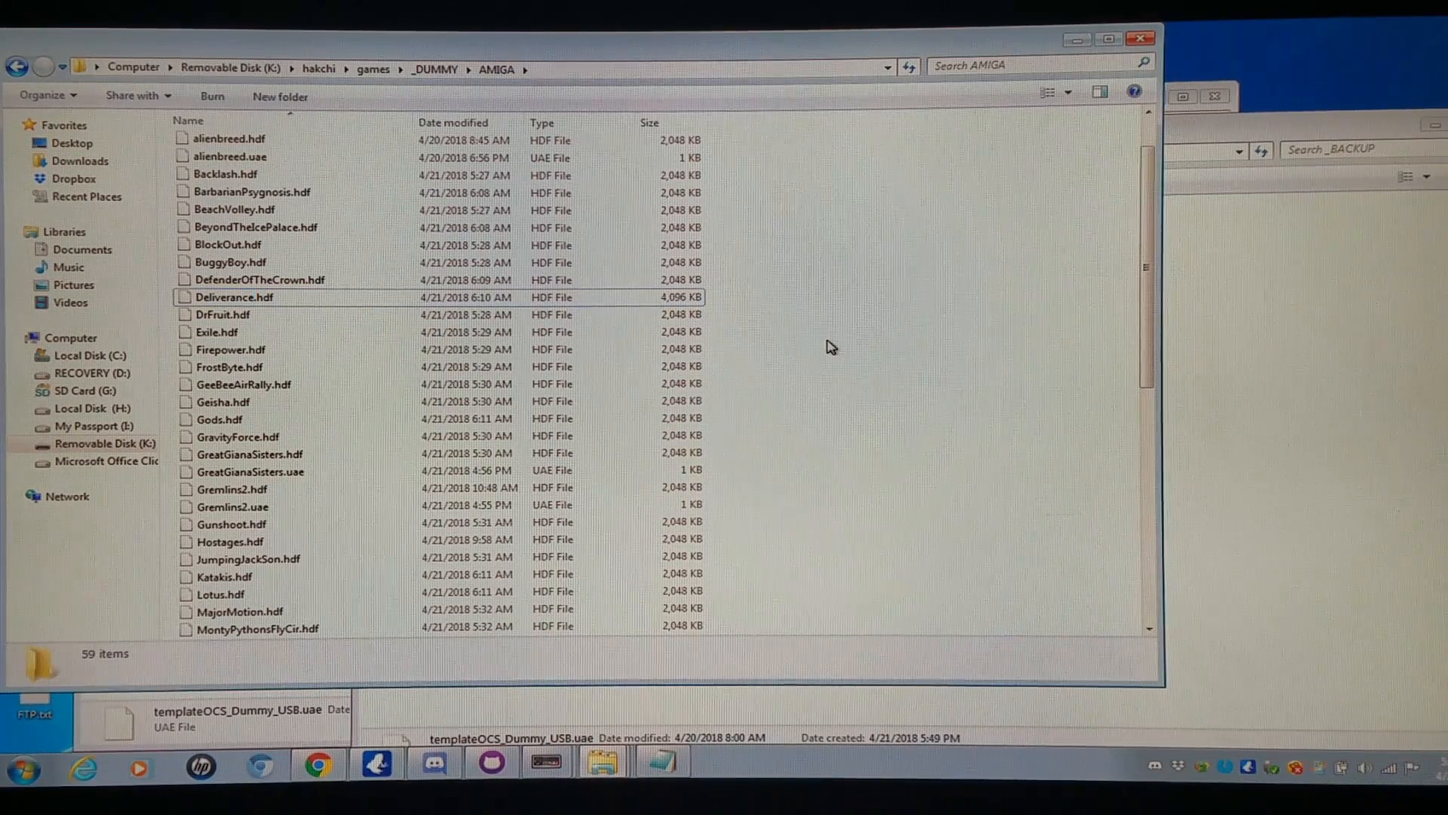
Rename the template config to Deliverance.uae and open it in Notepad++
right_click(601, 427)
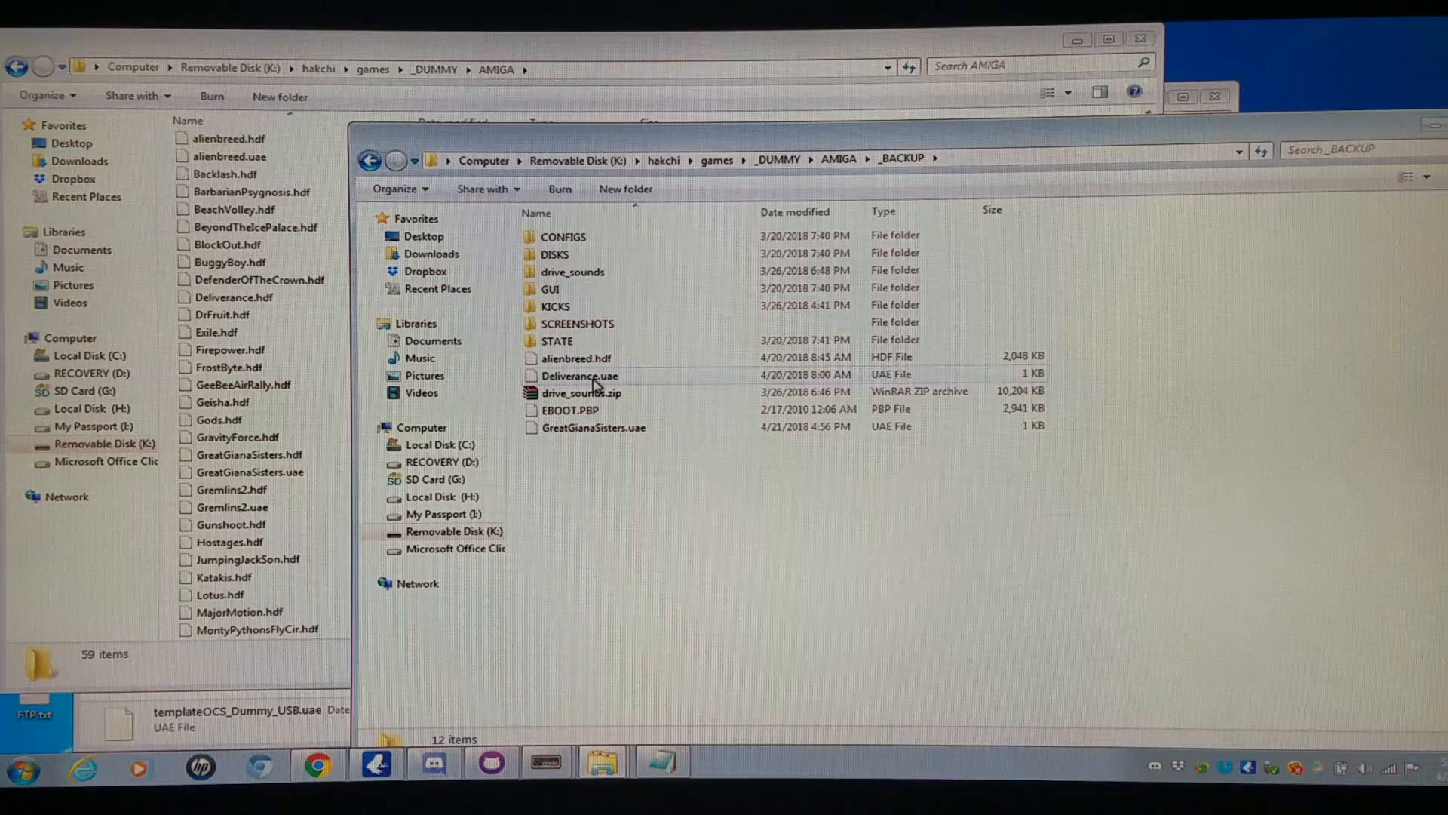
right_click(578, 376)
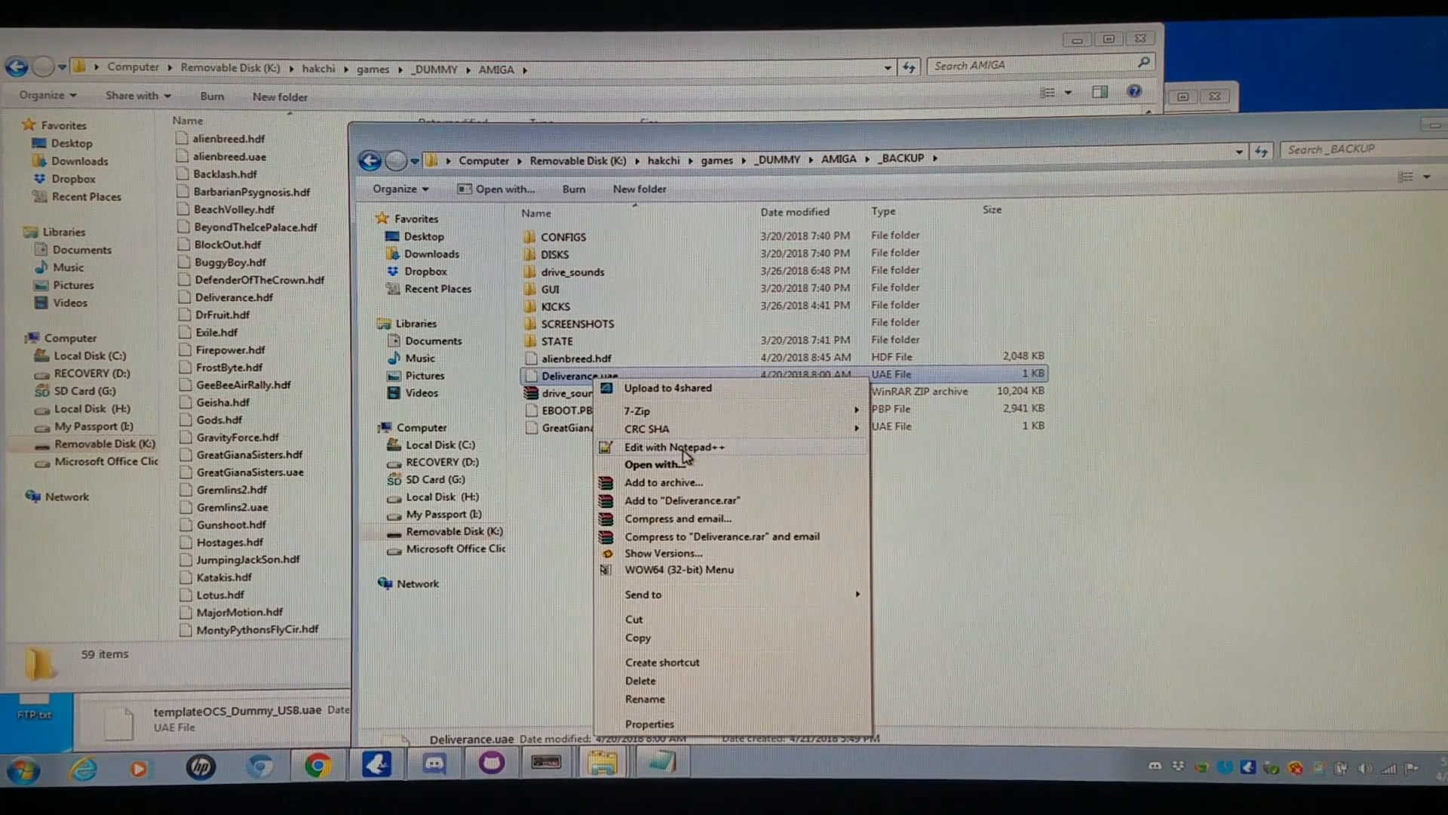
click(675, 446)
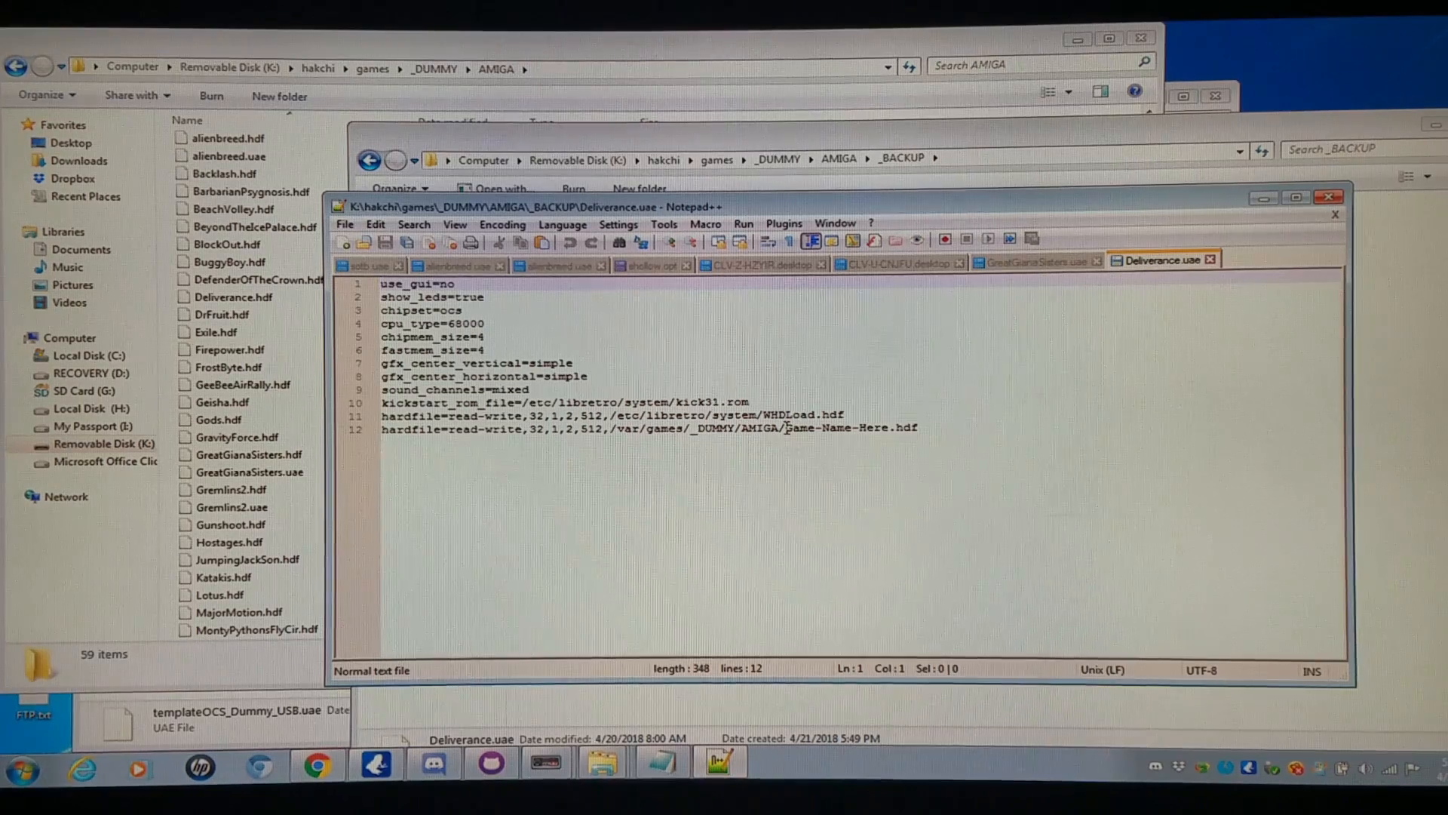
Replace Game-Name-Here on line 12 with Deliverance, save and close the config
double_click(831, 426)
text(Deliveranc)
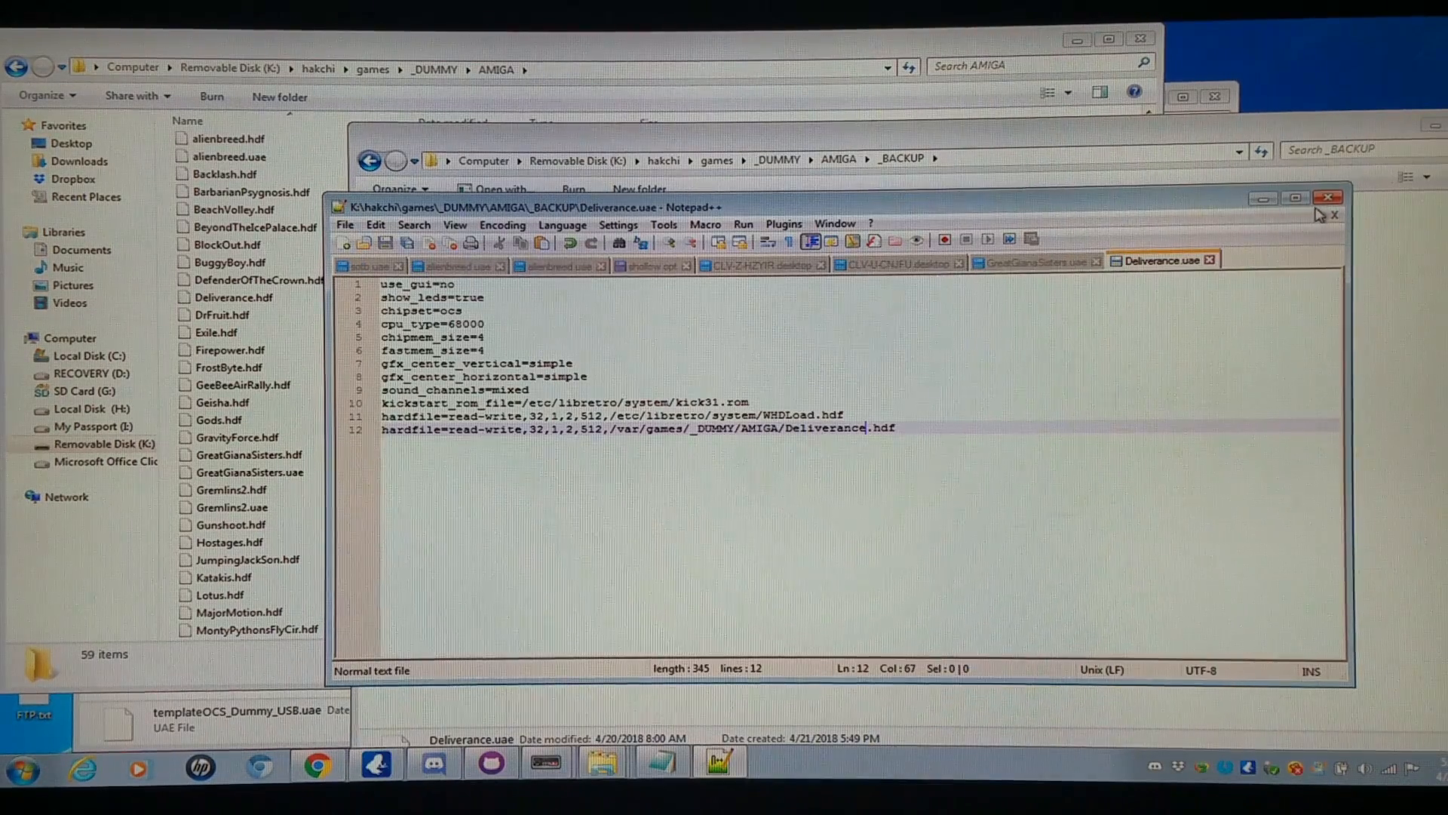
right_click(573, 374)
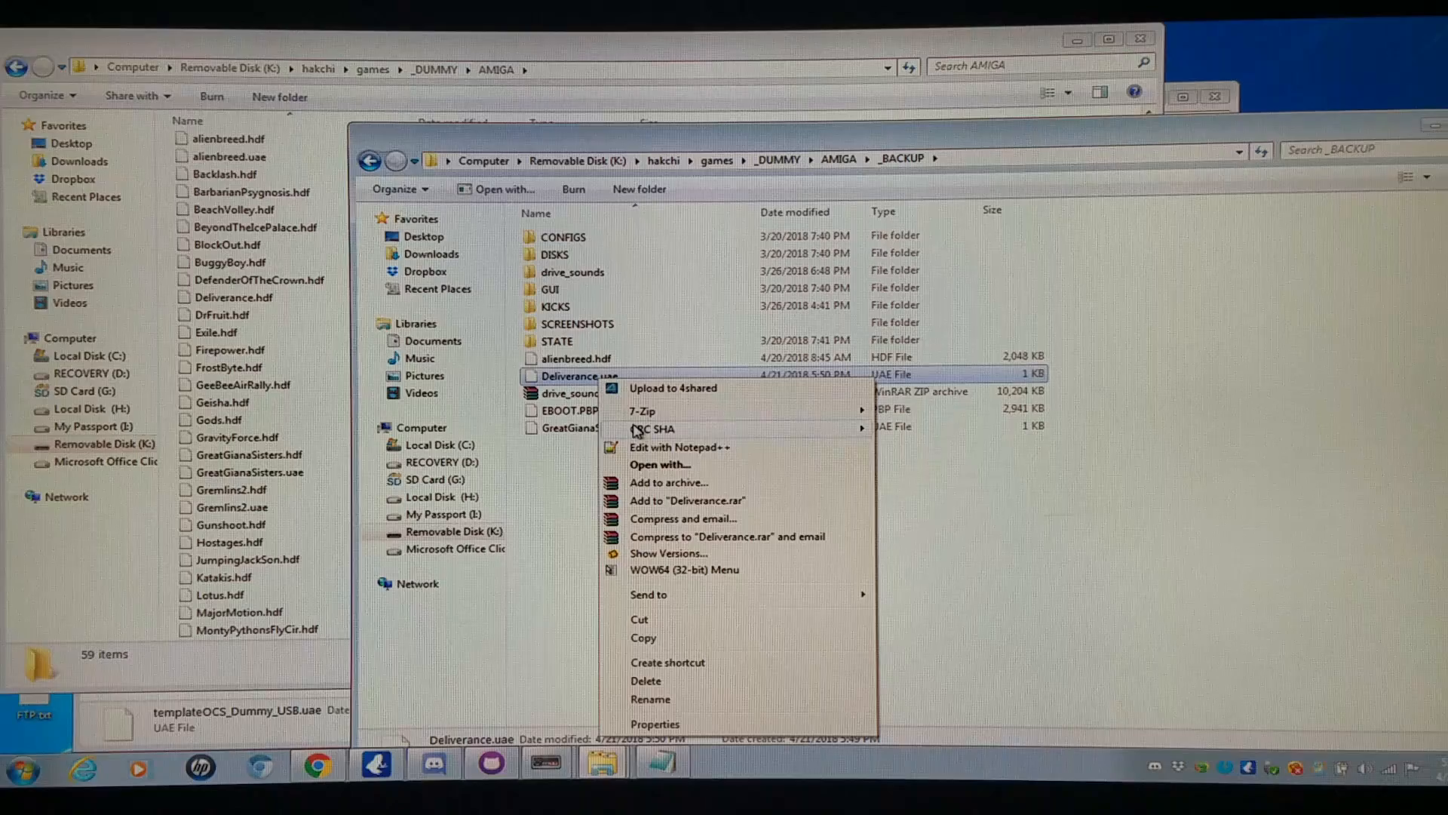
Copy Deliverance.uae into the AMIGA games folder and grab the Hostages.hdf name via Rename
right_click(336, 370)
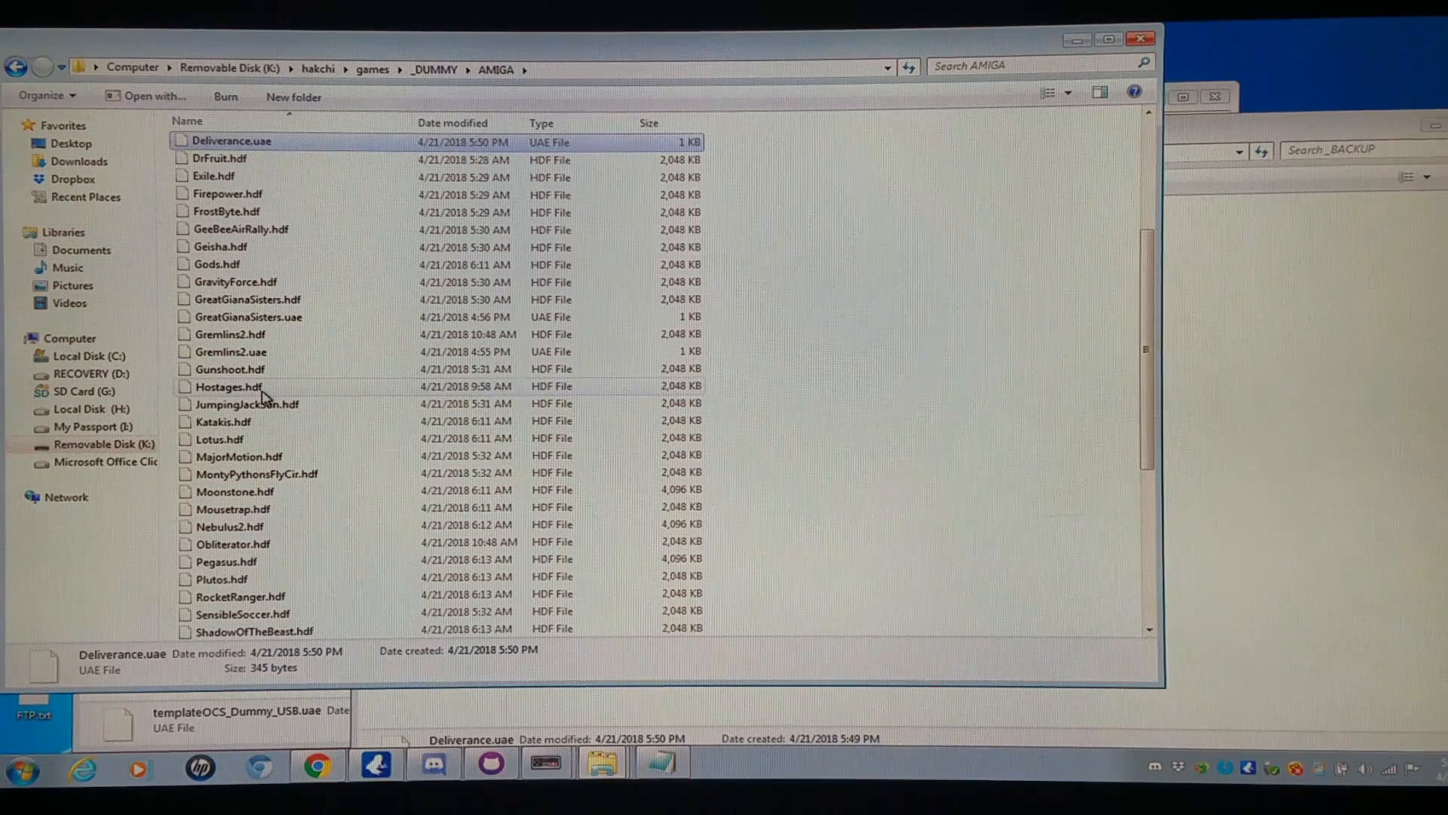
right_click(228, 386)
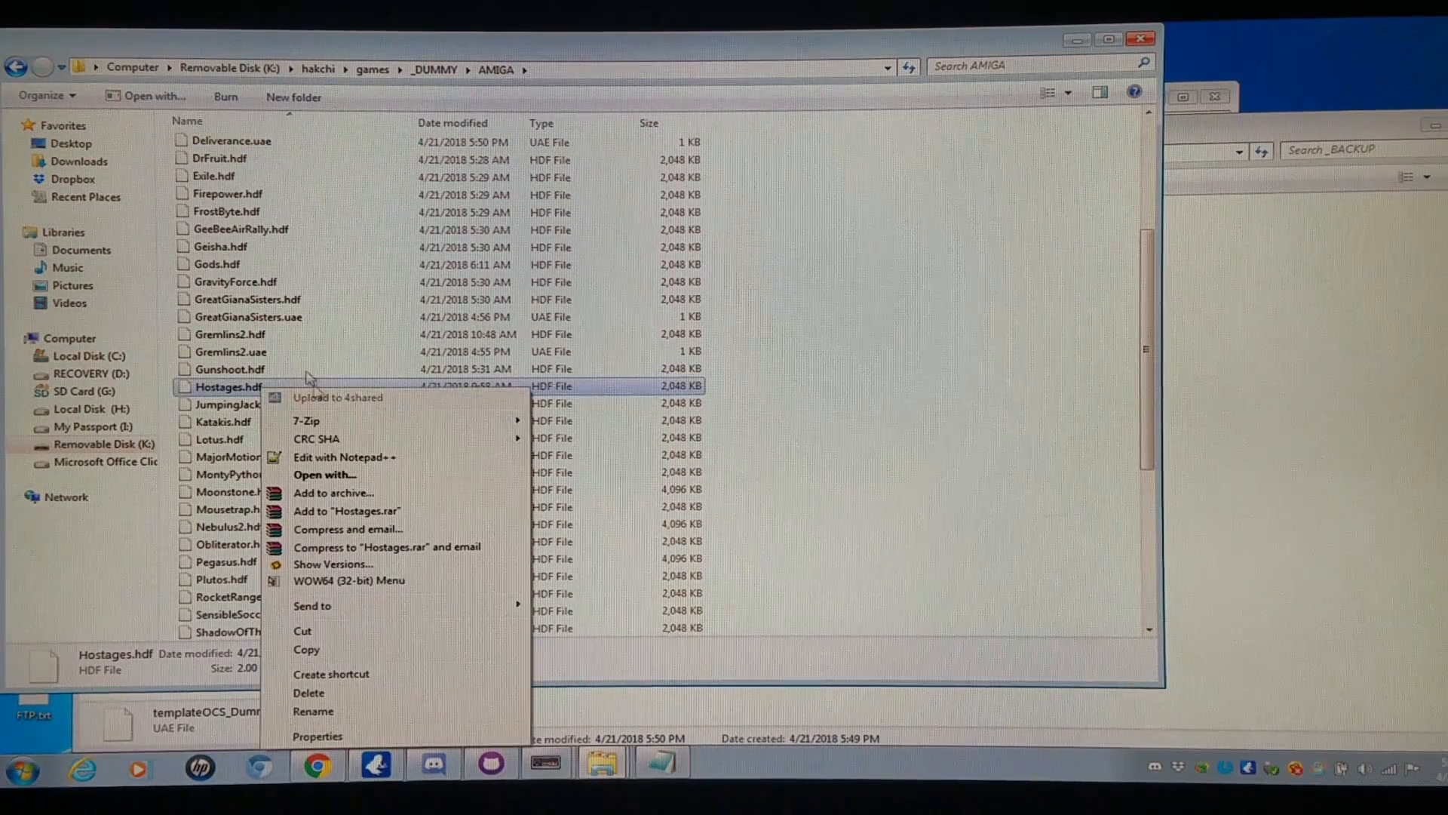
click(314, 710)
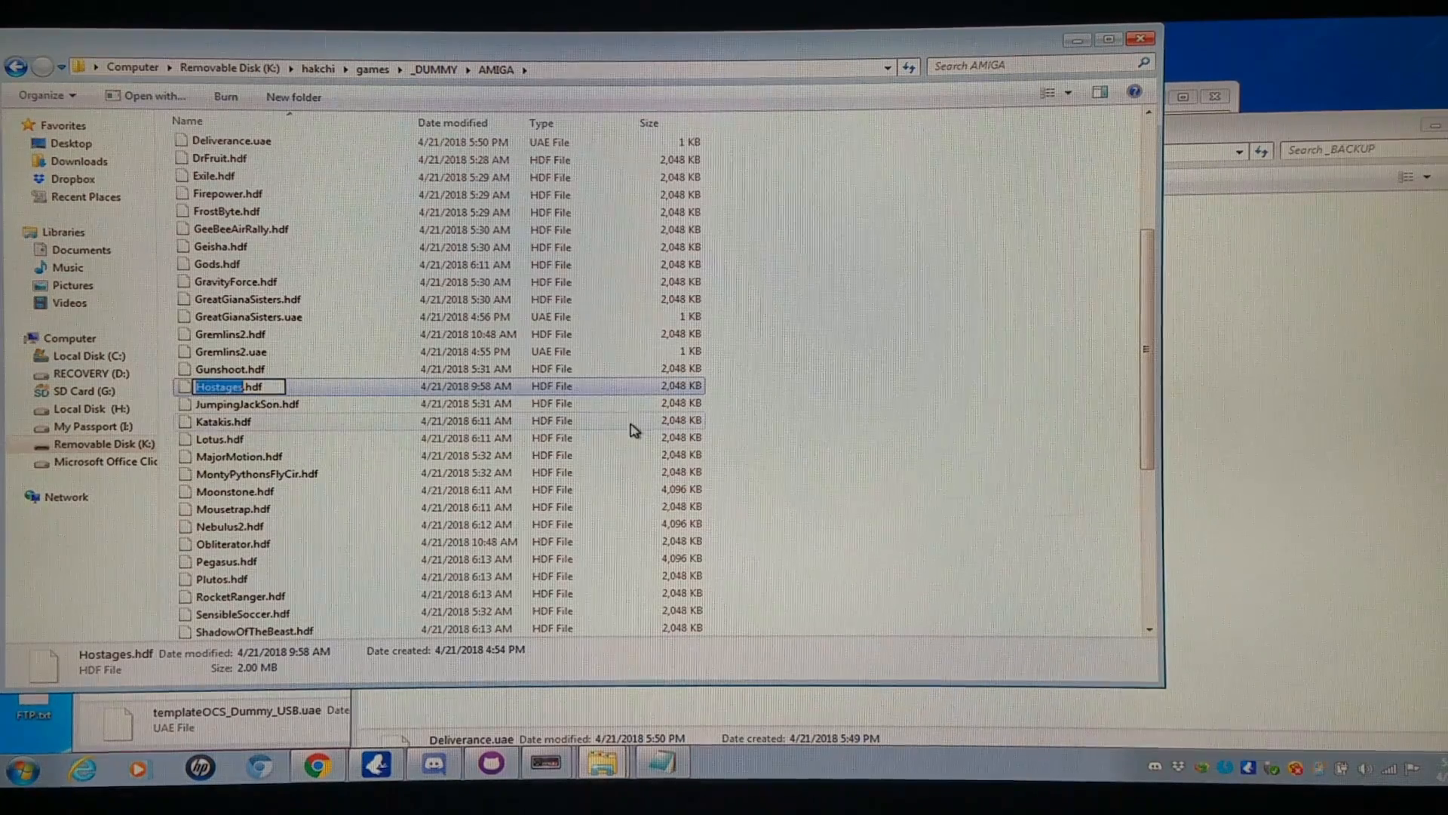
mouse_move(548, 477)
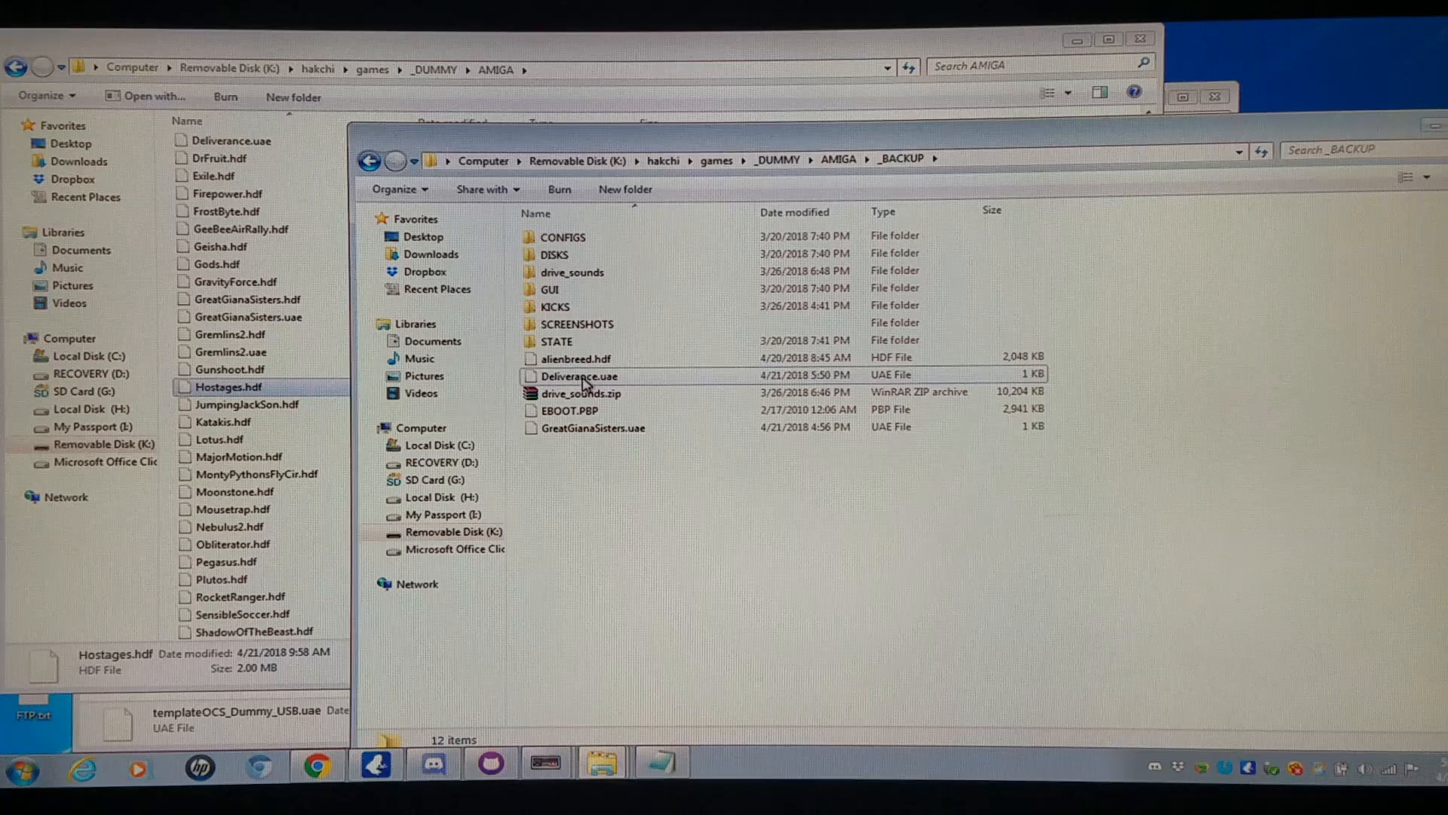
Rename the _BACKUP config to Hostages.uae and open it in Notepad++
right_click(579, 376)
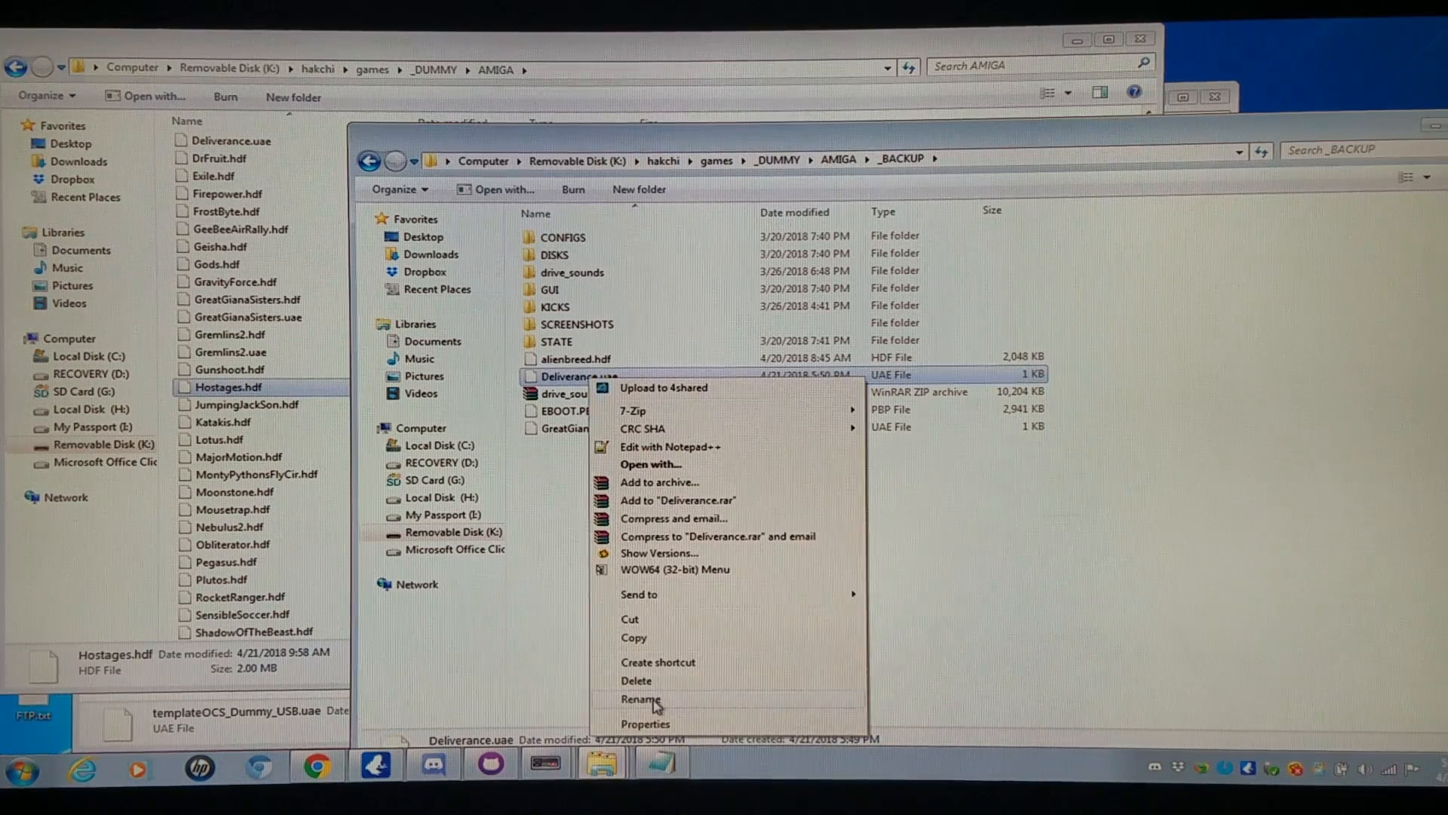
click(641, 699)
text(Hostages)
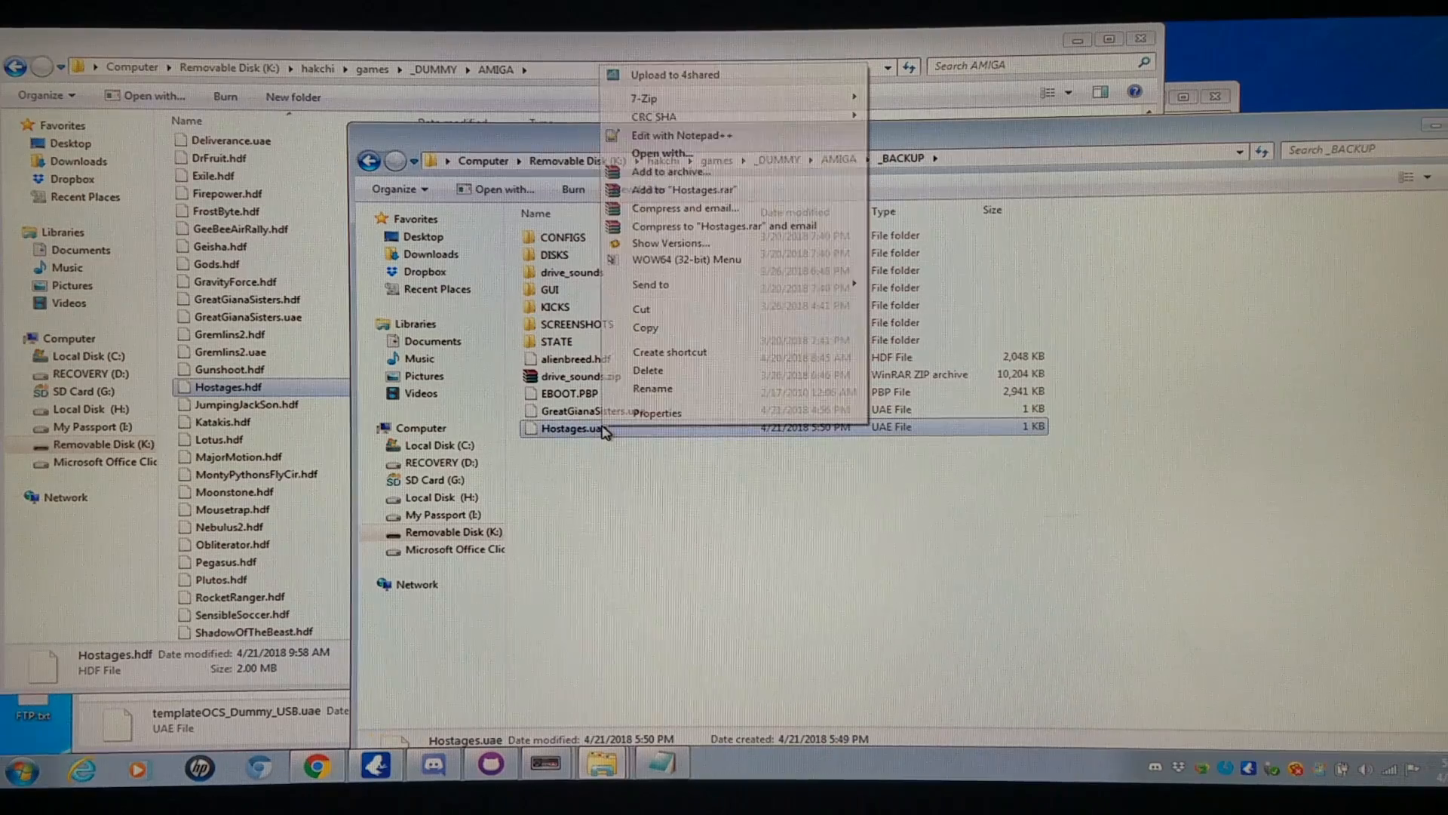
click(682, 134)
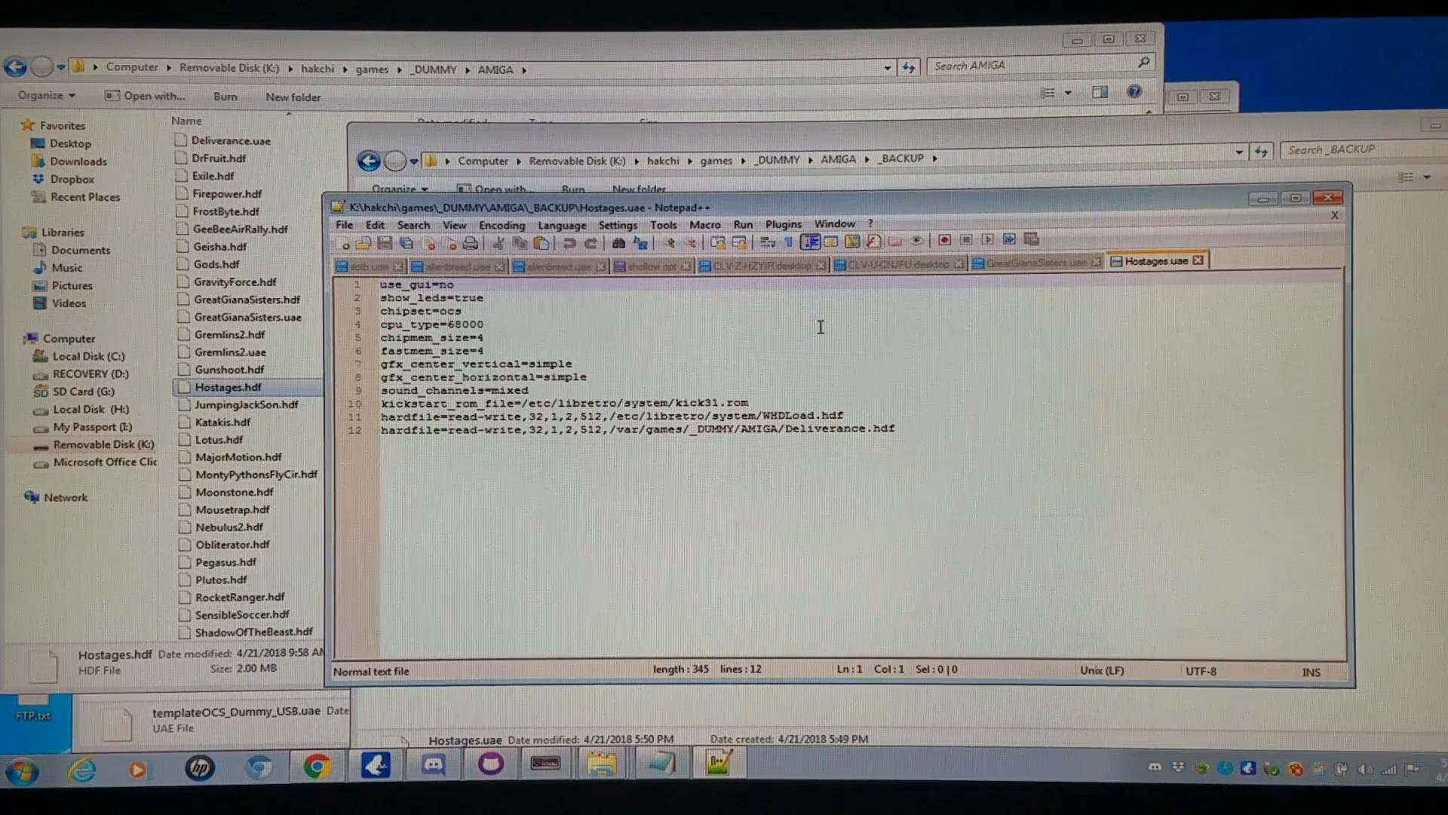
Paste Hostages over Deliverance on line 12 so the hardfile entry loads Hostages.hdf
double_click(797, 428)
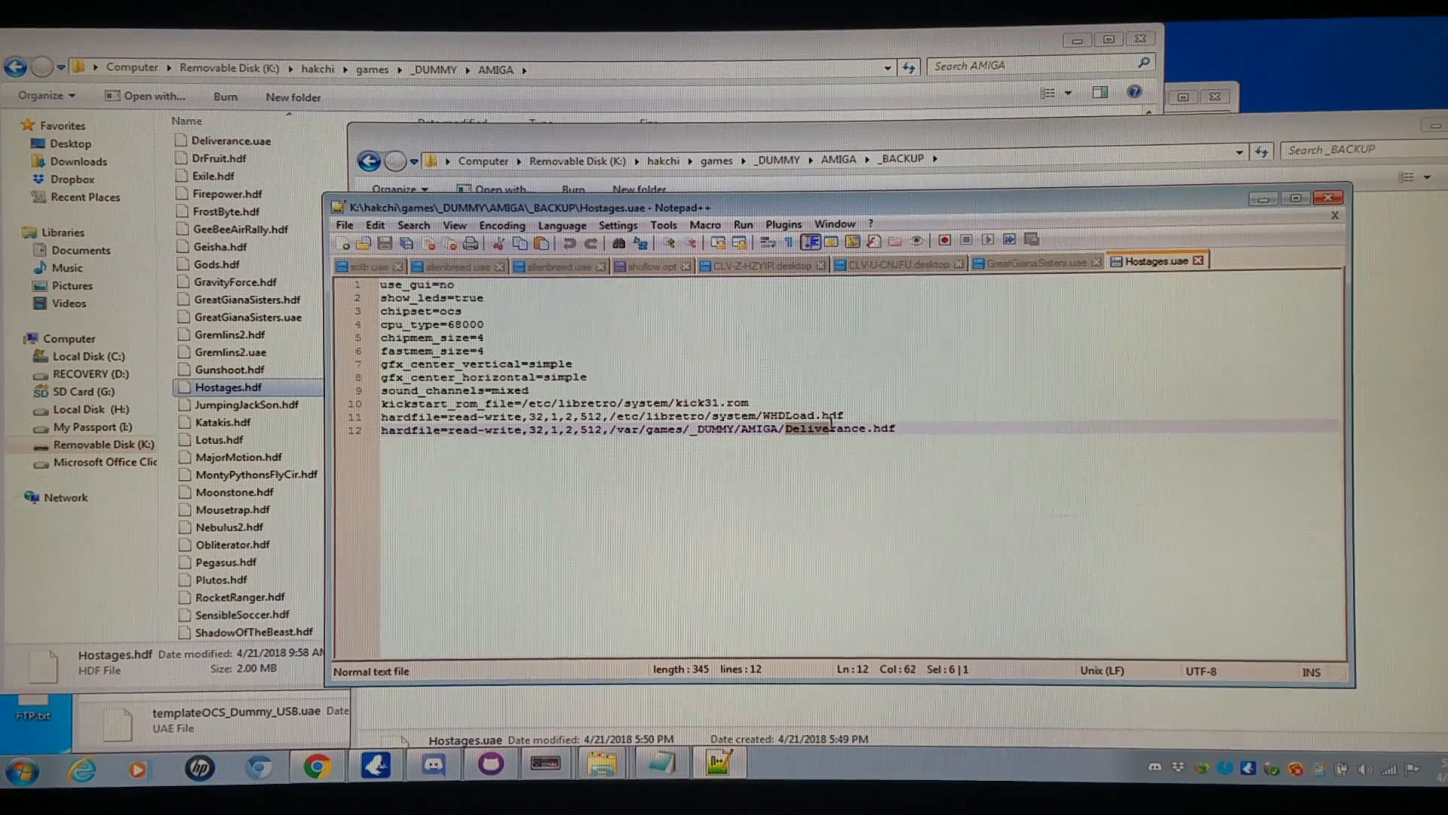
right_click(816, 429)
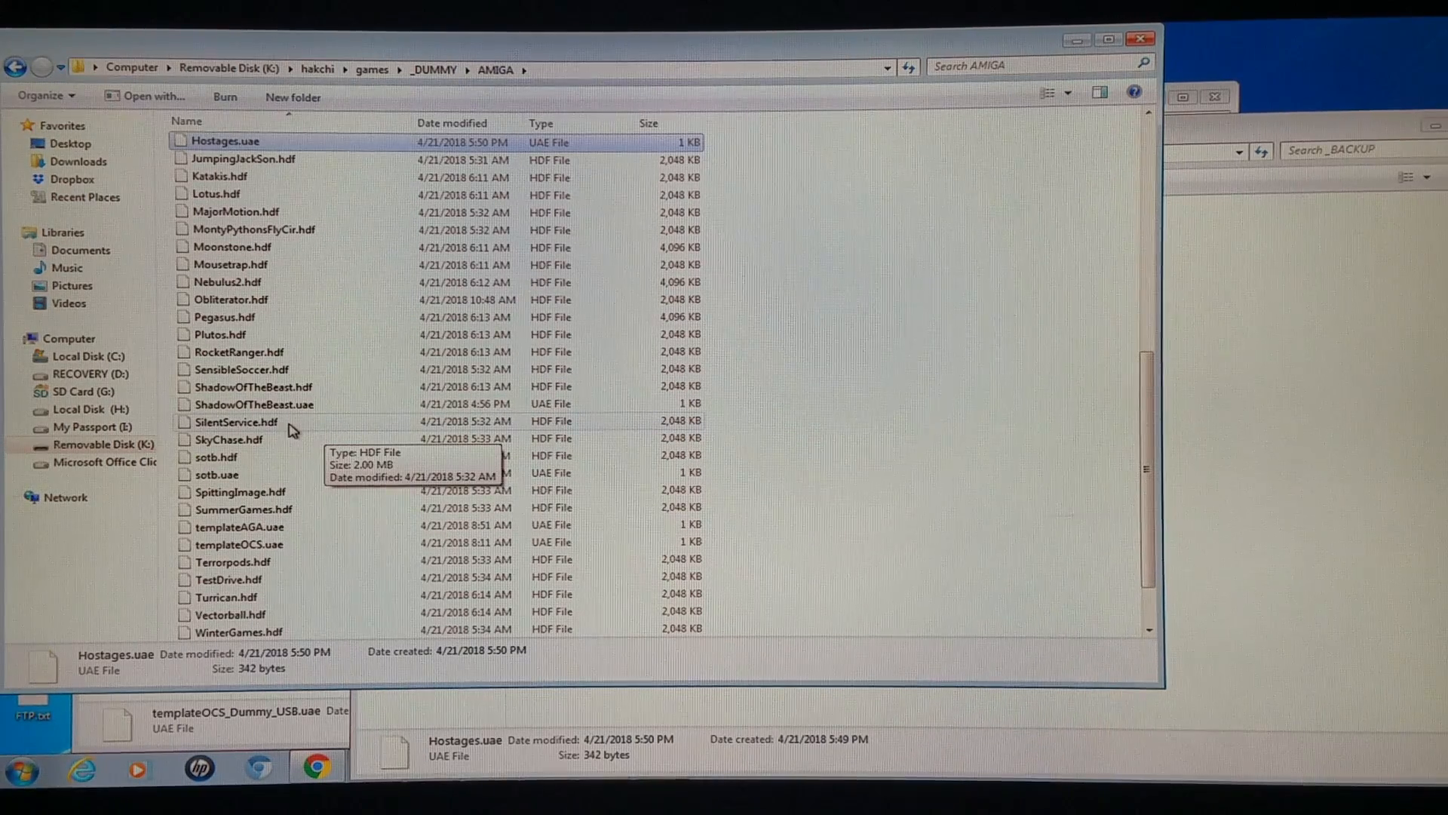
Copy the SilentService.hdf name, rename the backup config SilentService.uae and open it in Notepad++
right_click(235, 421)
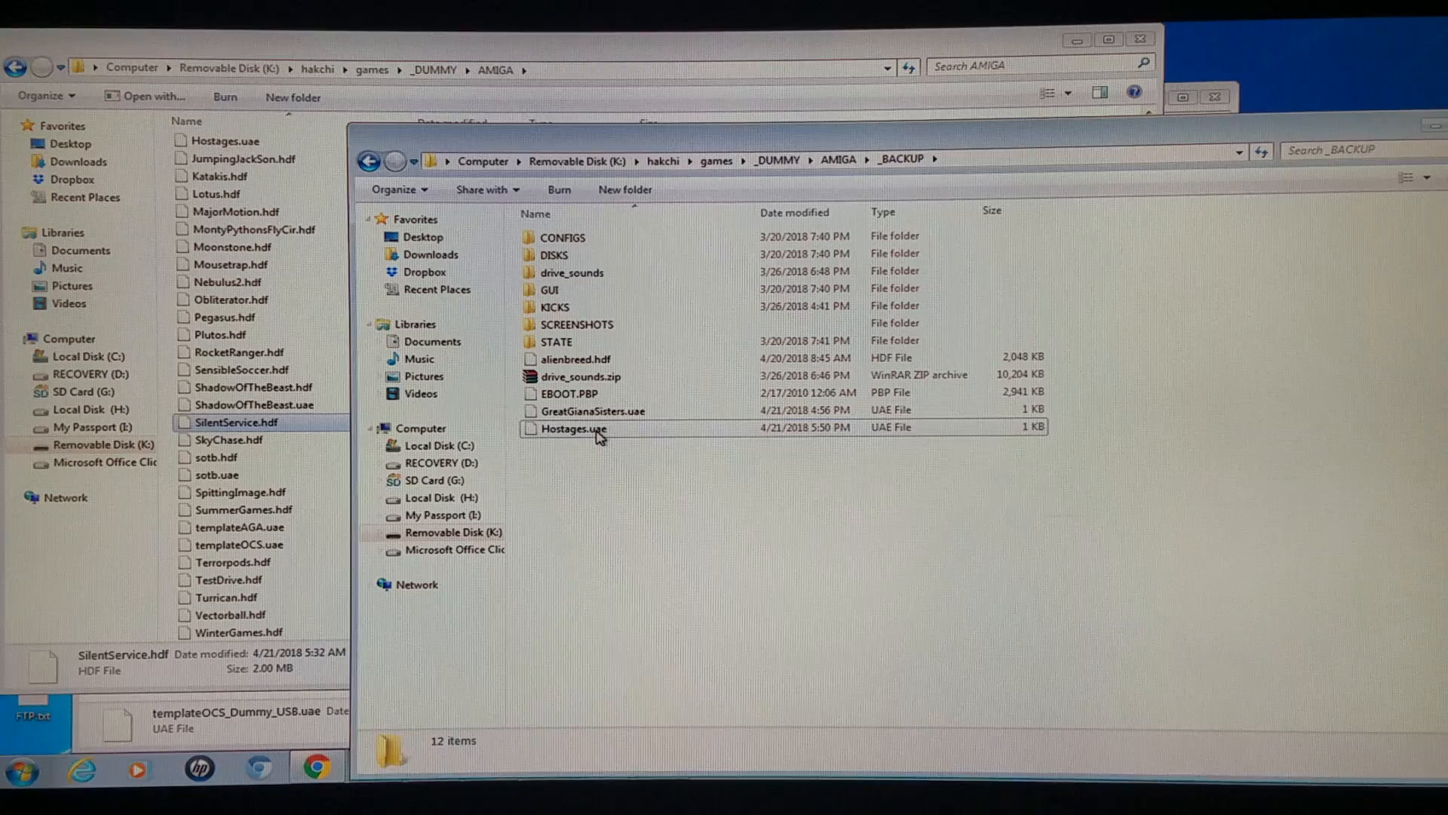
right_click(569, 427)
text(SilentService)
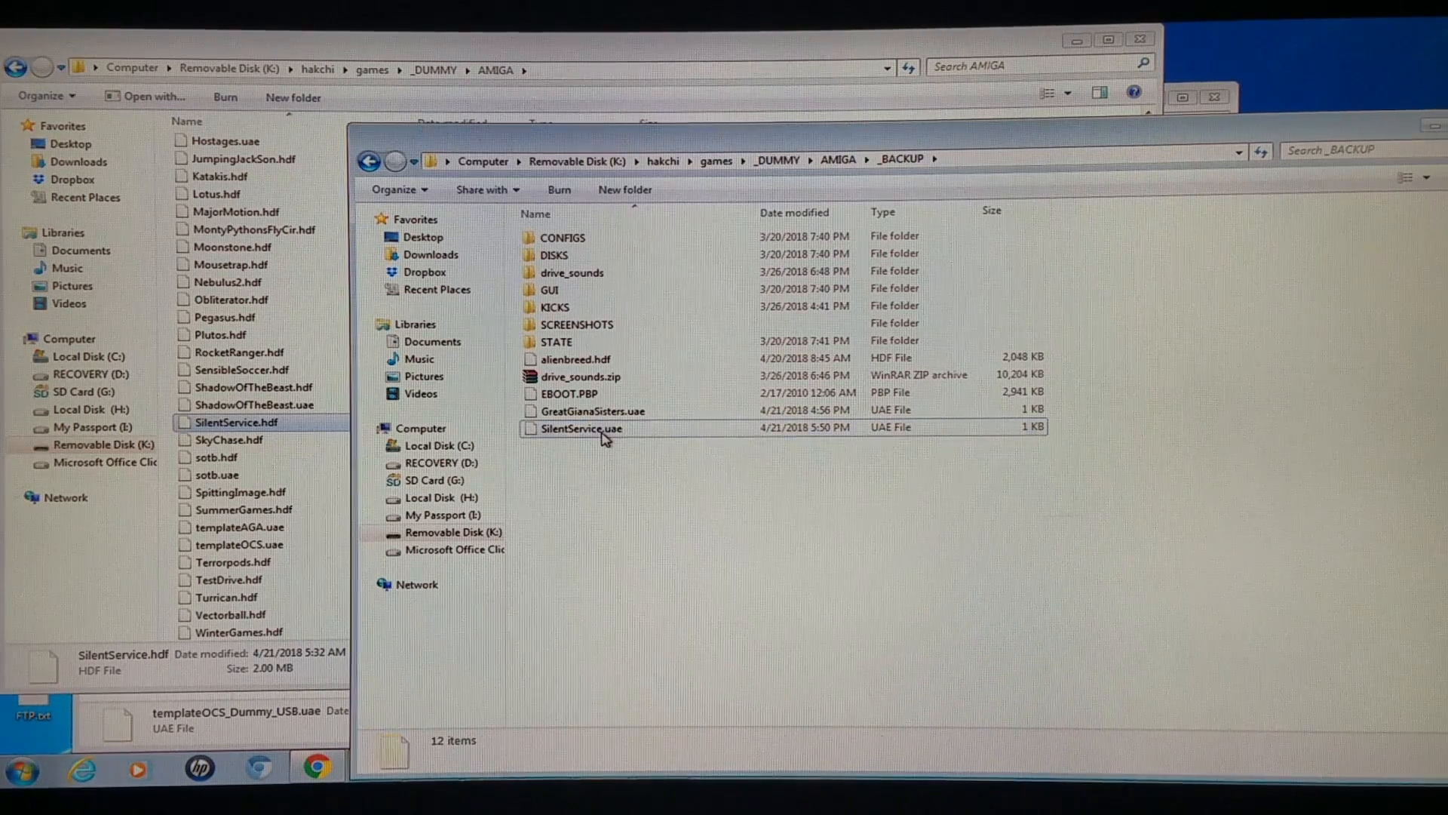
double_click(583, 427)
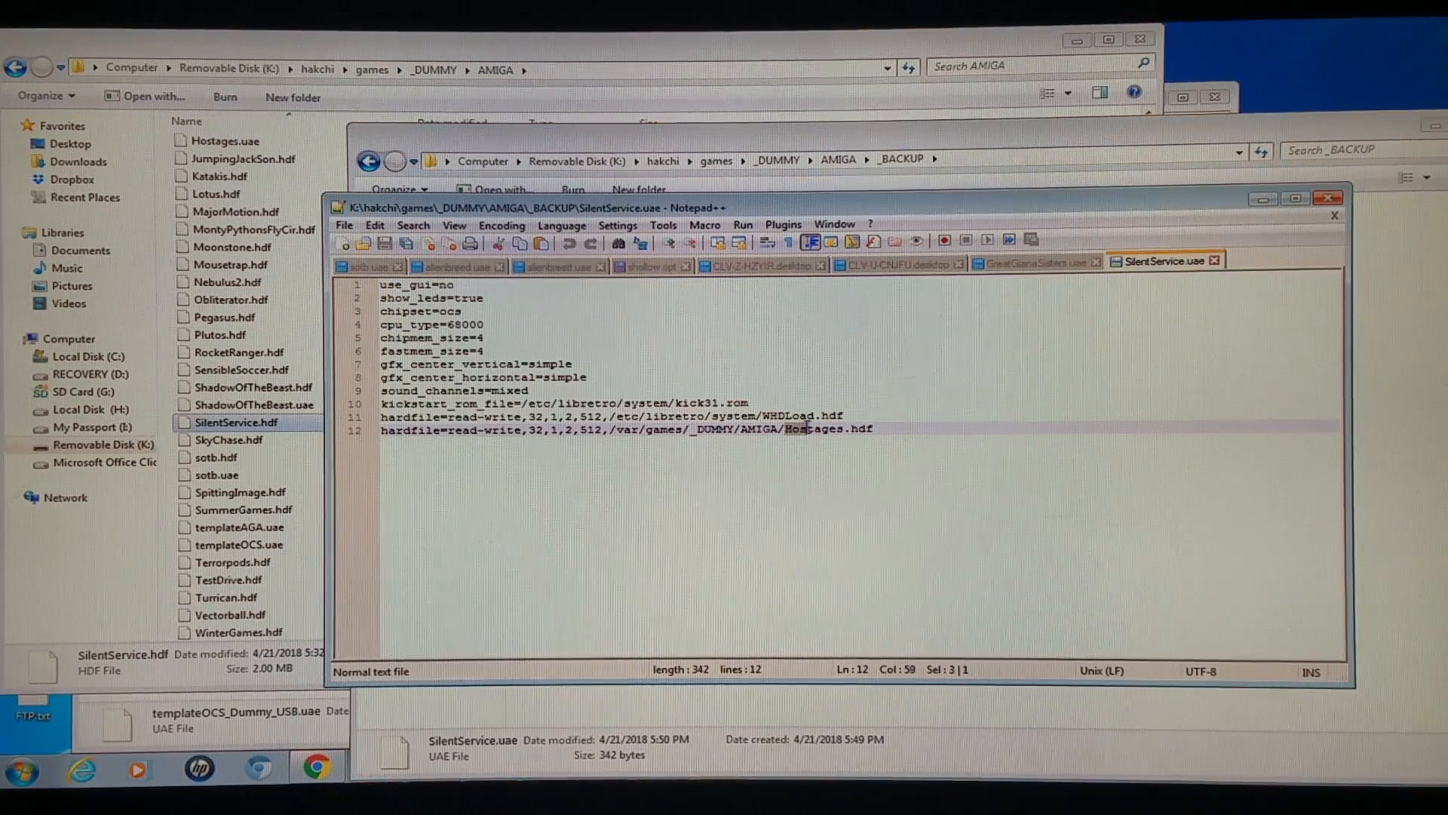
Paste SilentService over the old Hostages name on the hardfile line, save and close the config
right_click(819, 427)
text(SilentService)
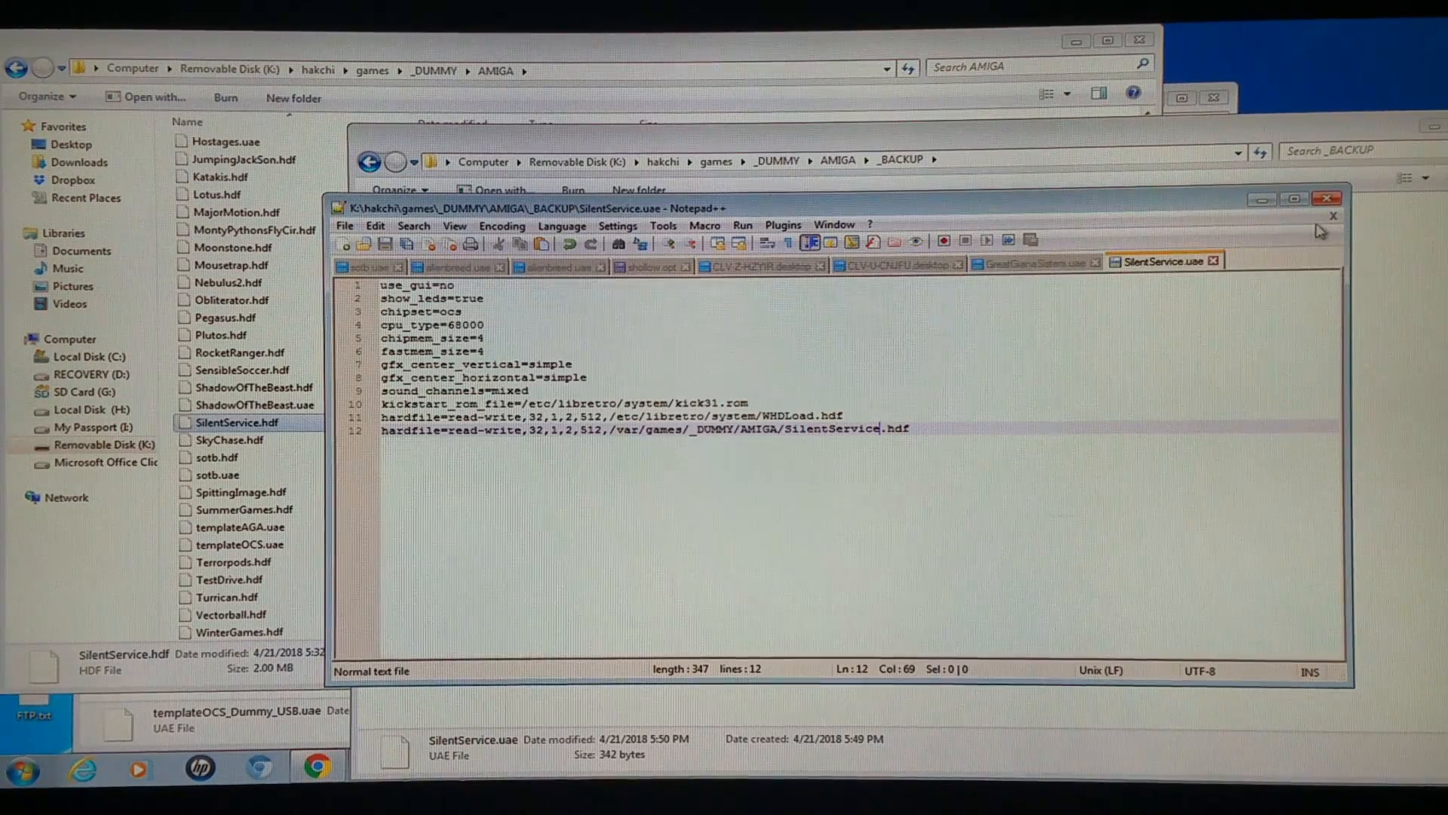
click(1327, 198)
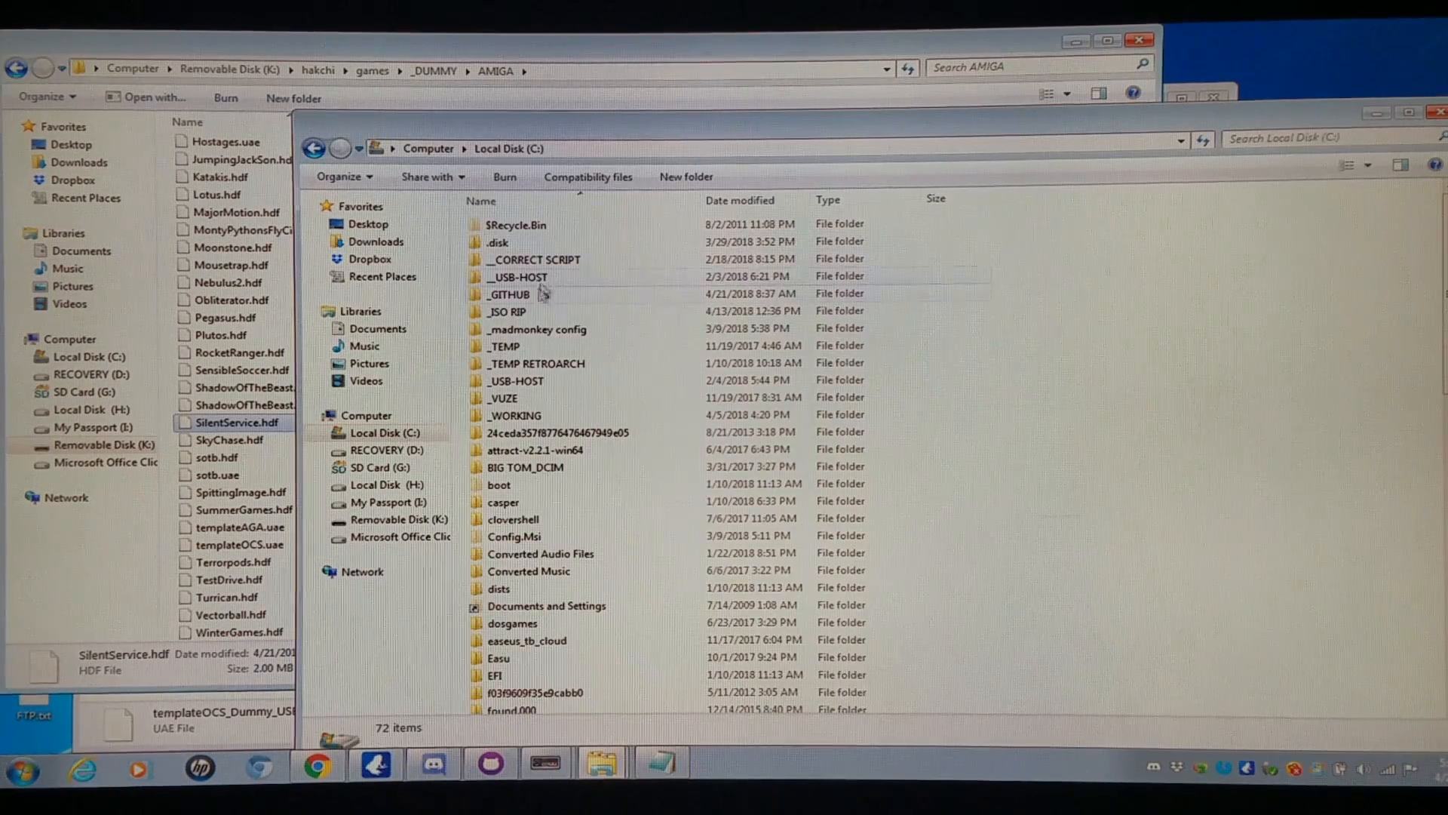
Browse from C:\_GITHUB\_RELEASE into the AMIGA templates folder and open templateAGA_Dummy_NAND.uae
double_click(508, 294)
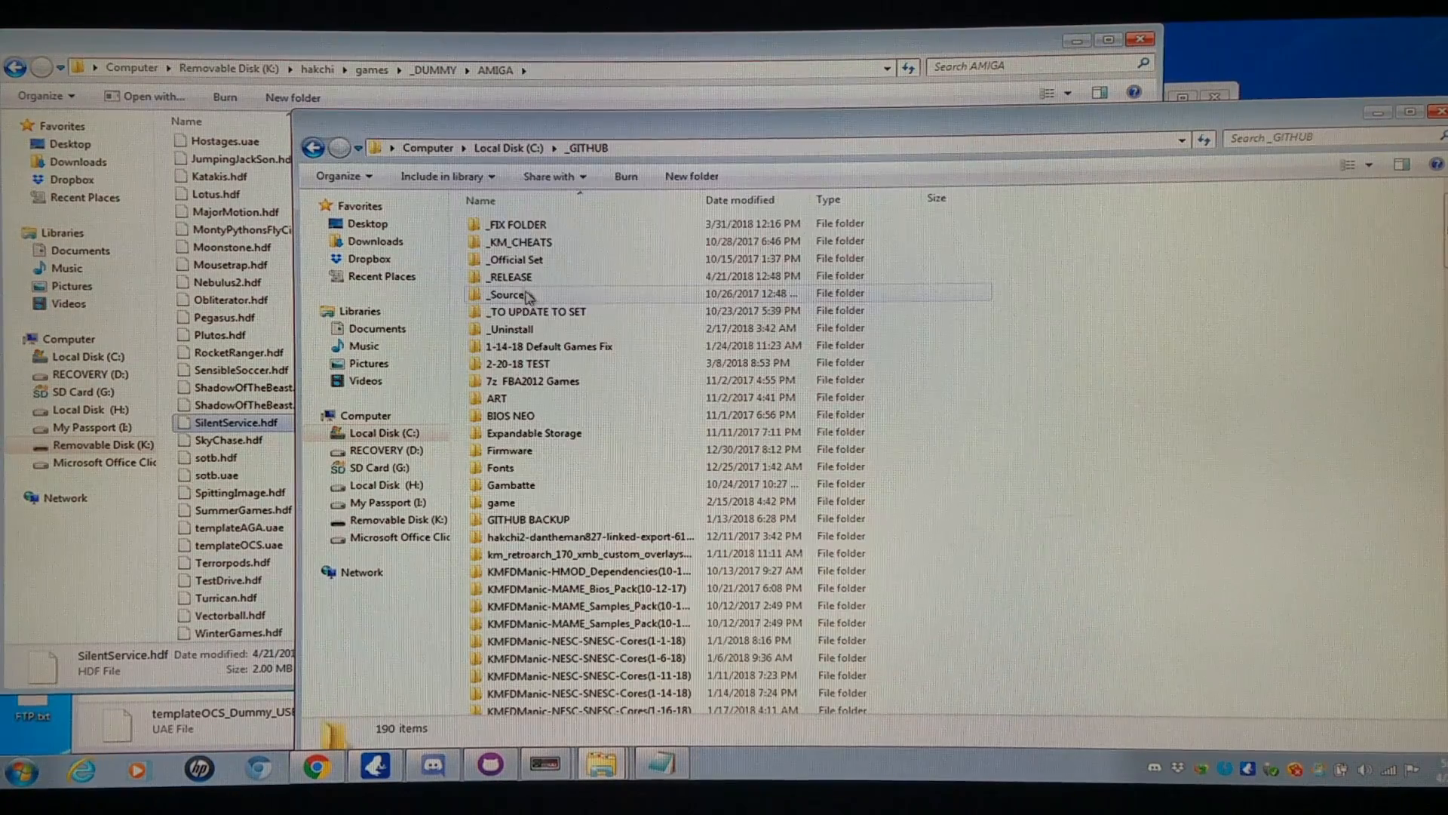
double_click(508, 276)
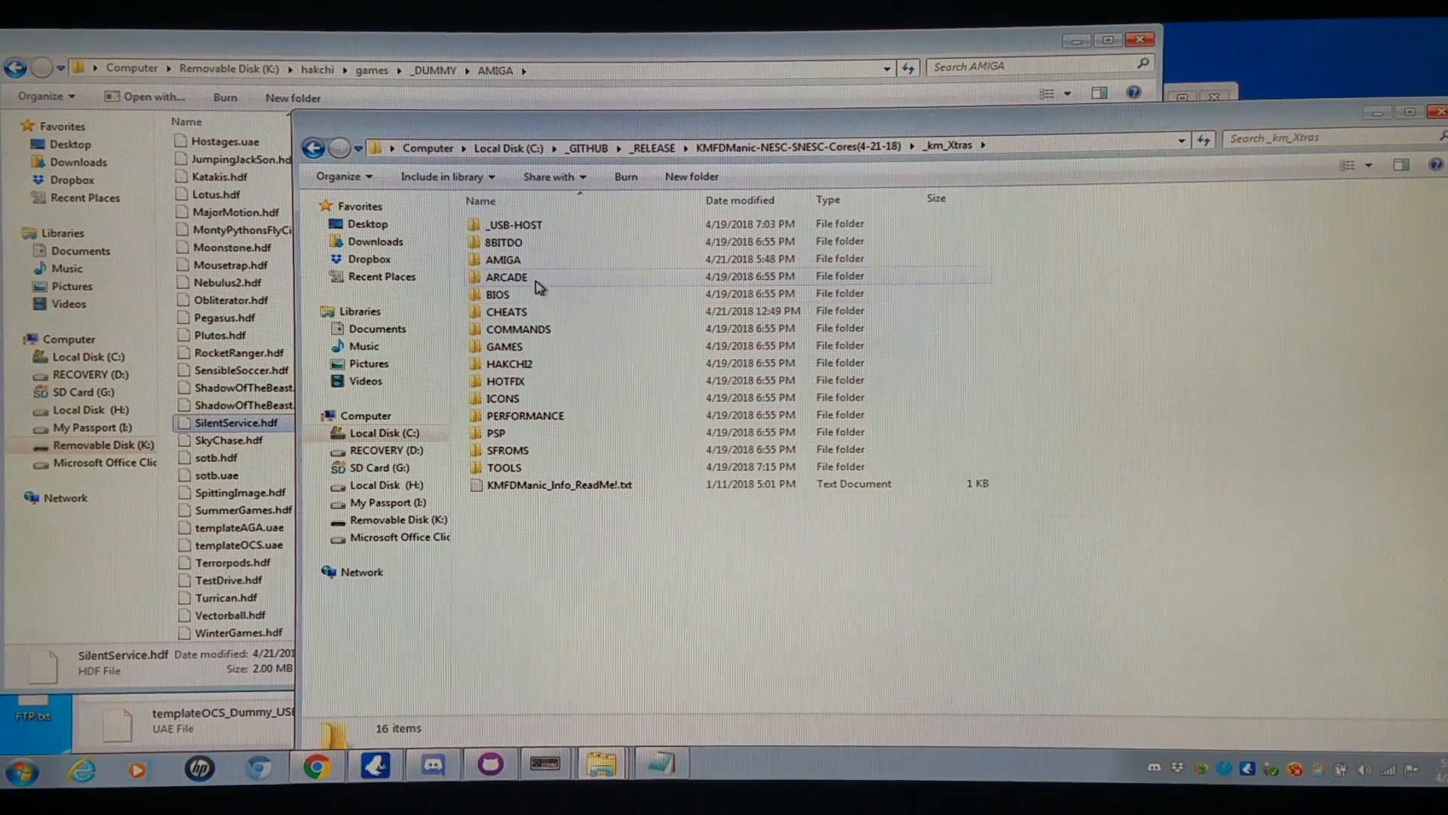
click(504, 257)
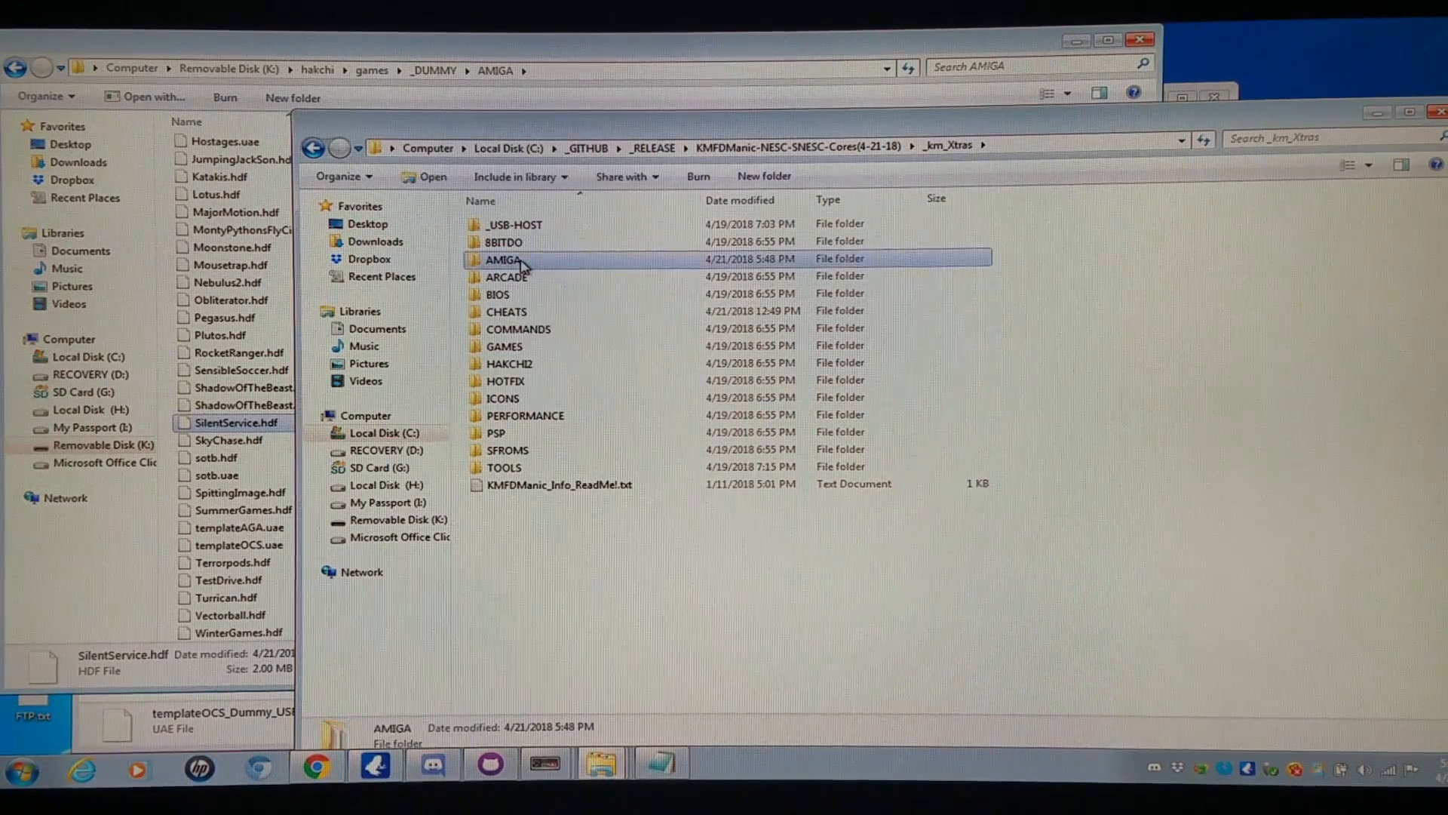
double_click(502, 258)
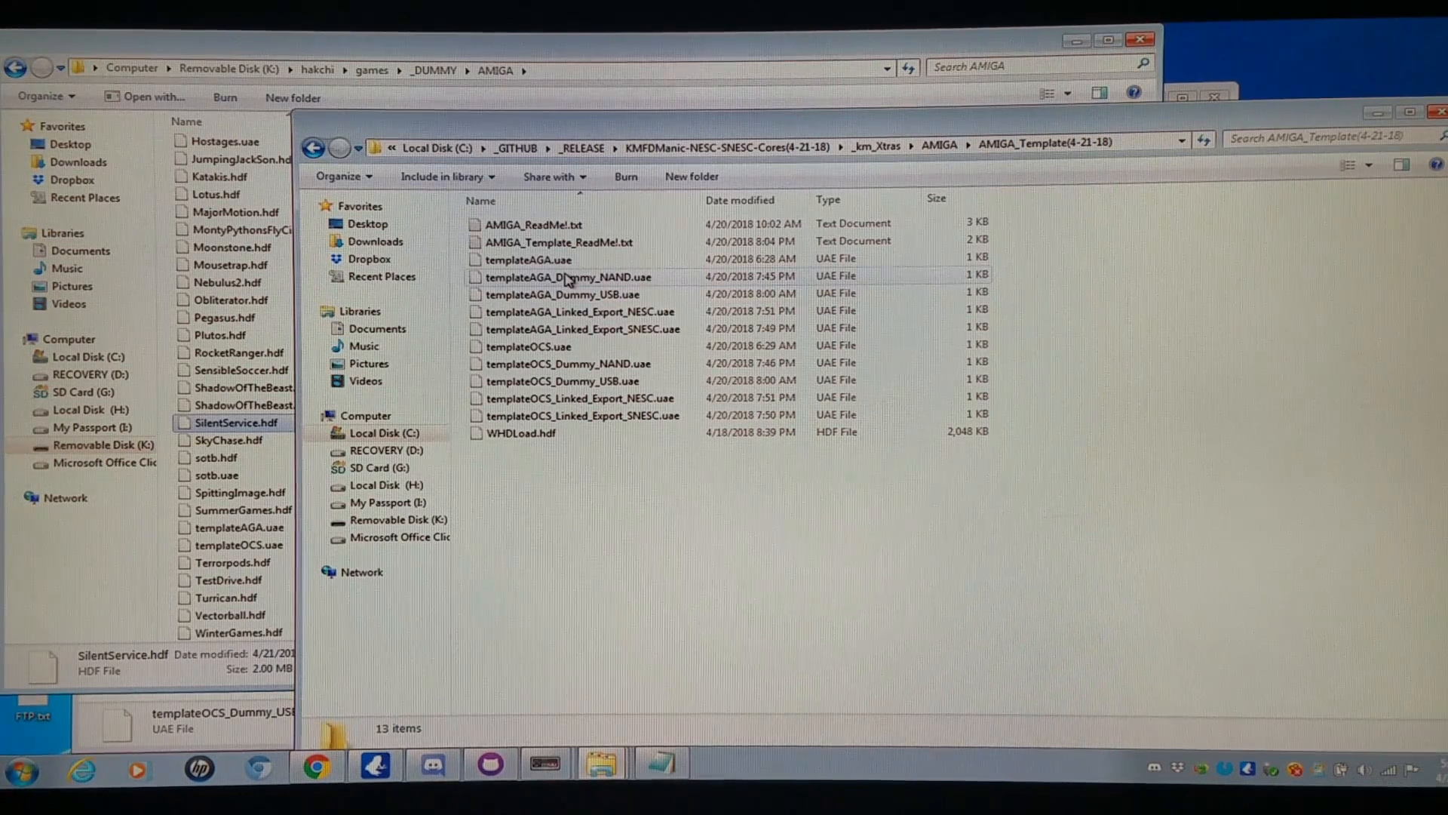
double_click(567, 277)
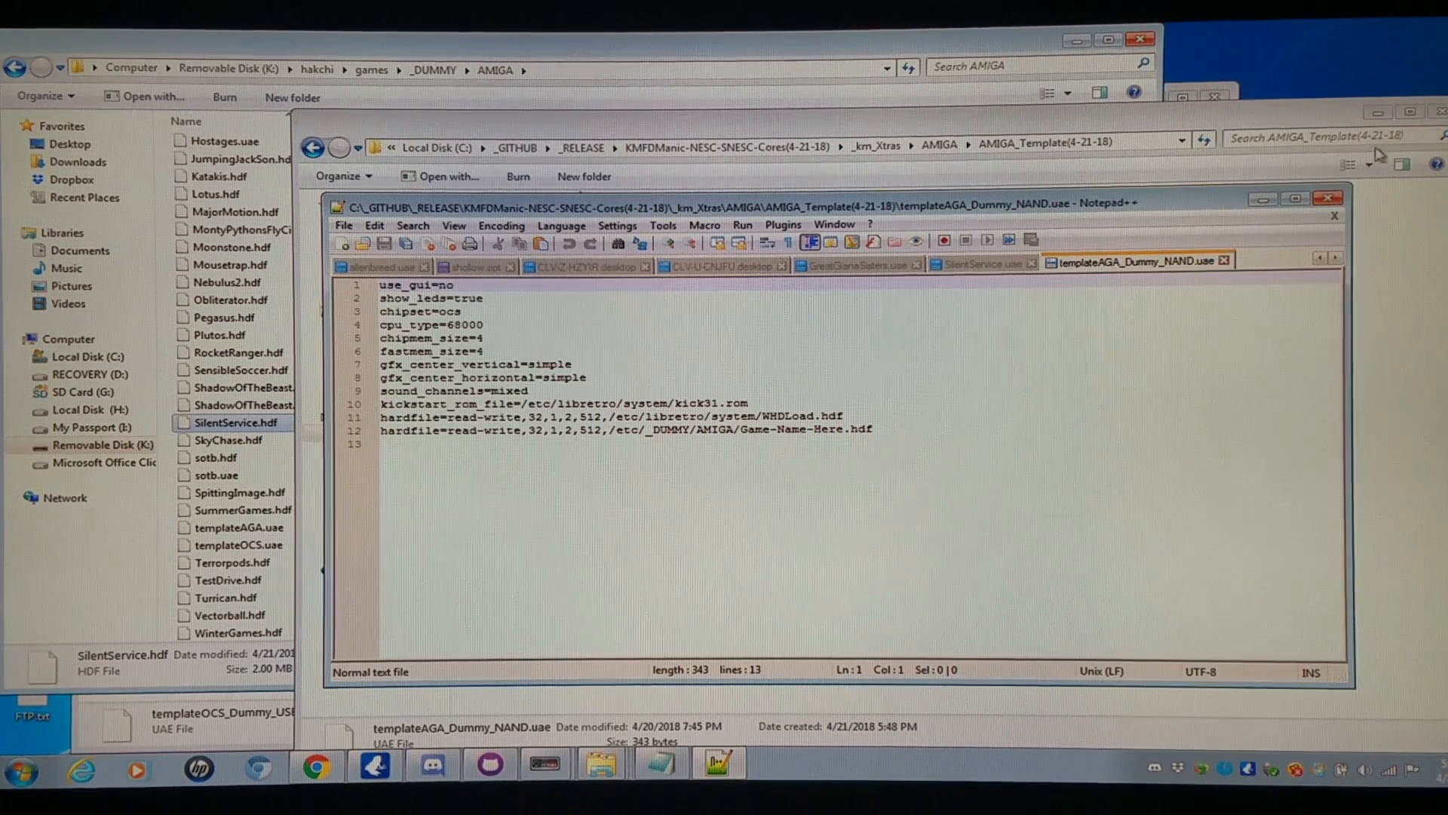
Close templateAGA_Dummy_NAND.uae in Notepad++ after reviewing it
click(18, 767)
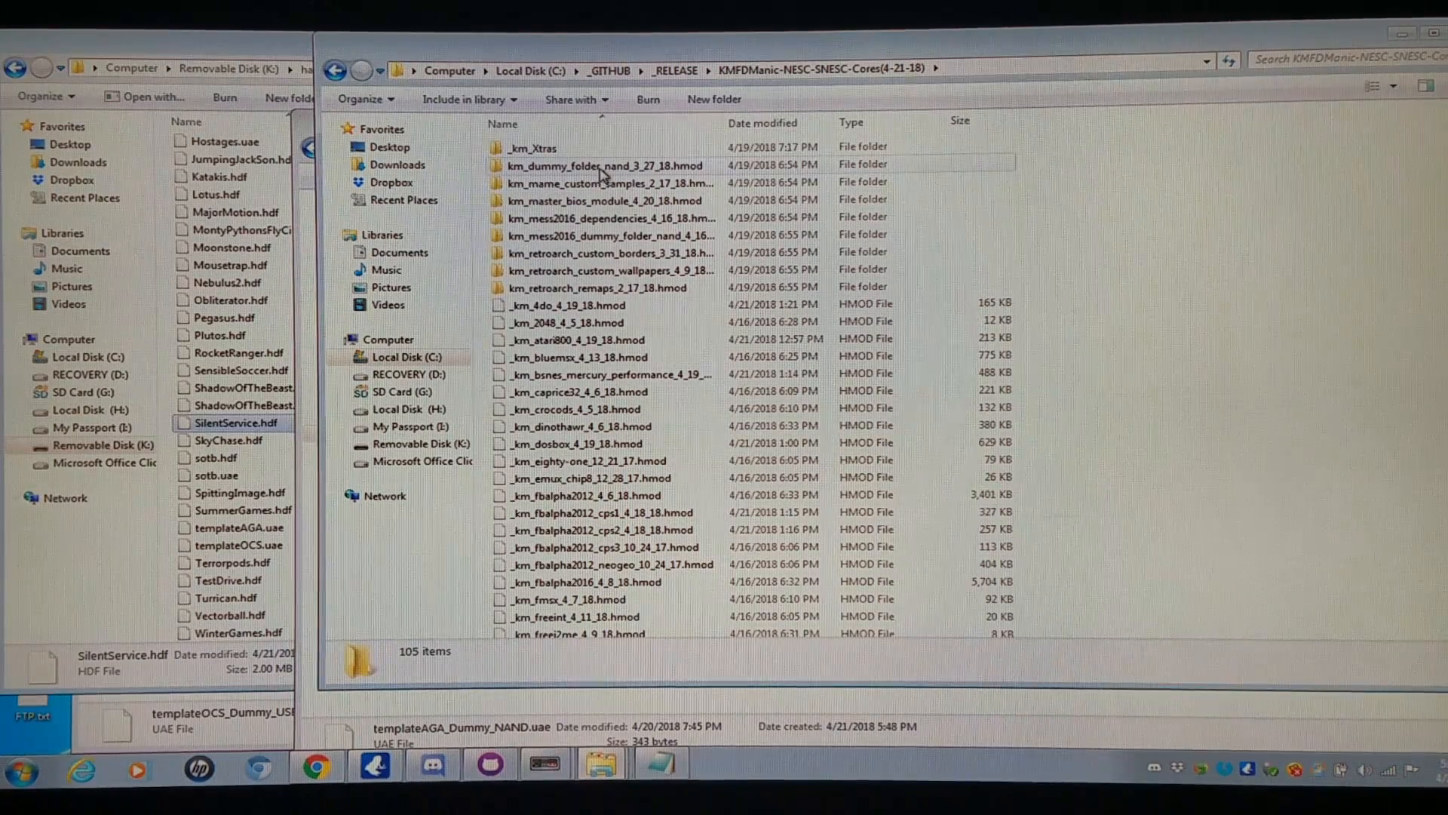
Inside km_dummy_folder_nand_3_27_18.hmod's _Dummy folder, create a new folder named AMIGA
double_click(603, 165)
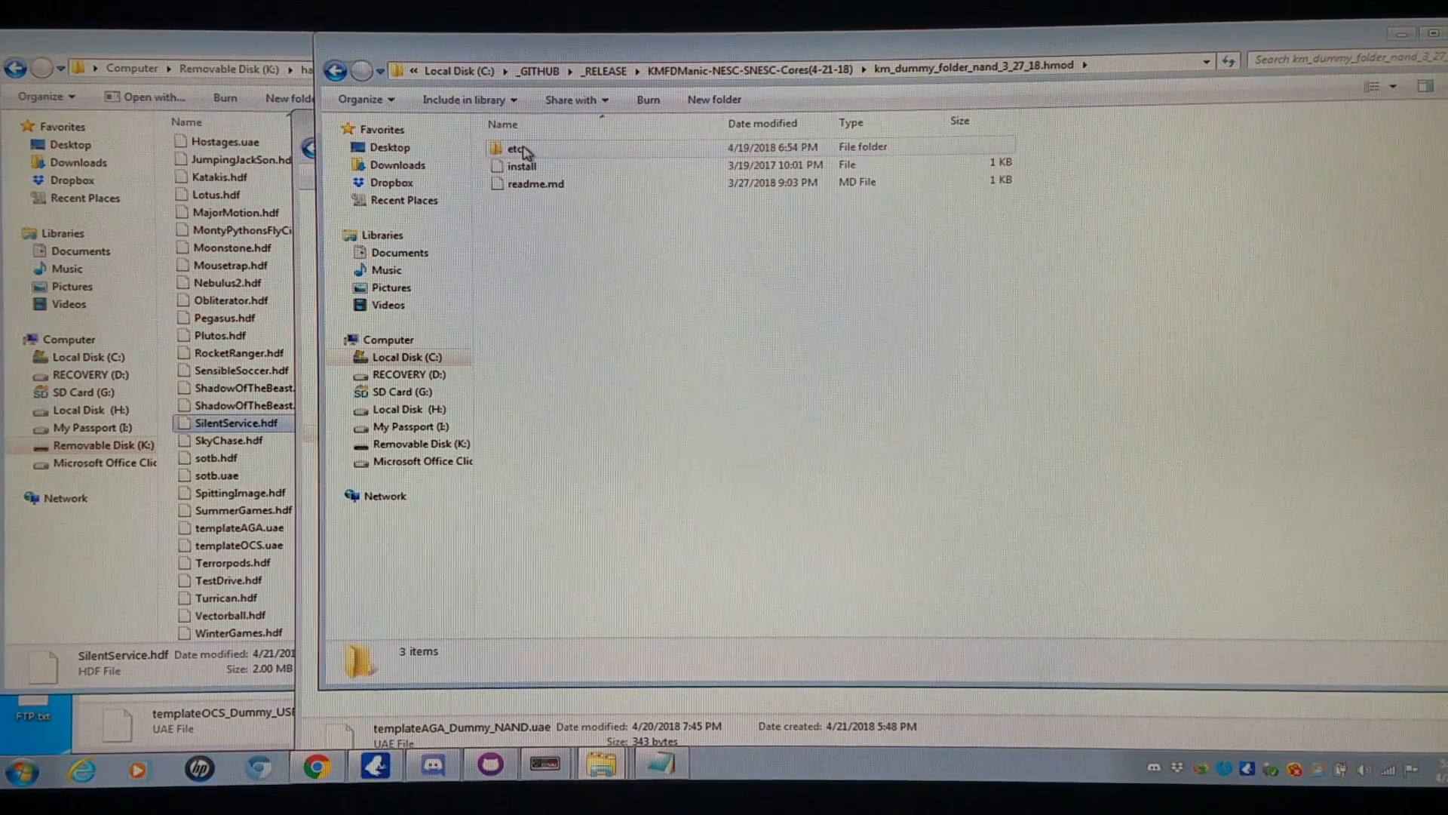
double_click(516, 146)
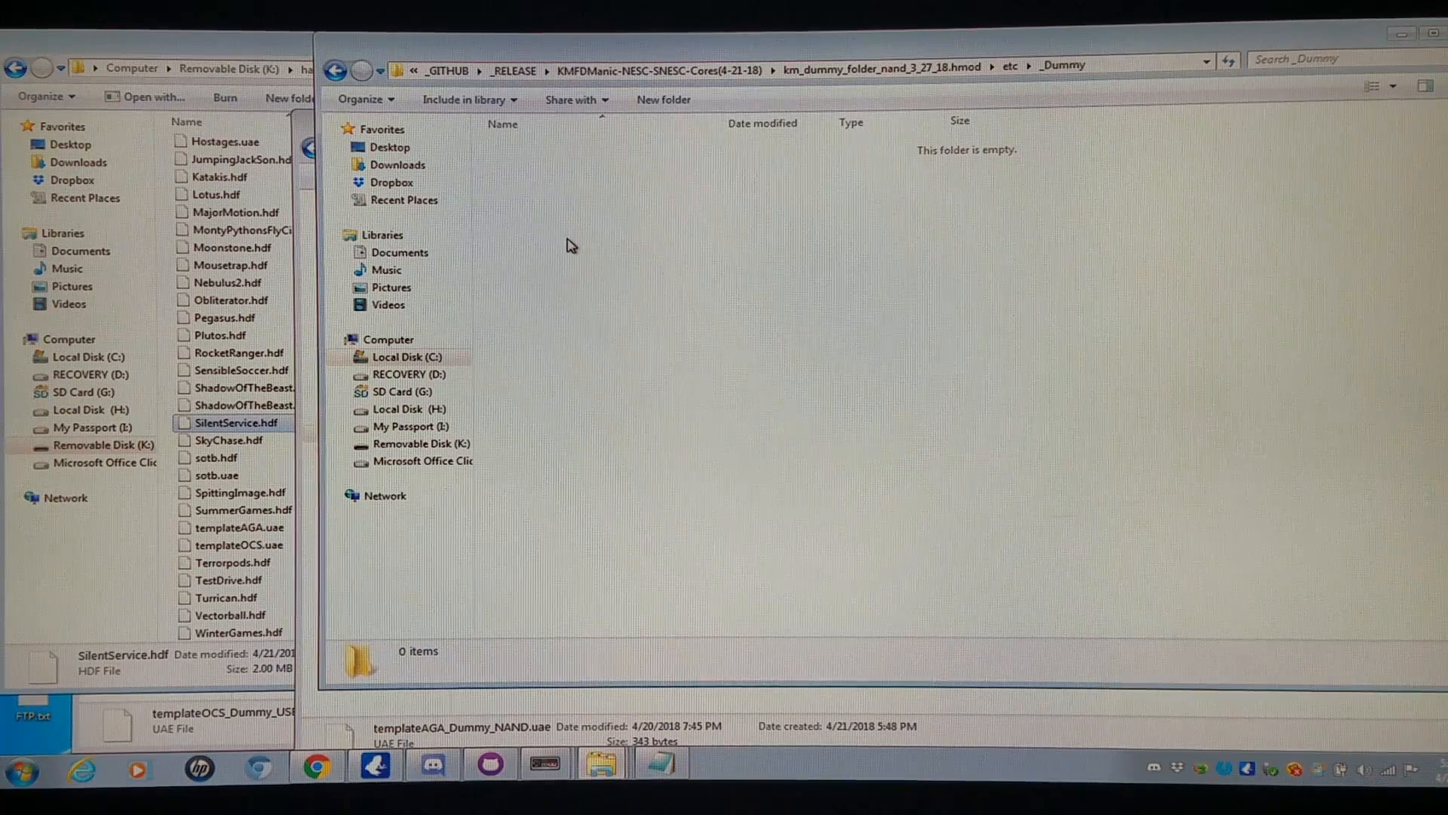
right_click(573, 248)
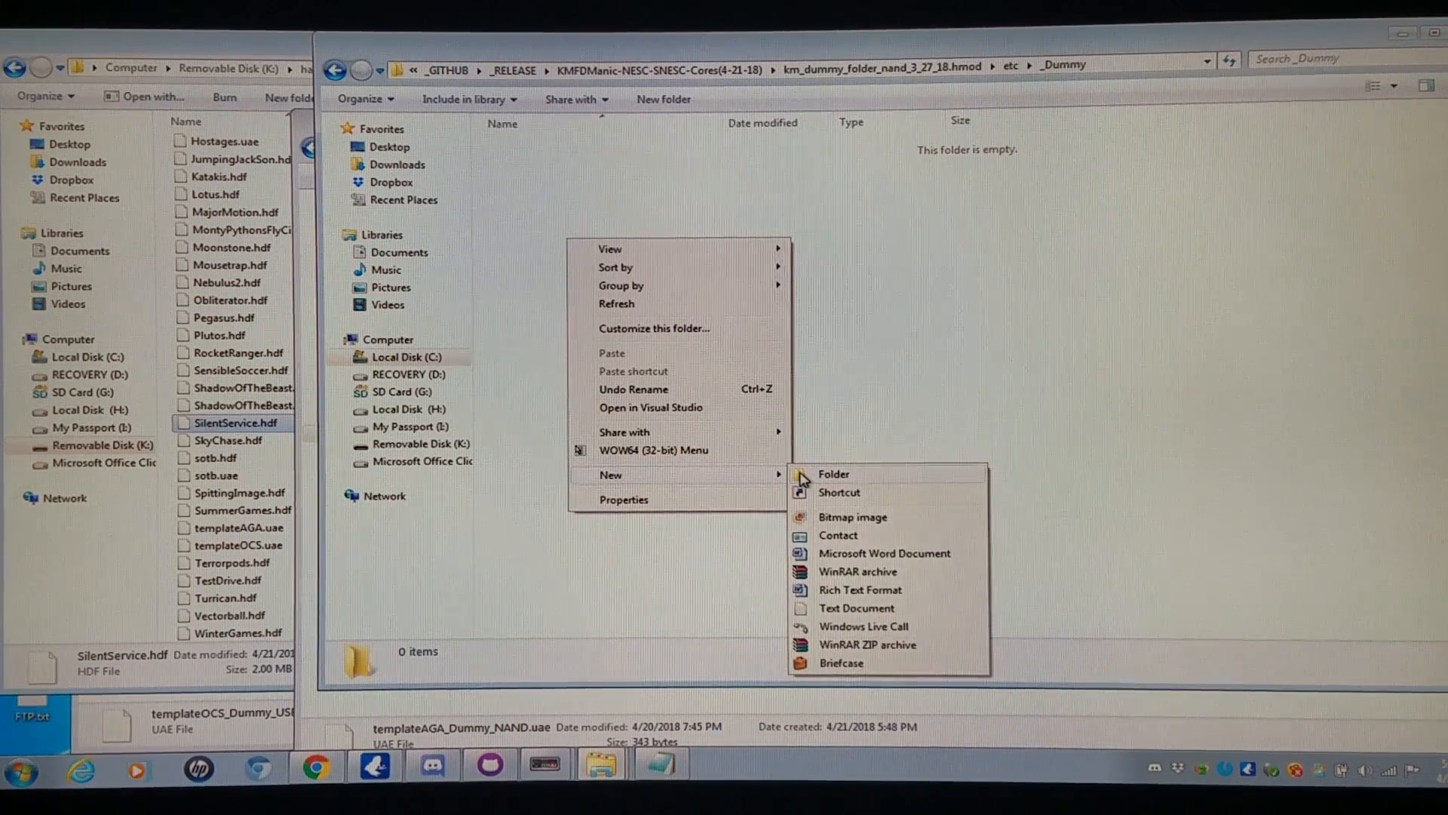
click(833, 472)
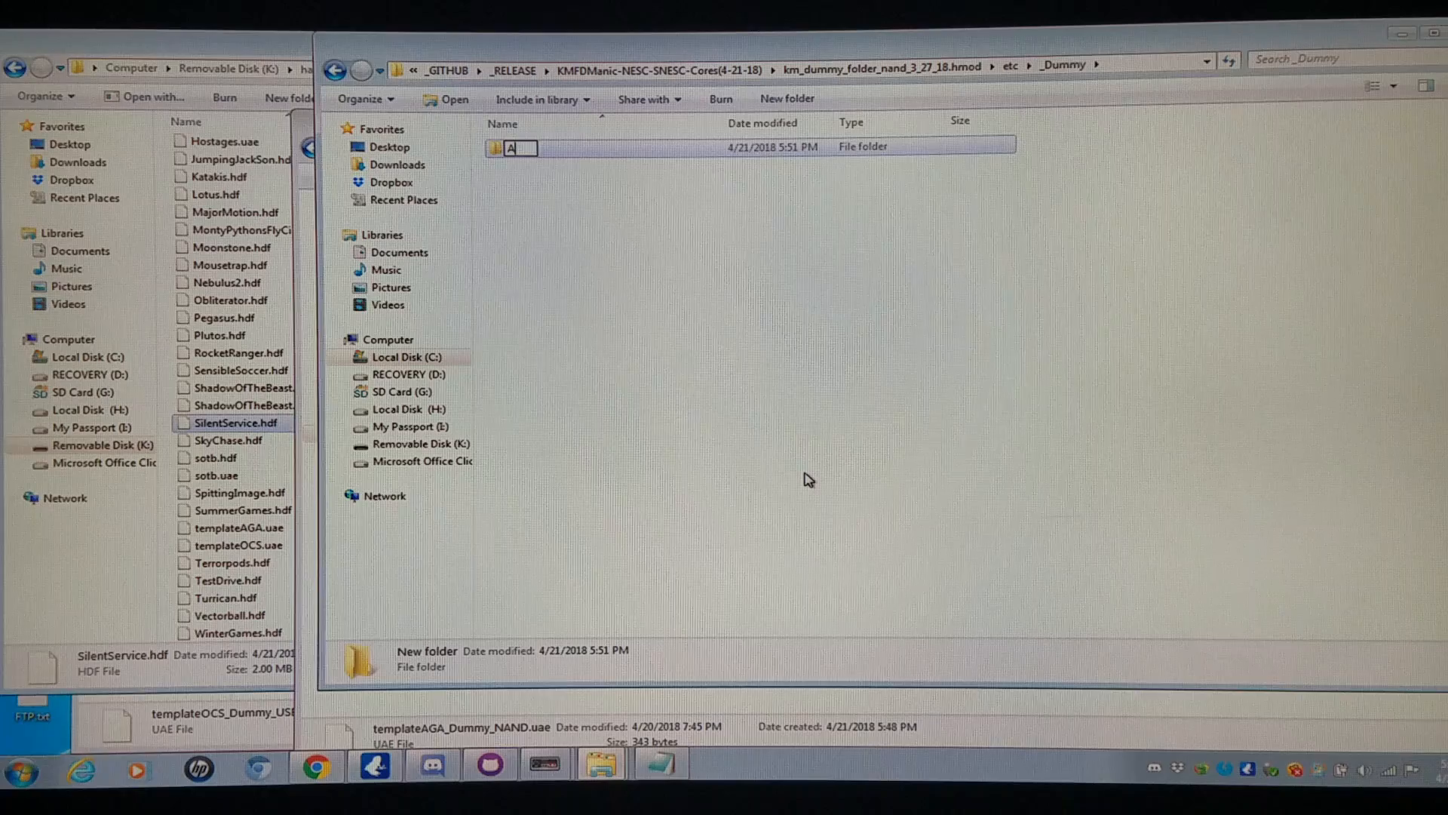
text(AMIGA)
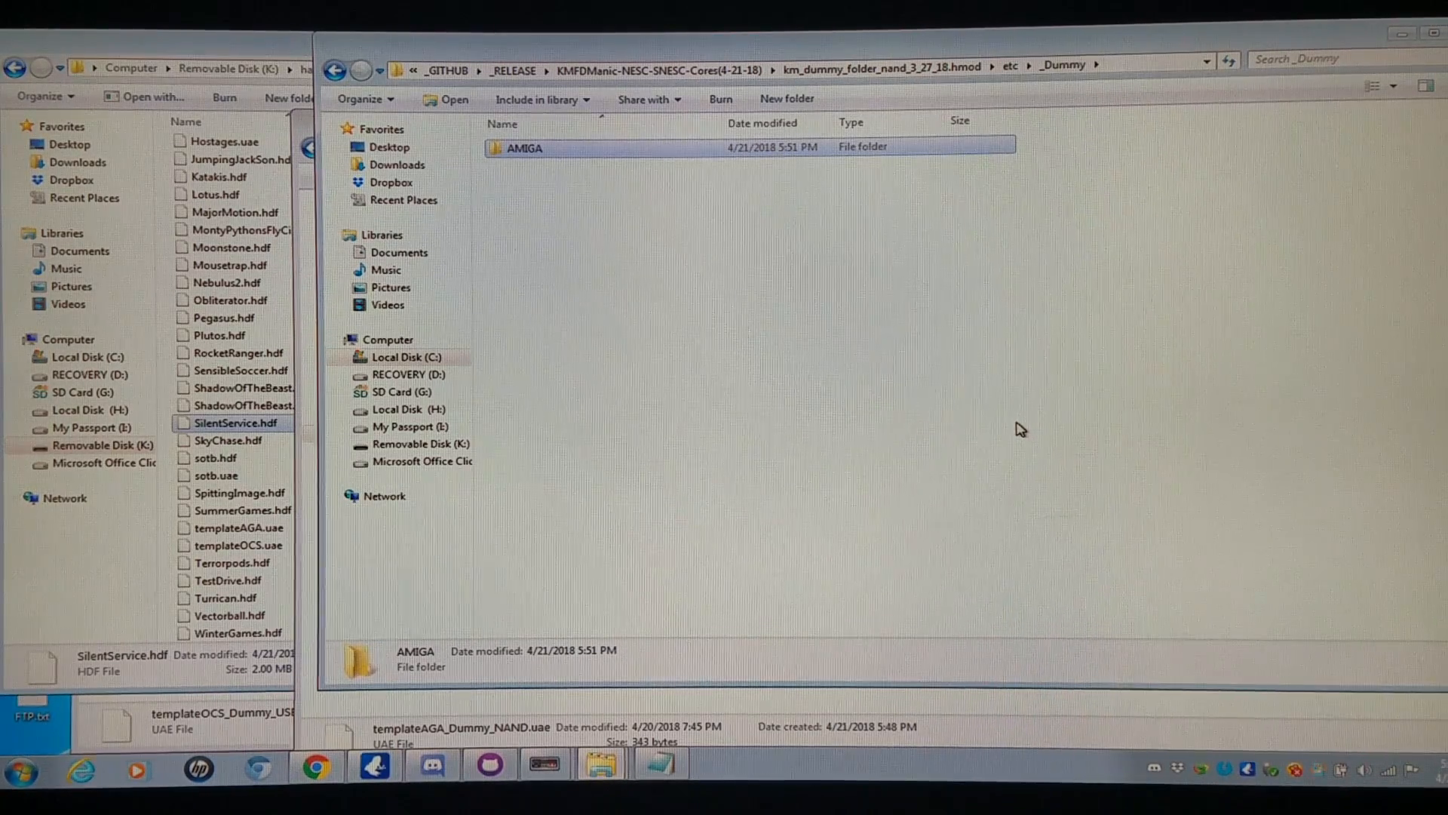
mouse_move(747, 204)
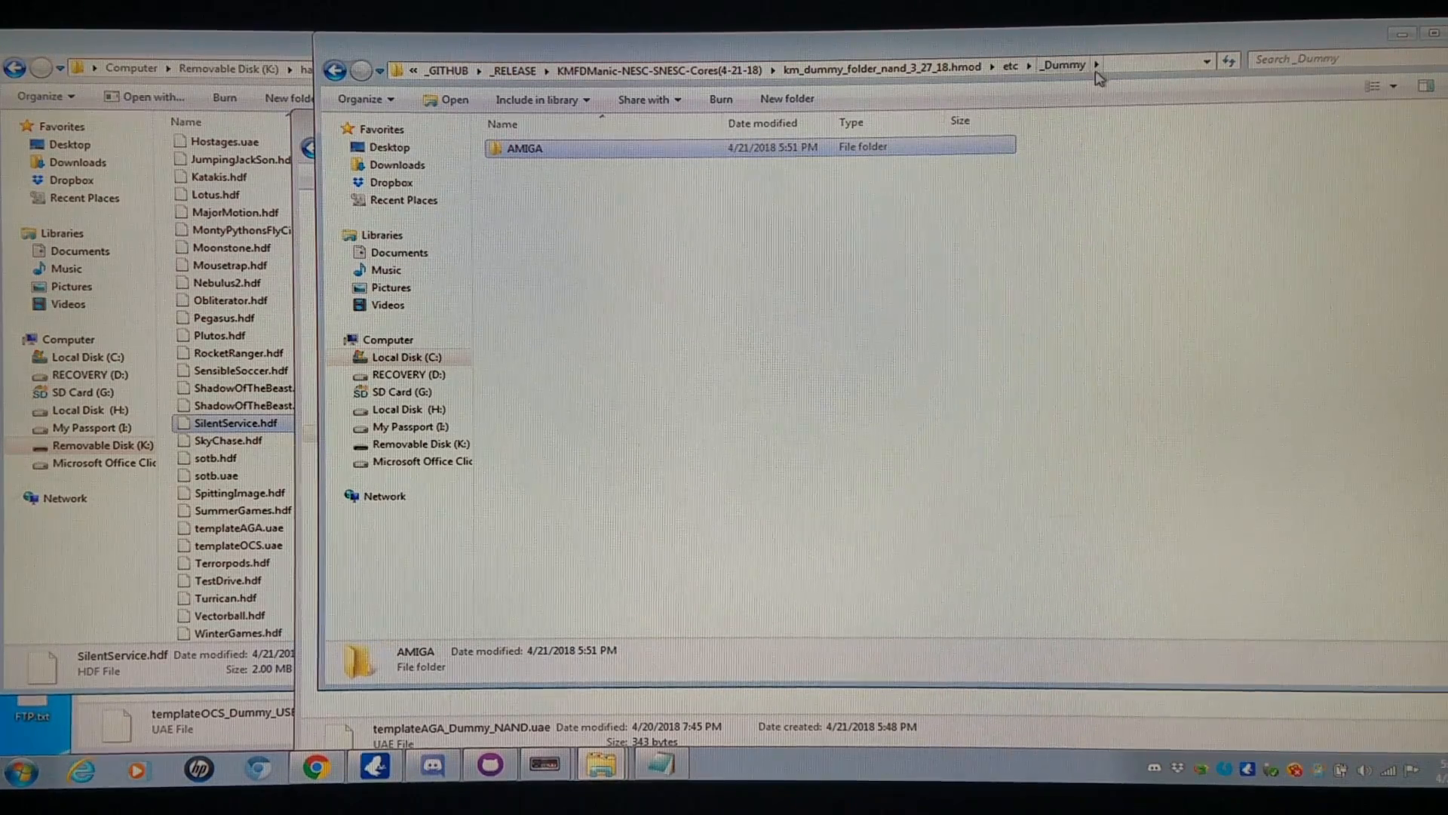
right_click(524, 147)
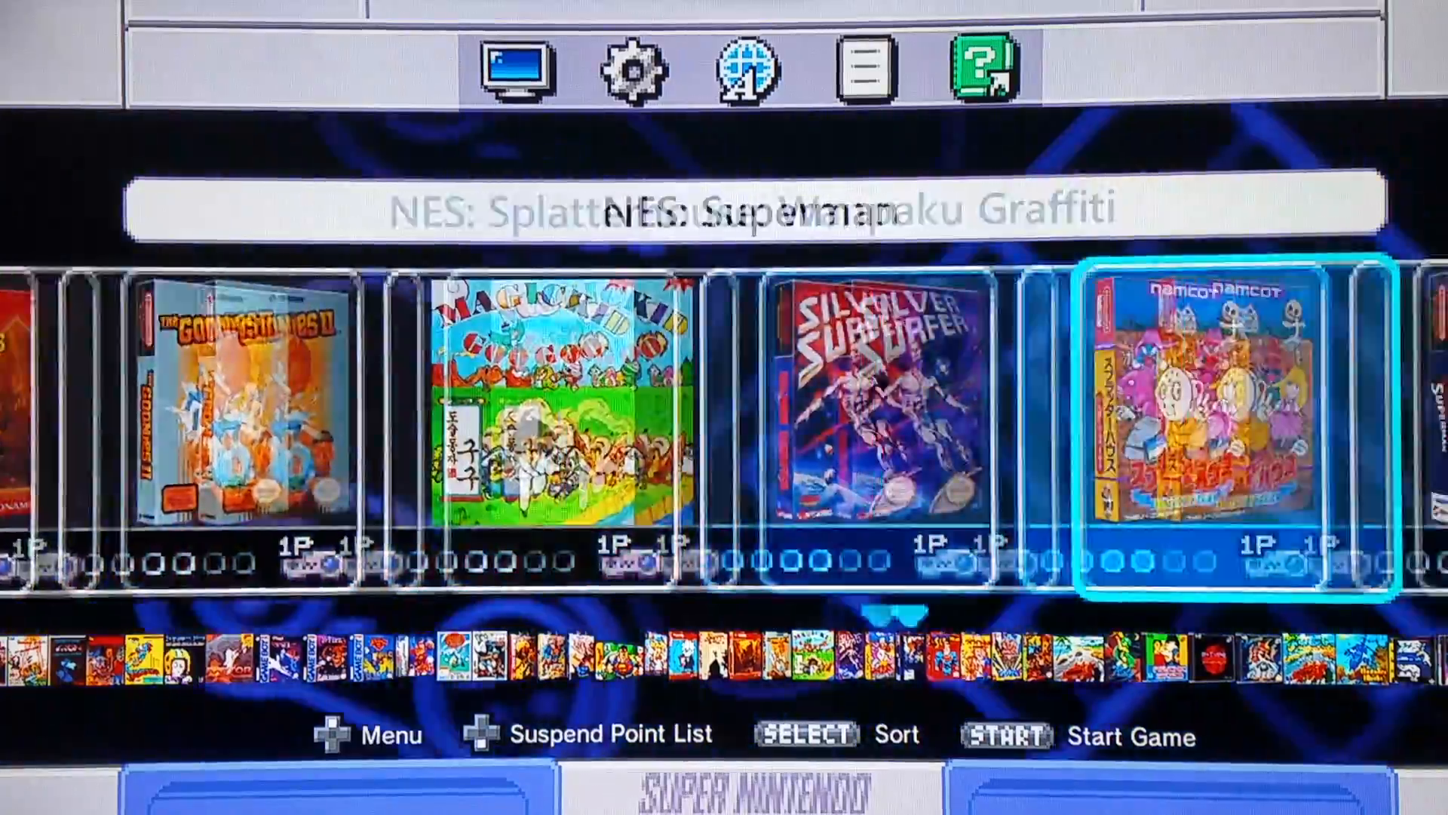
Move through the SNES Classic carousel to RetroArch and reach its Appearance settings
scroll(right, 3)
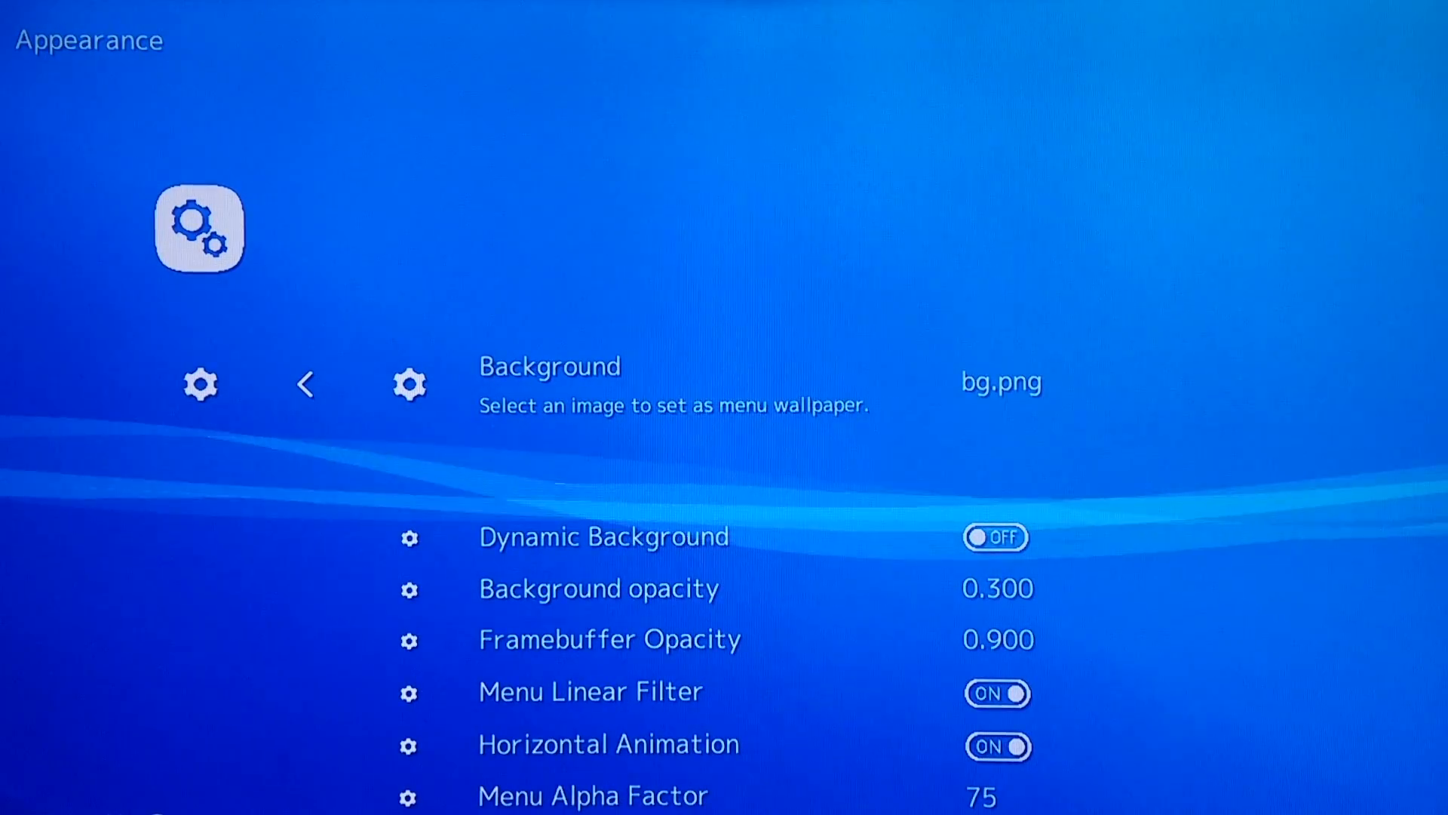
Choose Background, browse into /etc/libretro and pick a retrocat PNG as the menu wallpaper
click(549, 382)
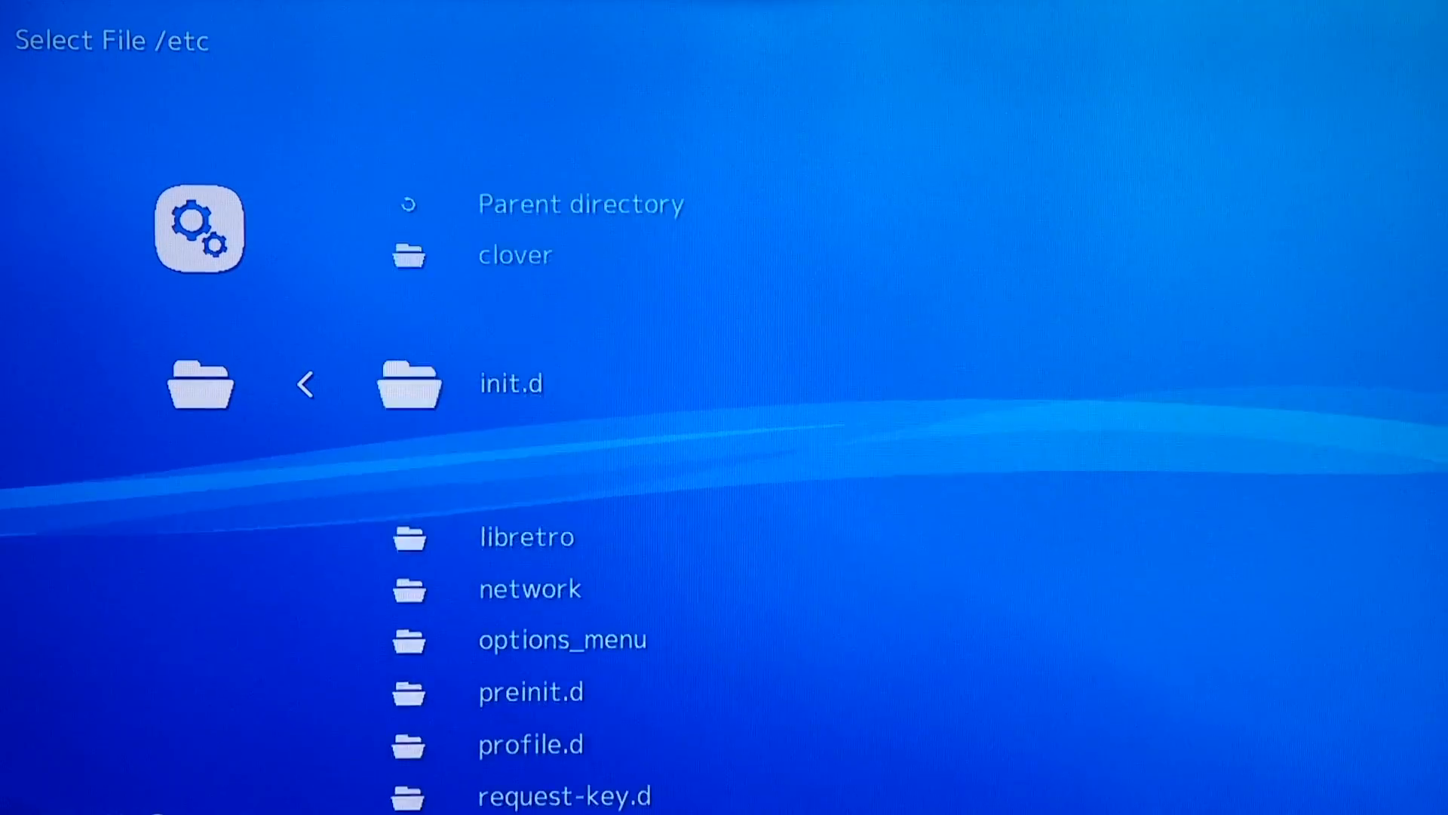
click(526, 538)
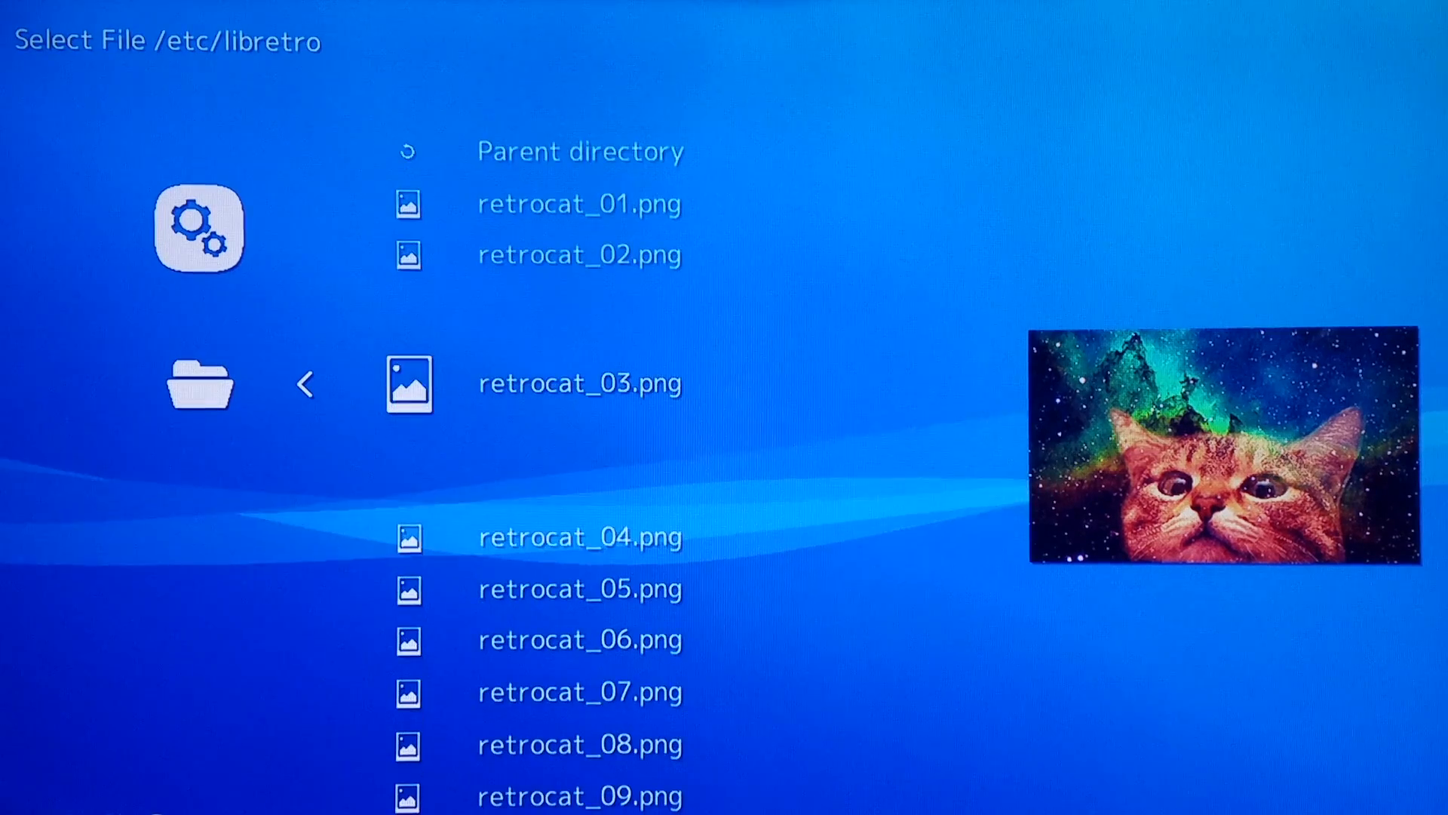
scroll(down, 3)
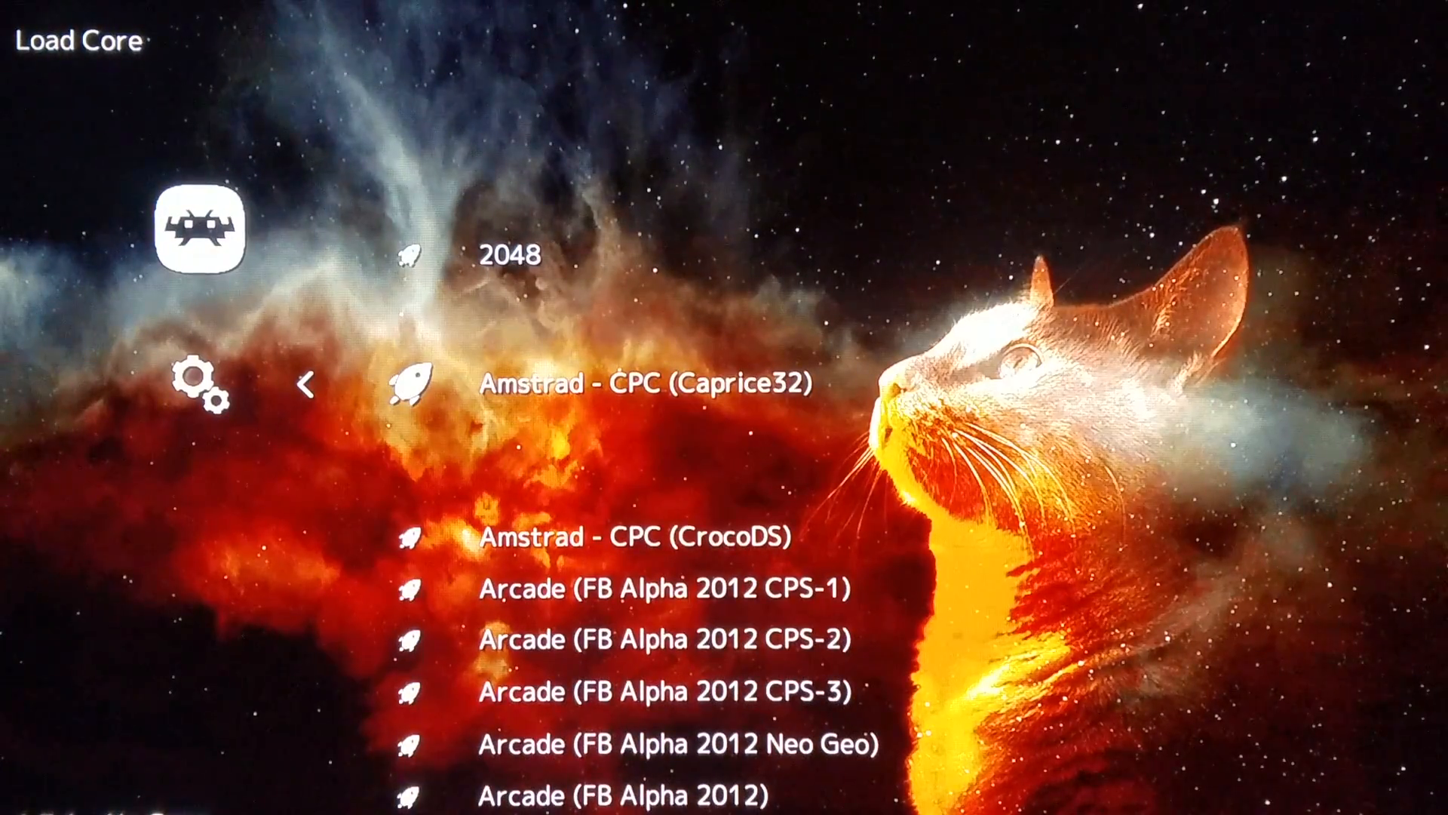
Scroll the core list down to Commodore - Amiga (P-UAE), load it and browse to /usr/share/games
scroll(down, 3)
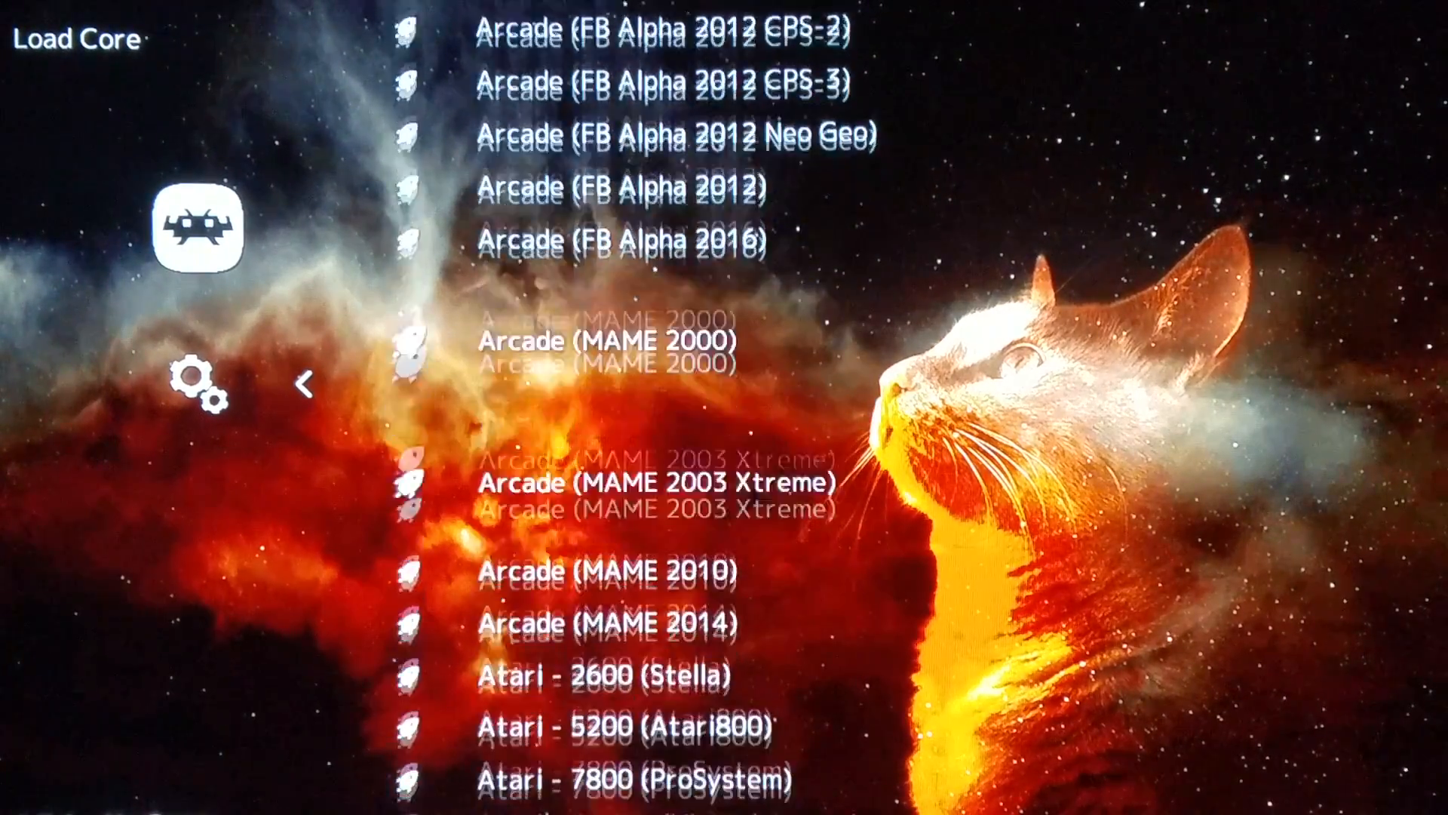
scroll(down, 3)
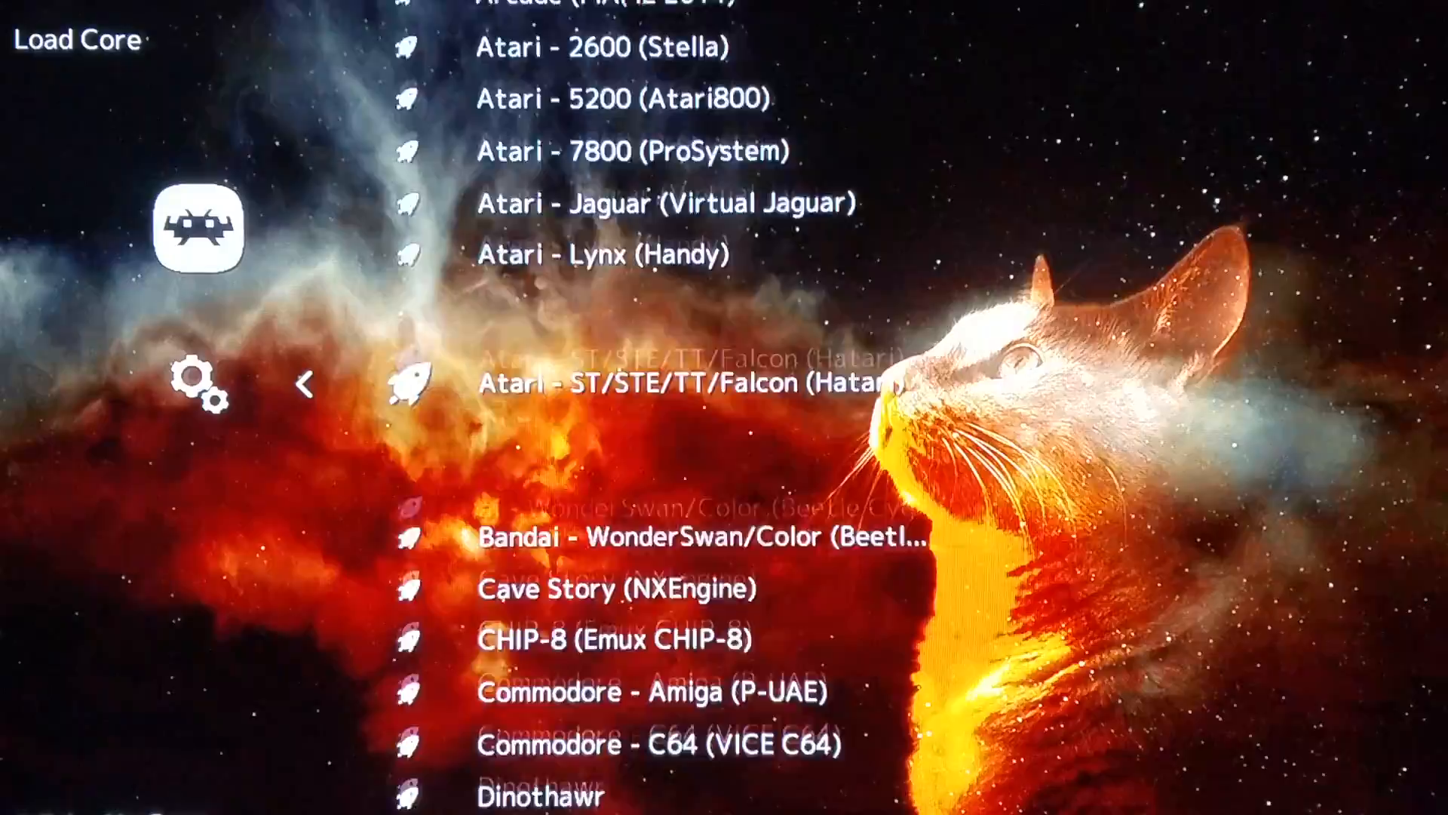
scroll(down, 3)
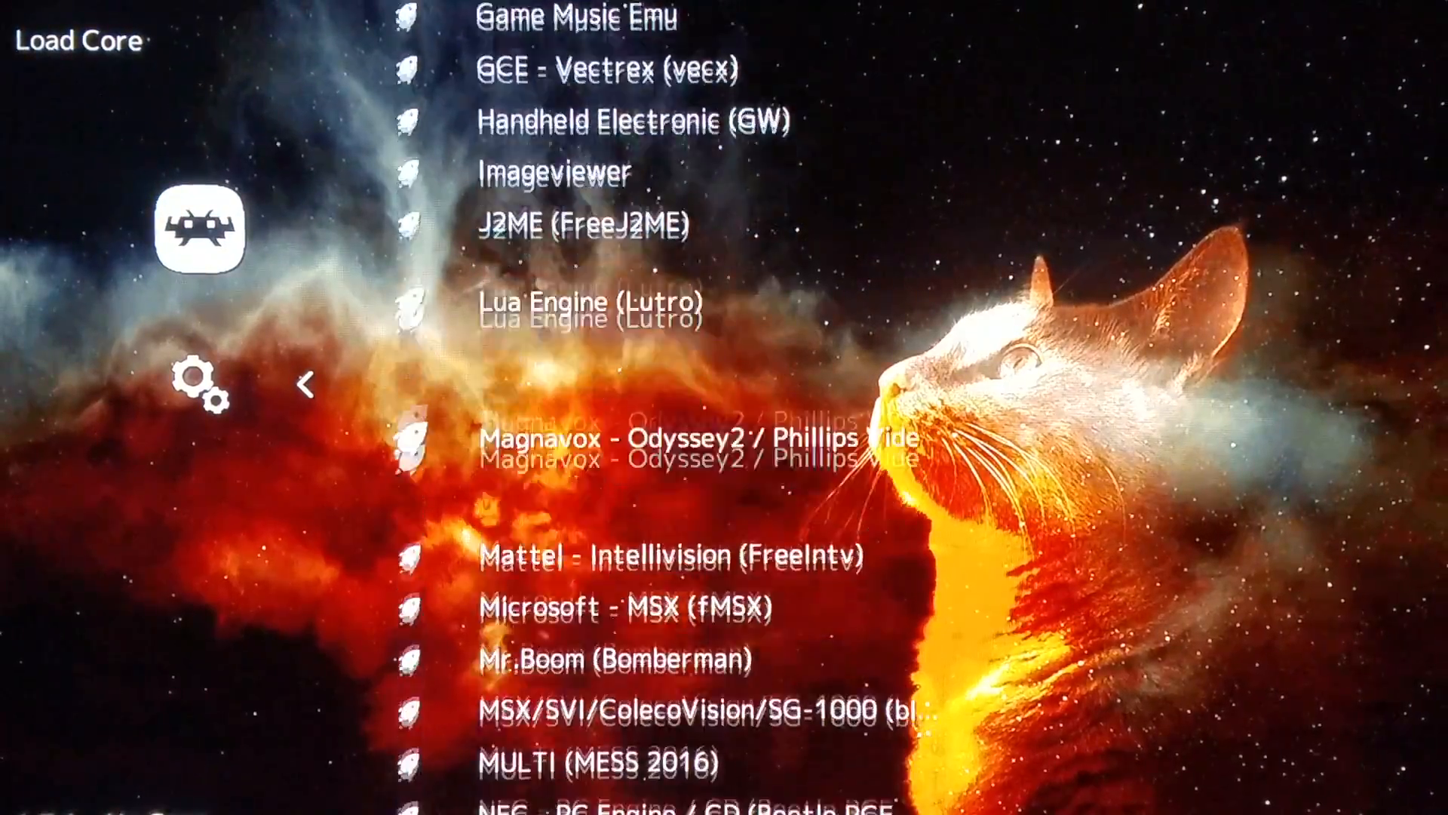
scroll(down, 3)
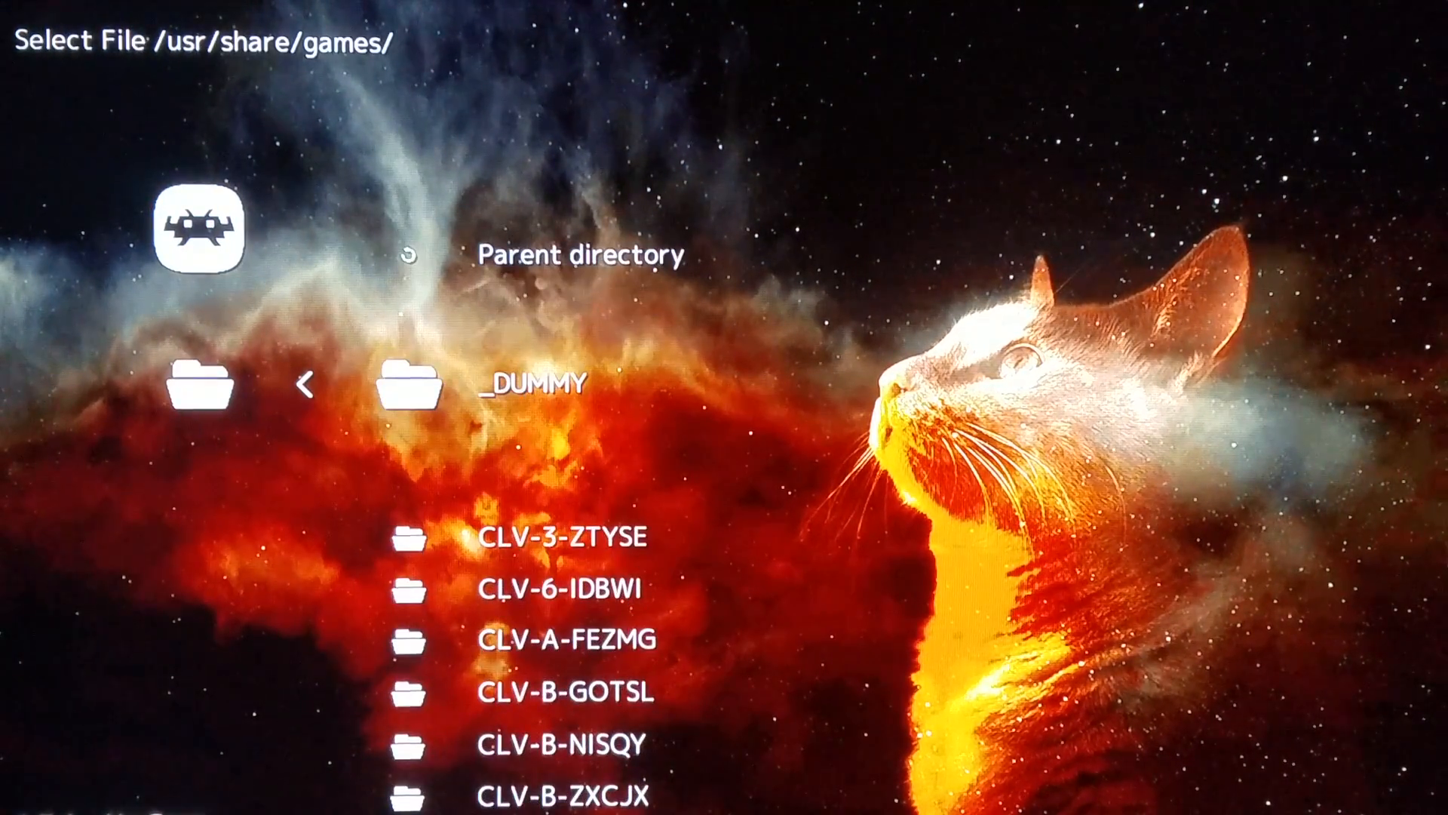
Enter _DUMMY/AMIGA, scroll down to Gremlins2.uae and launch it
click(531, 383)
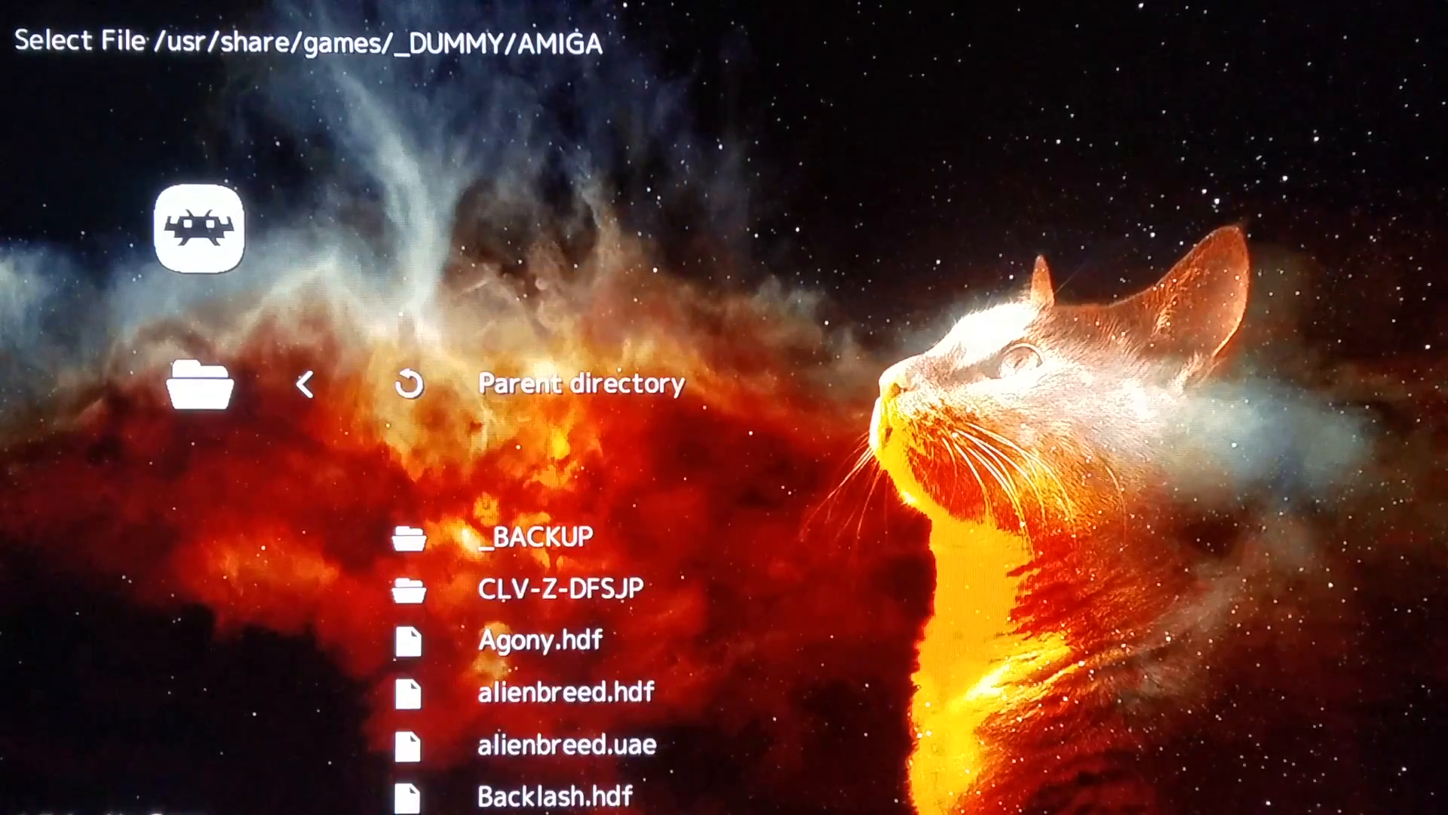
scroll(down, 3)
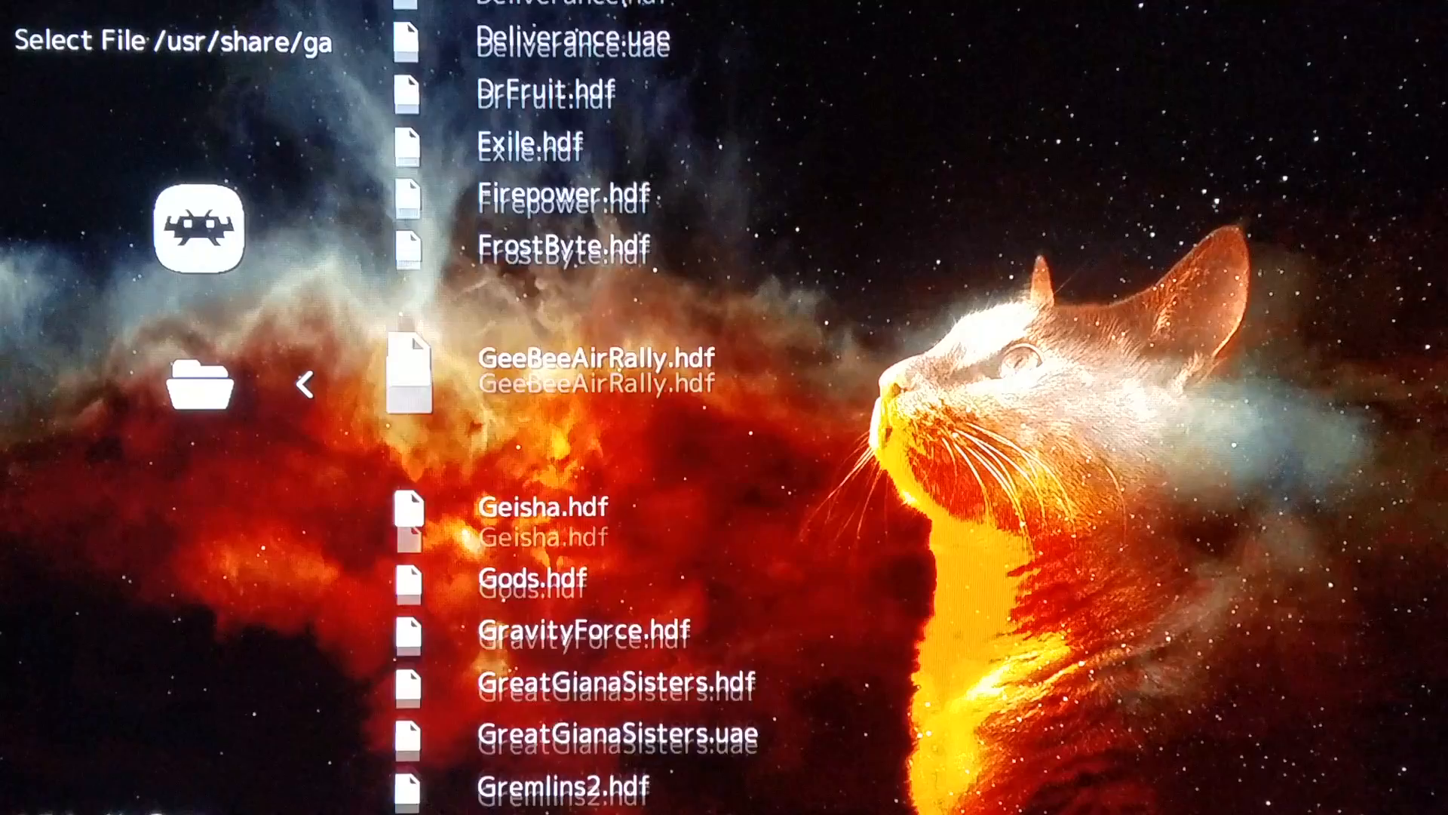
scroll(down, 3)
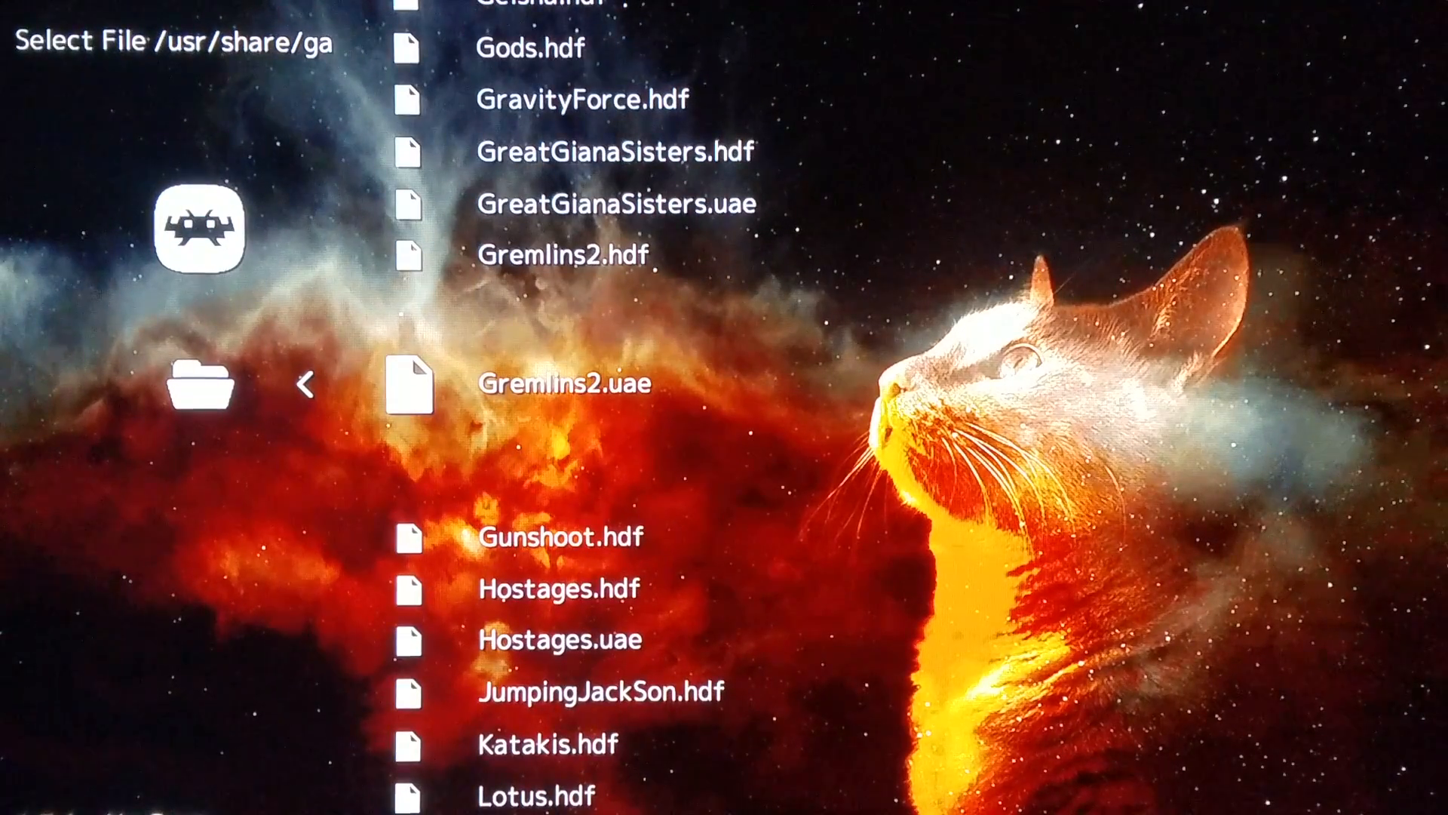
click(558, 385)
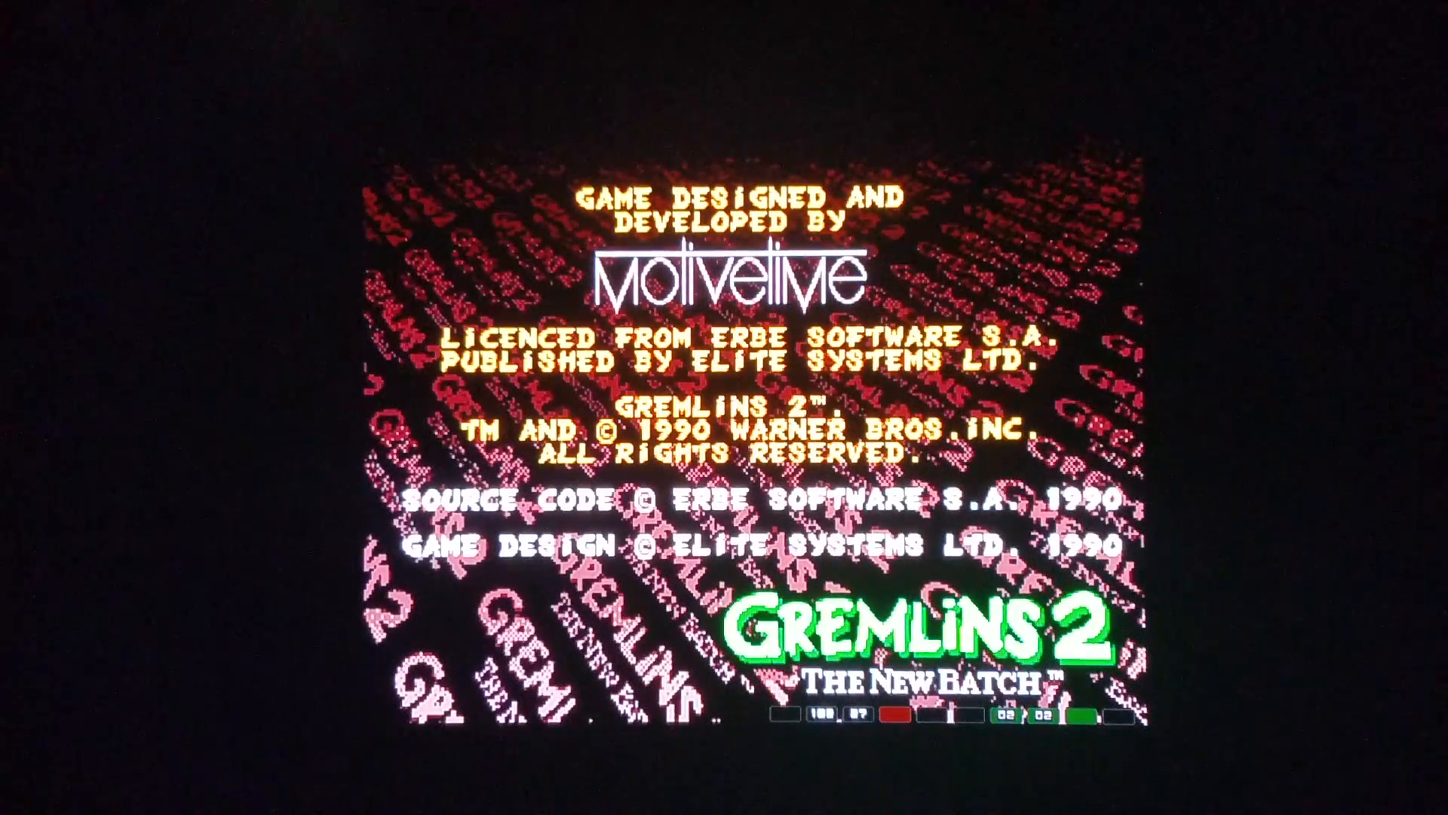
Bring up the RetroArch menu over Gremlins 2 with F1 and scroll through the Video settings
key(F1)
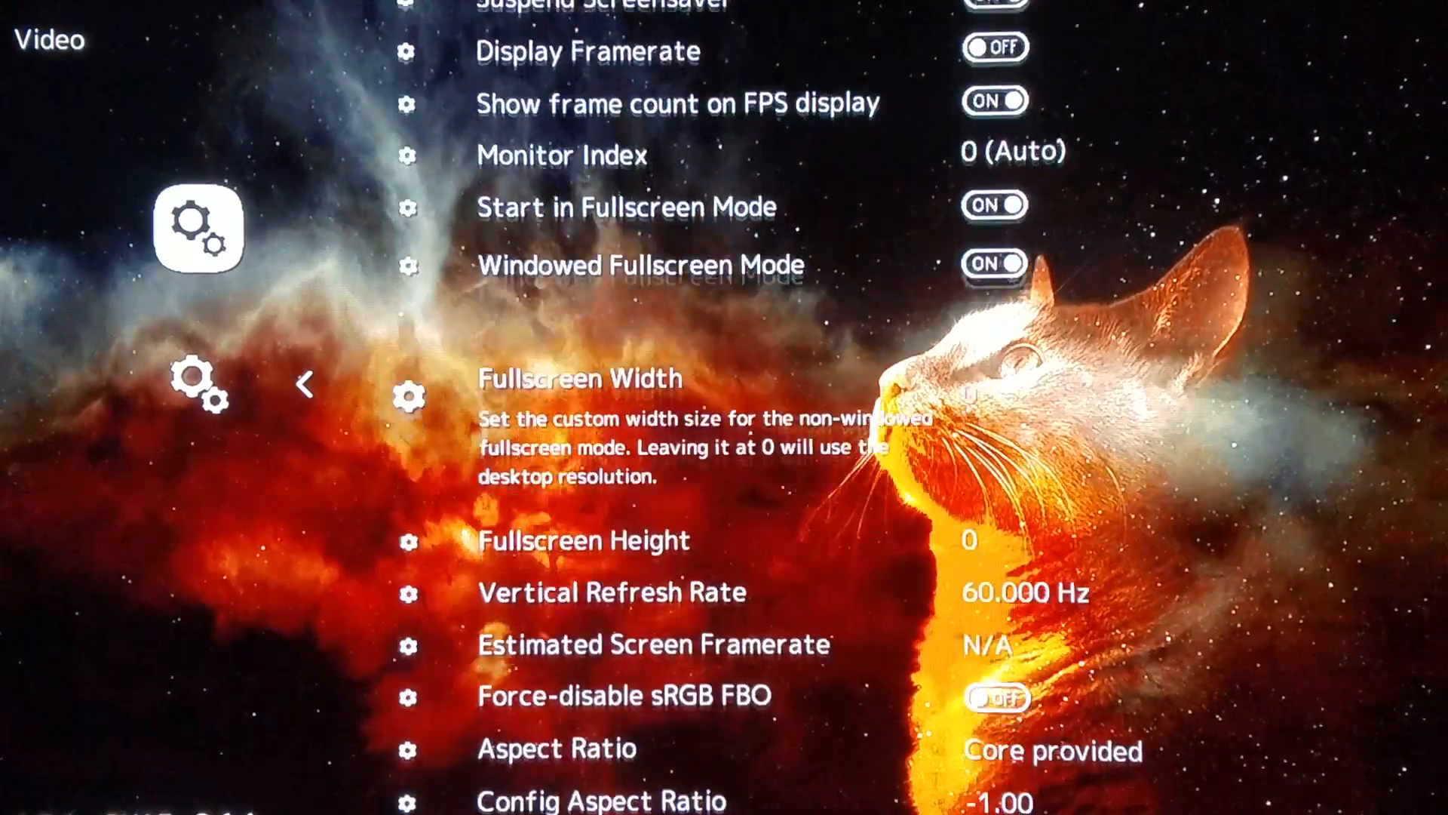
scroll(down, 3)
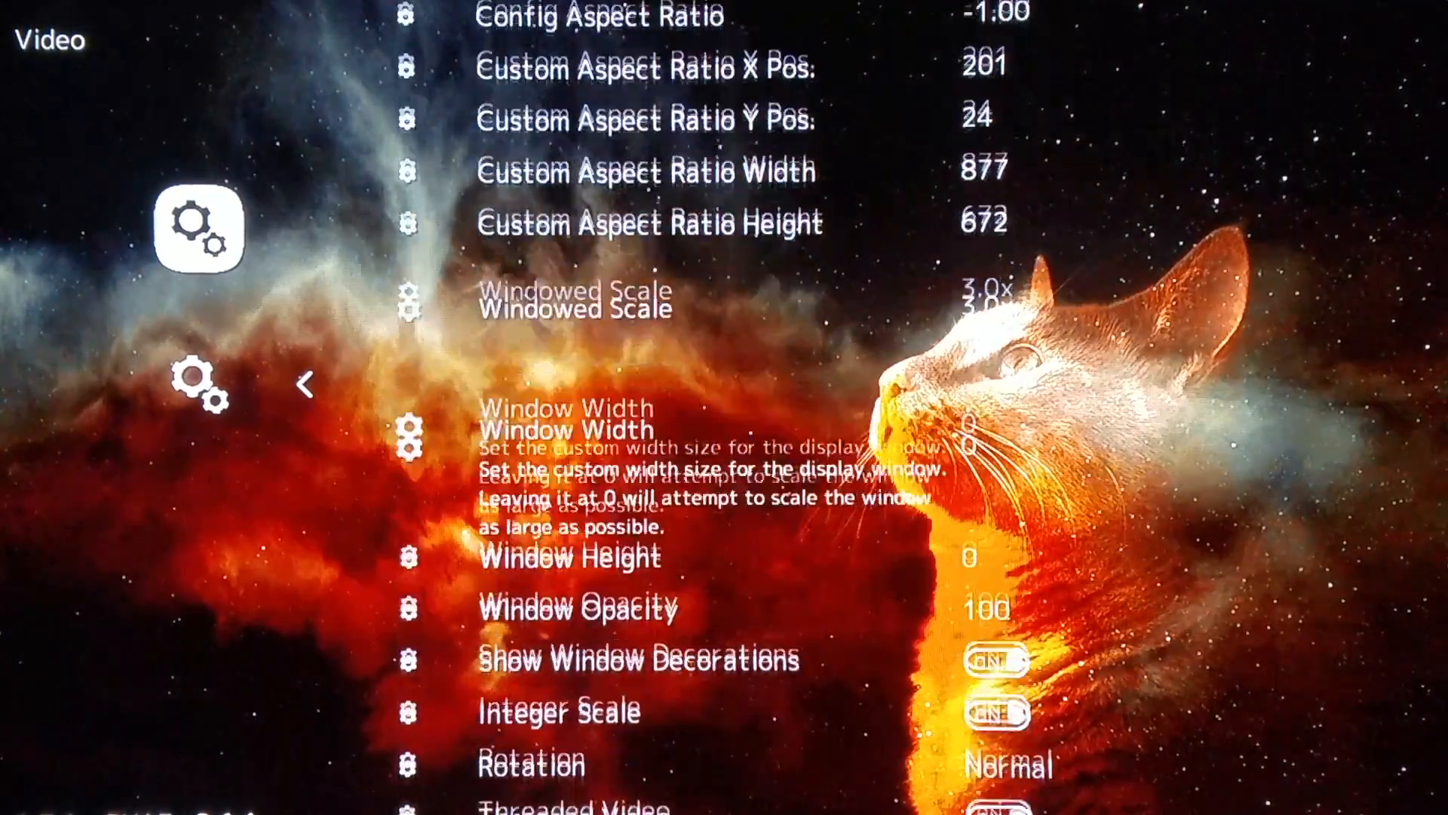
scroll(down, 3)
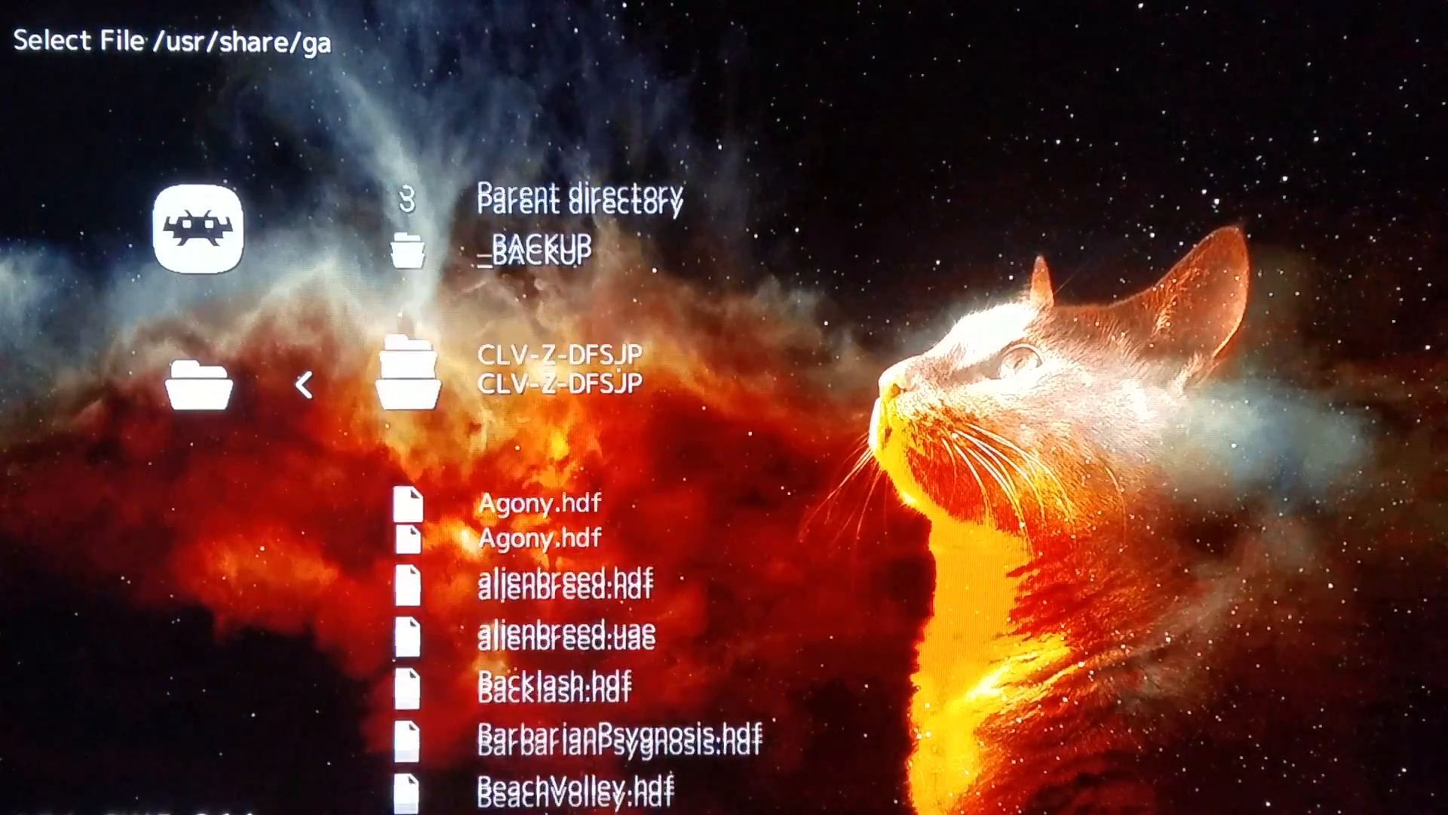
Scroll the /usr/share/games list down to Deliverance.hdf and Deliverance.uae
scroll(down, 3)
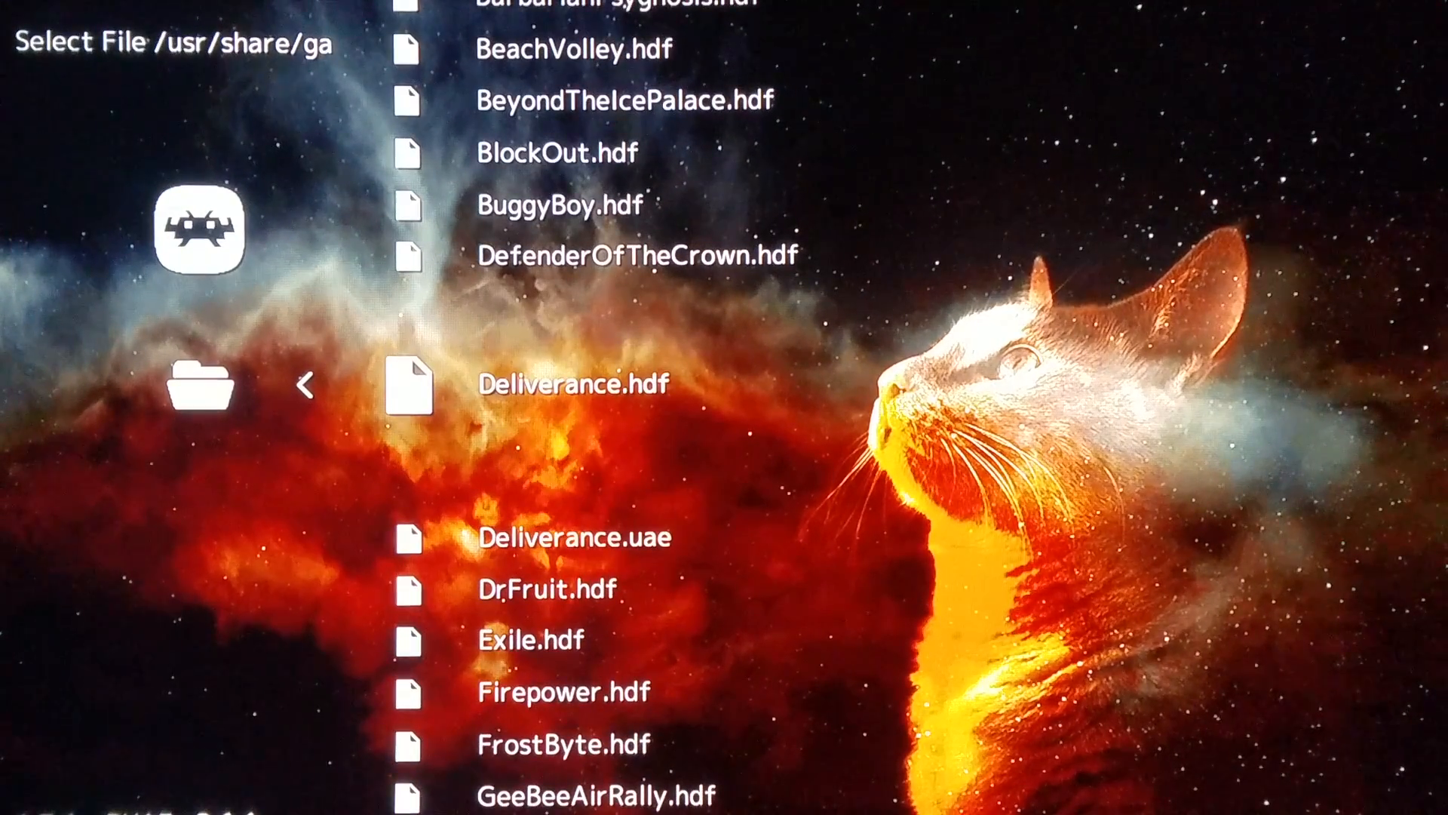
scroll(down, 3)
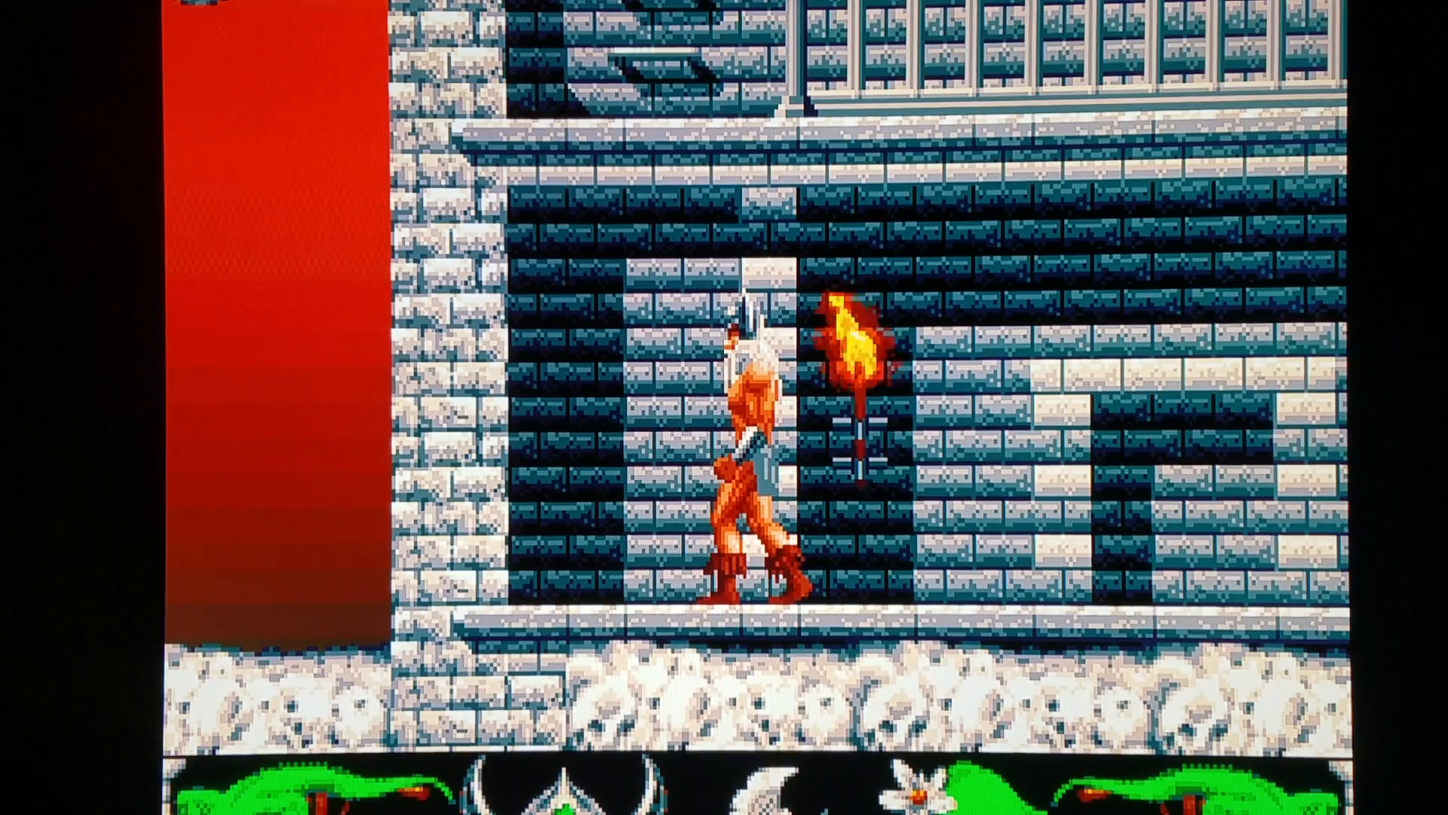
Bring up the Quick Menu over Deliverance and browse its options before resuming
key(F1)
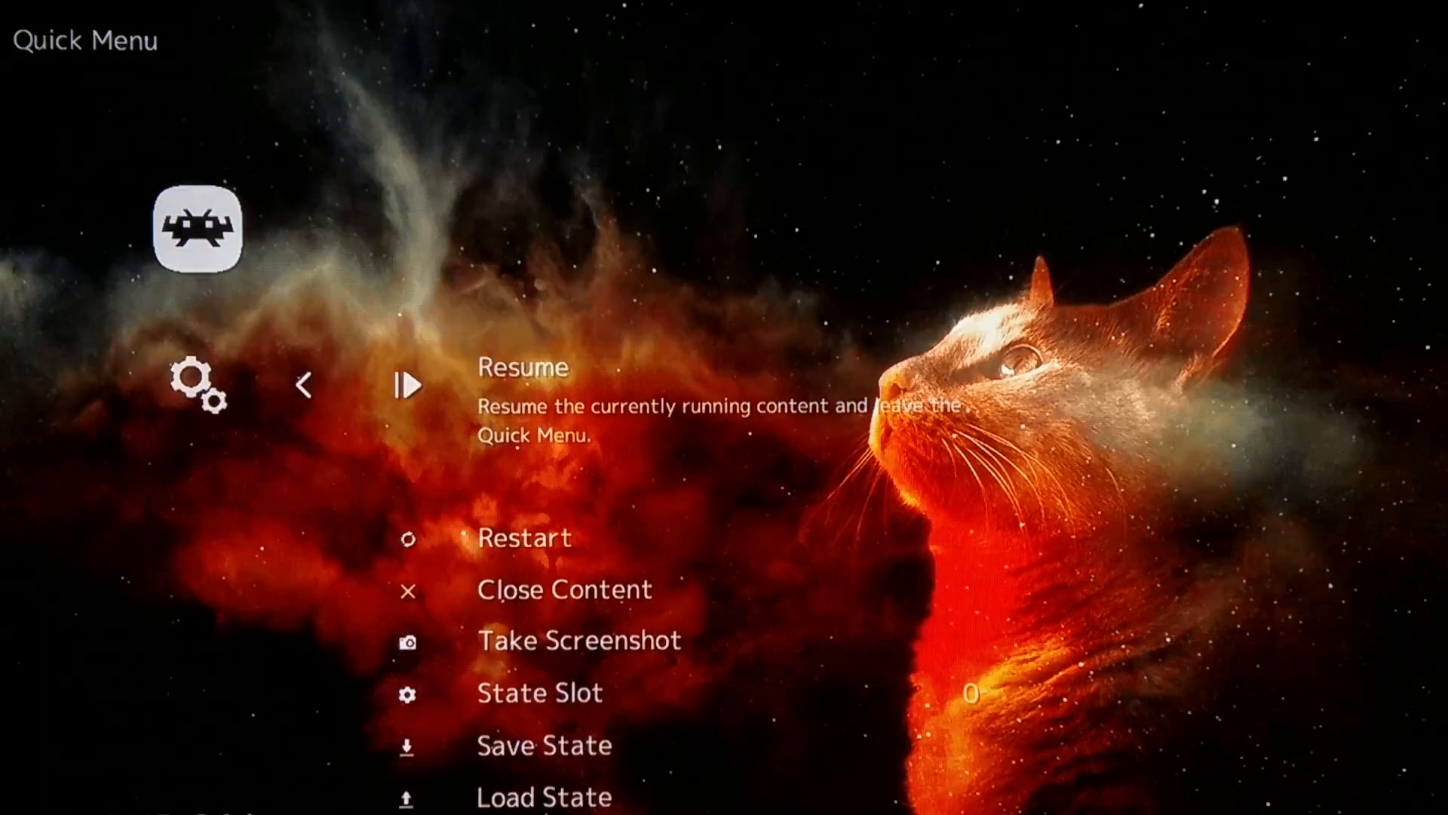
scroll(down, 3)
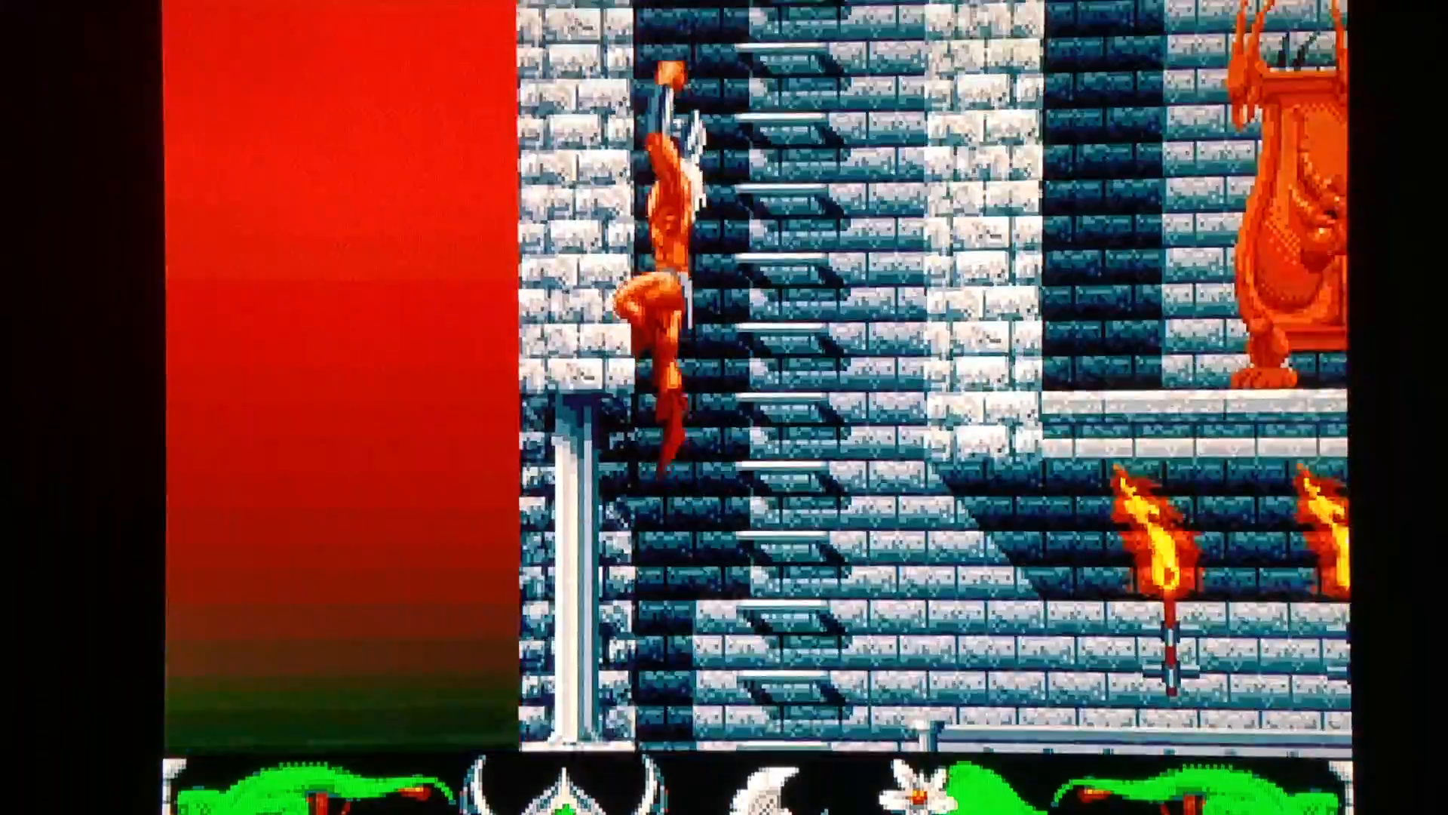
Quit Deliverance with the hotkey and return to the AMIGA folder file browser
key(F1)
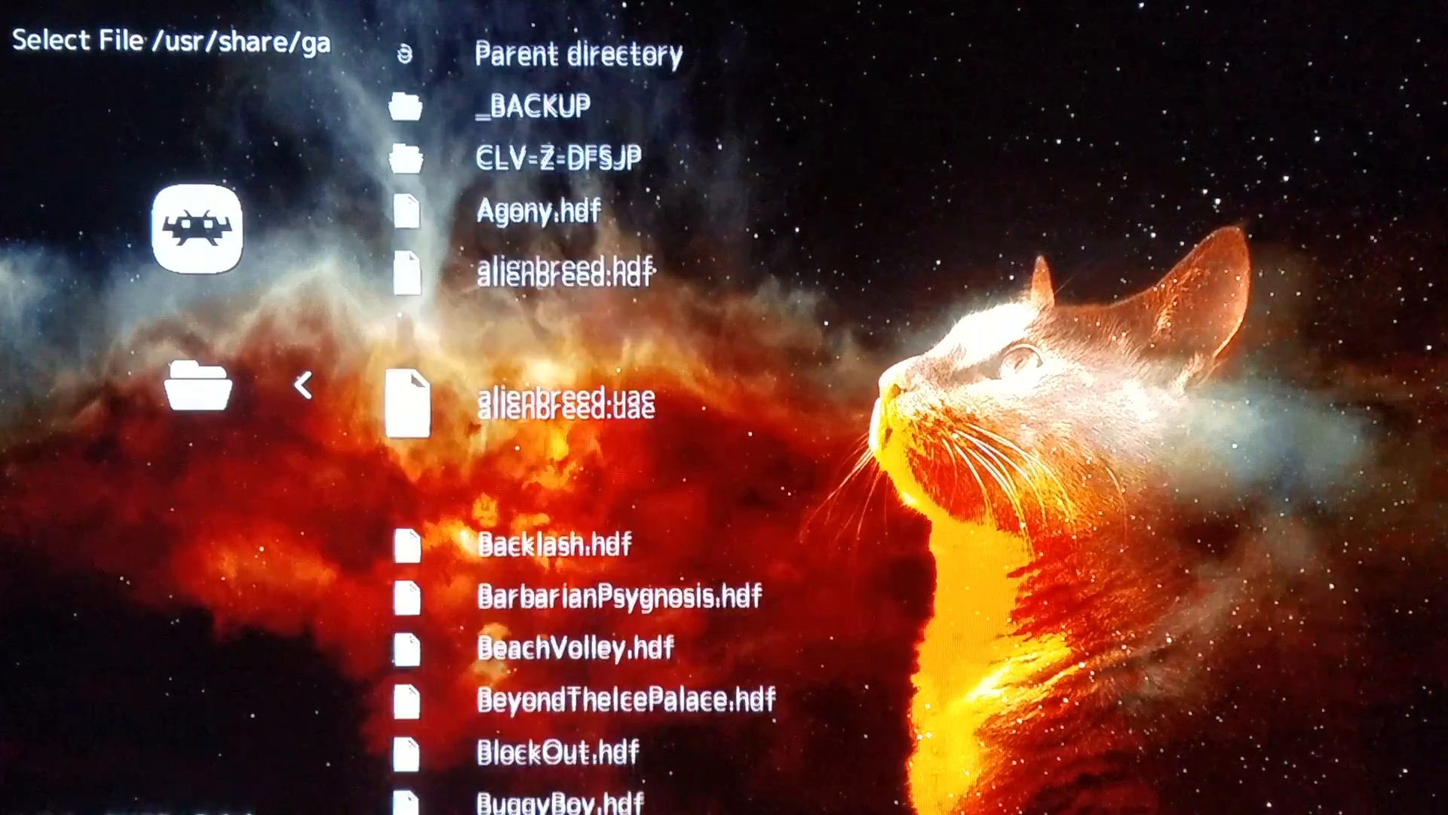
Scroll through the AMIGA file list before backing out to the Load Content menu
scroll(down, 3)
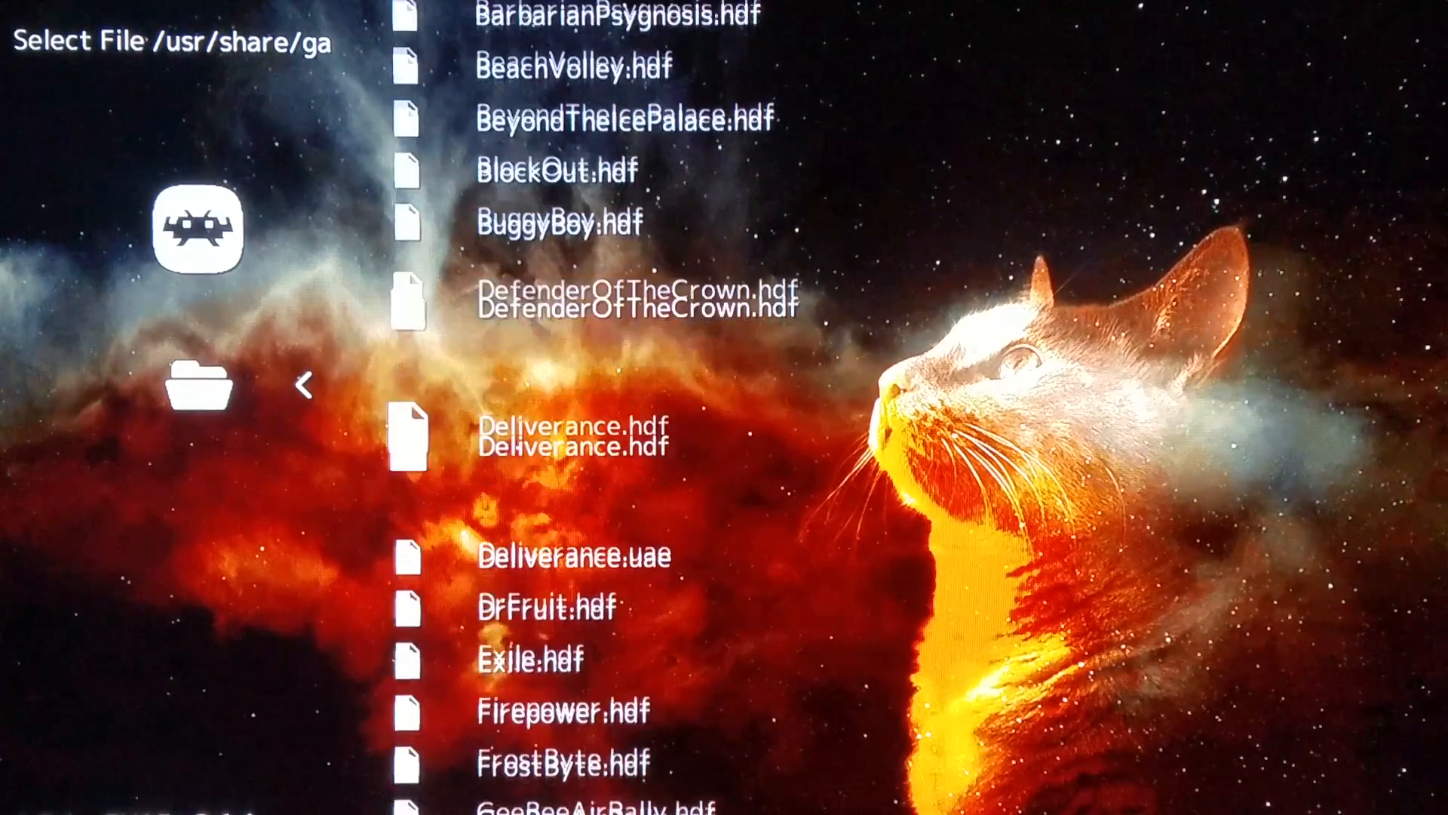
scroll(down, 3)
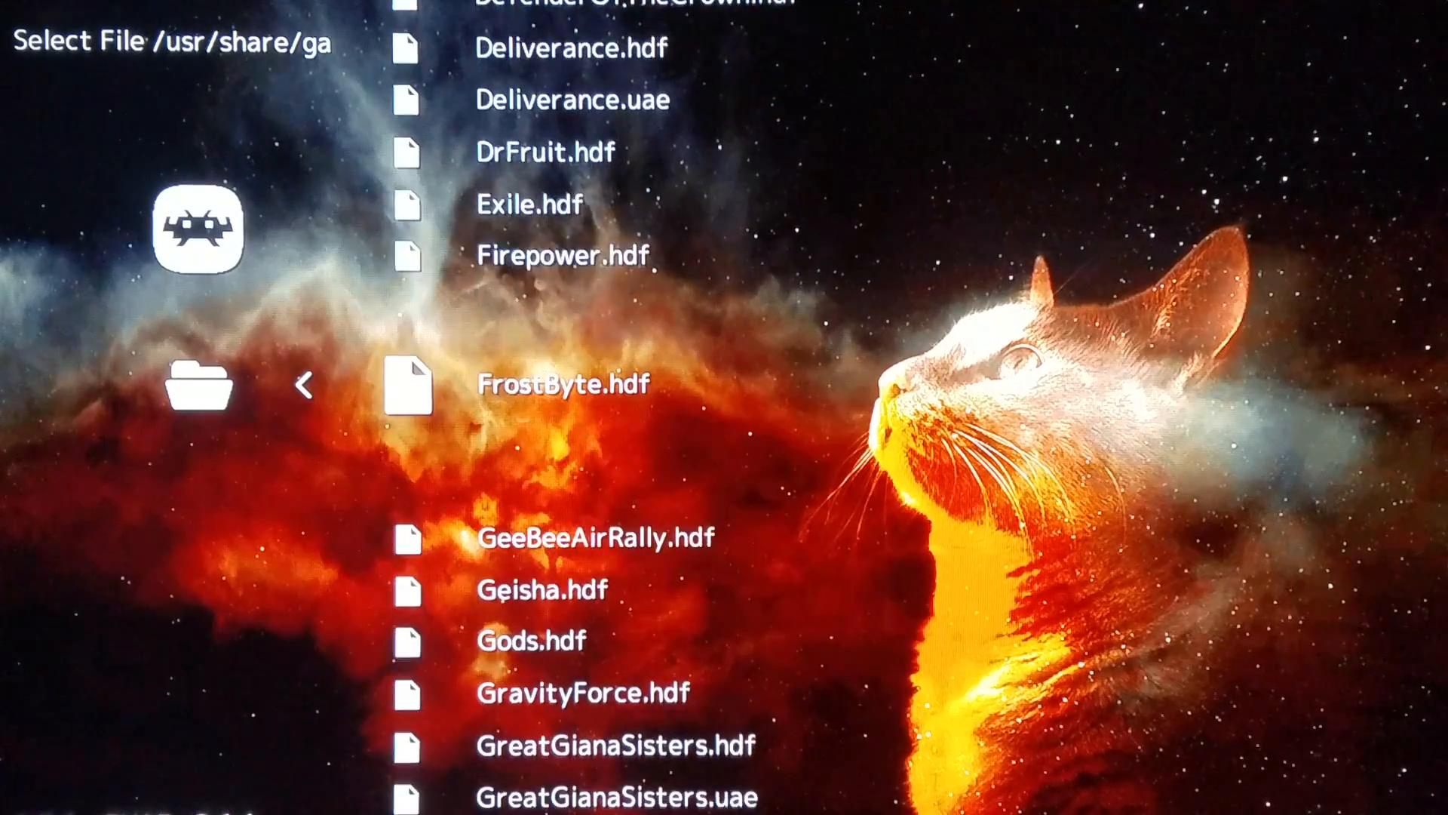
scroll(down, 3)
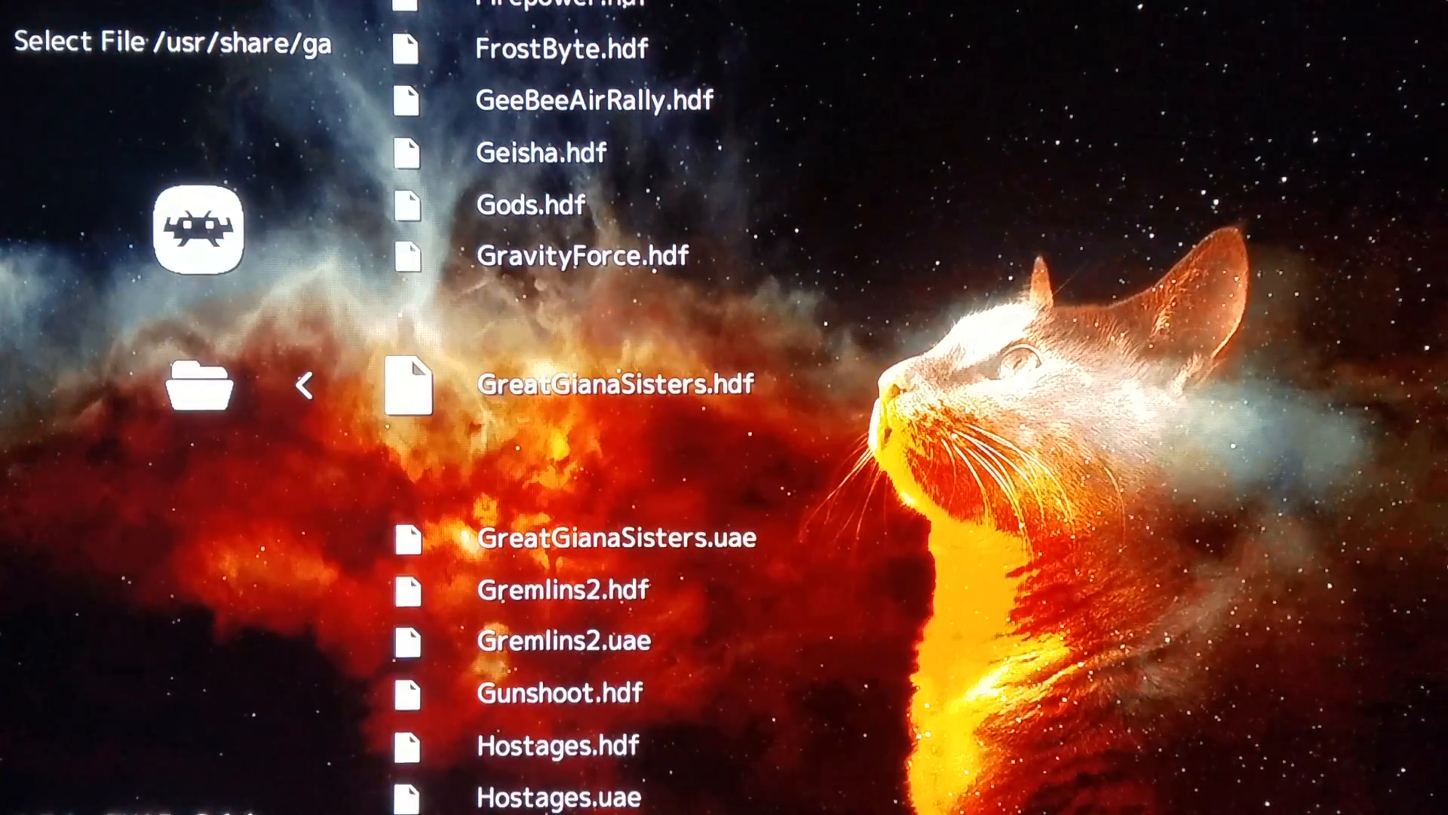
scroll(down, 3)
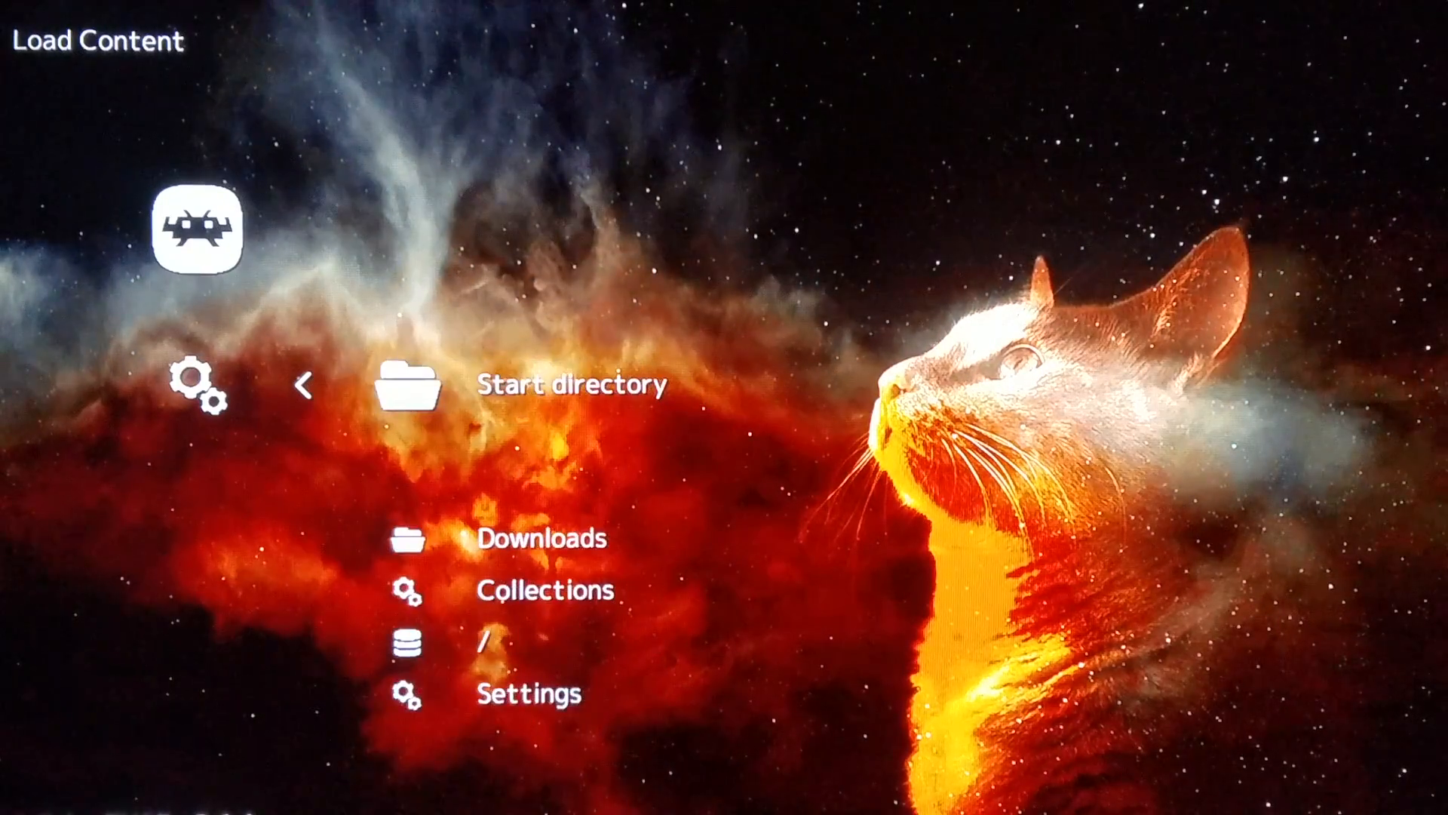
Enter Start directory, scroll the AMIGA folder to Gremlins2.uae and load it
click(566, 384)
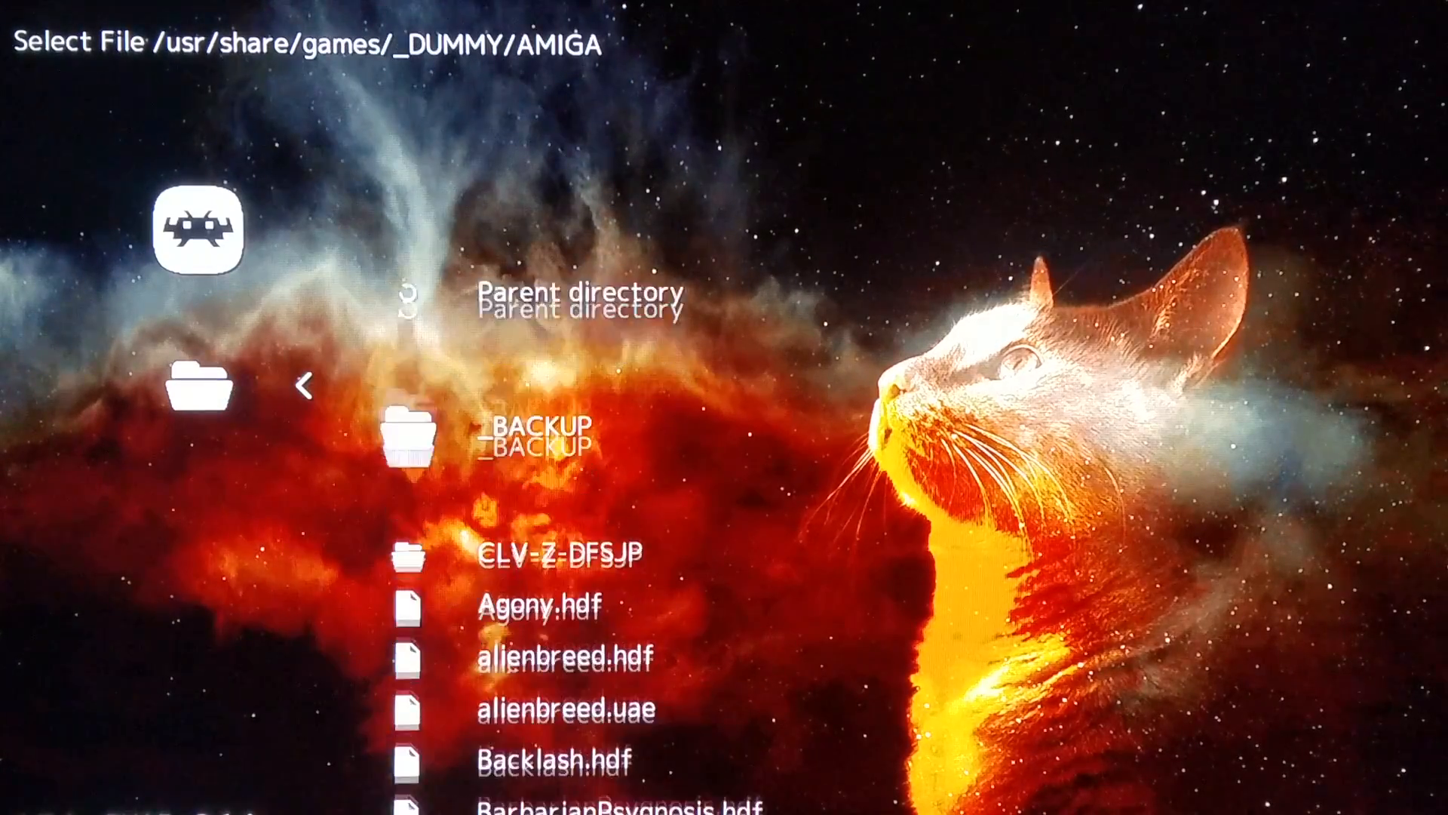
scroll(down, 3)
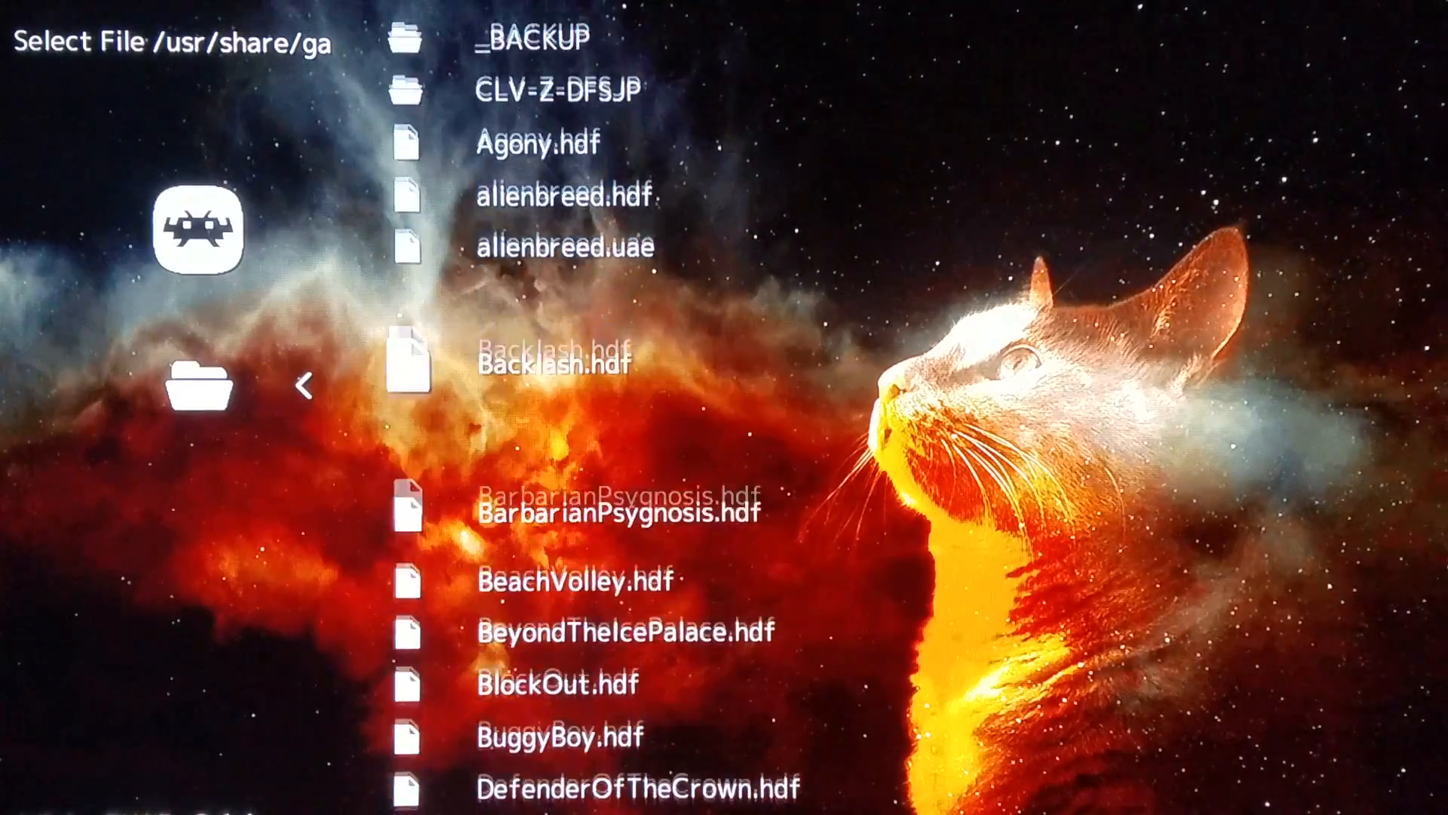
scroll(down, 3)
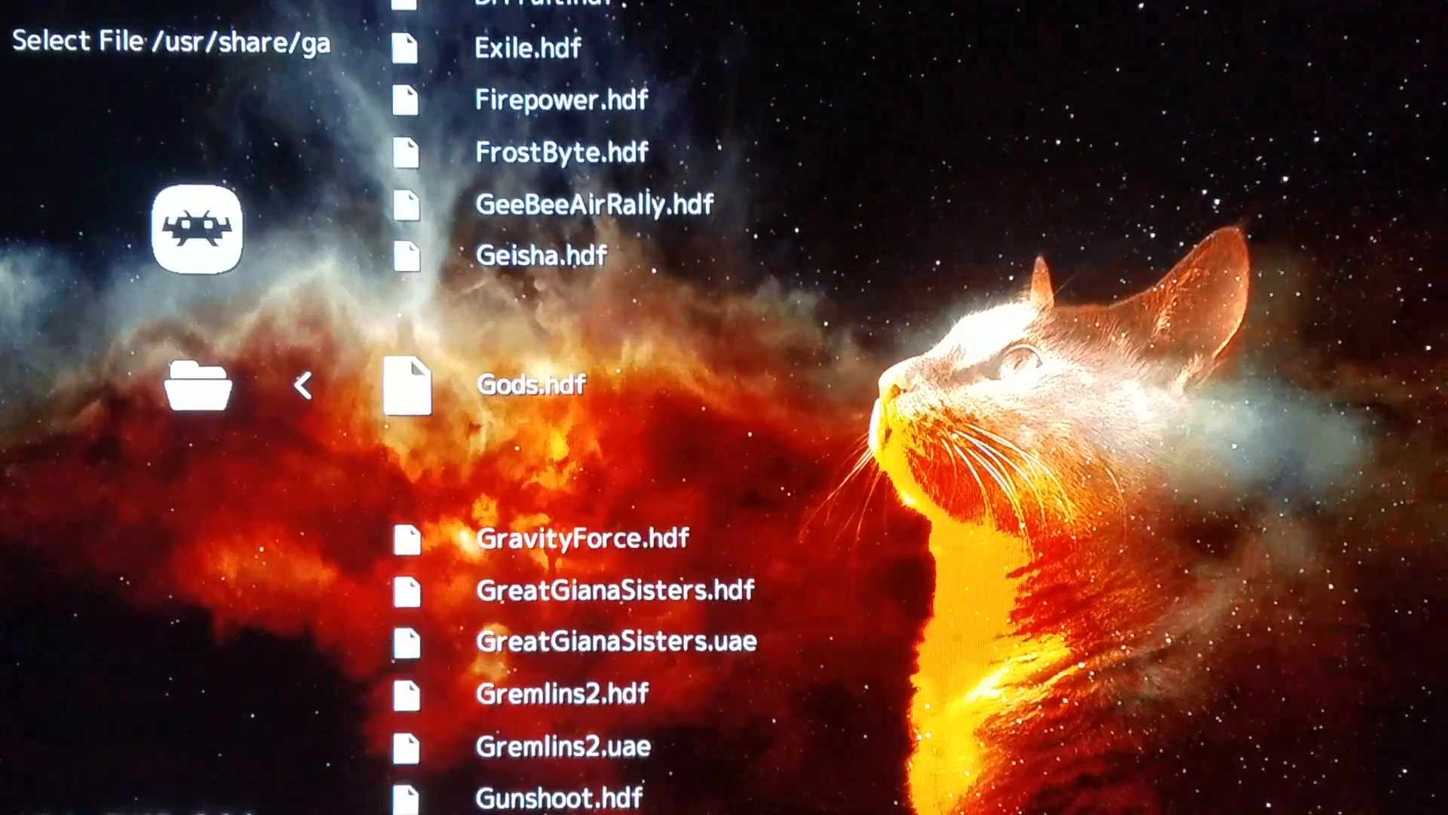
scroll(down, 3)
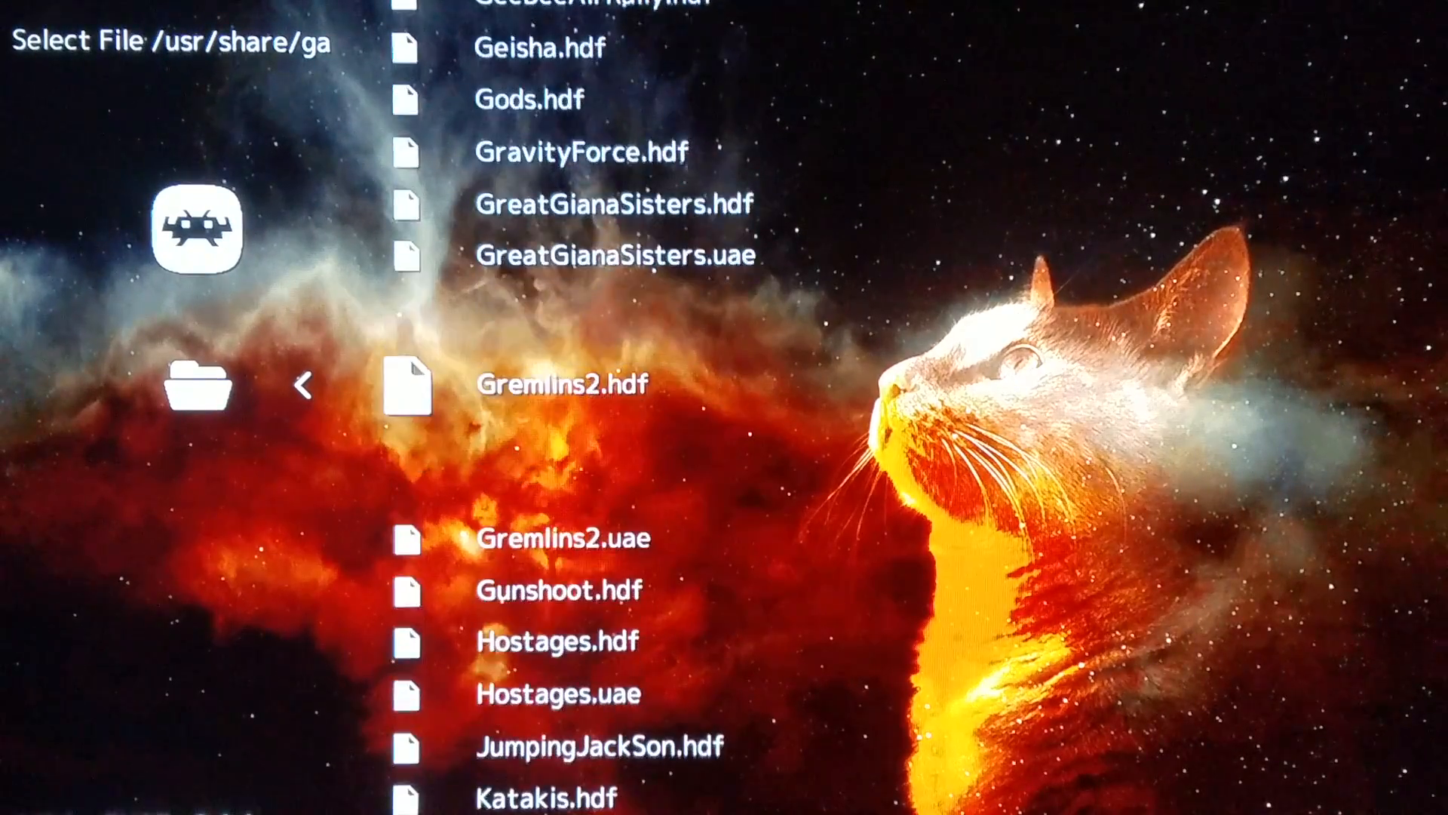
scroll(down, 3)
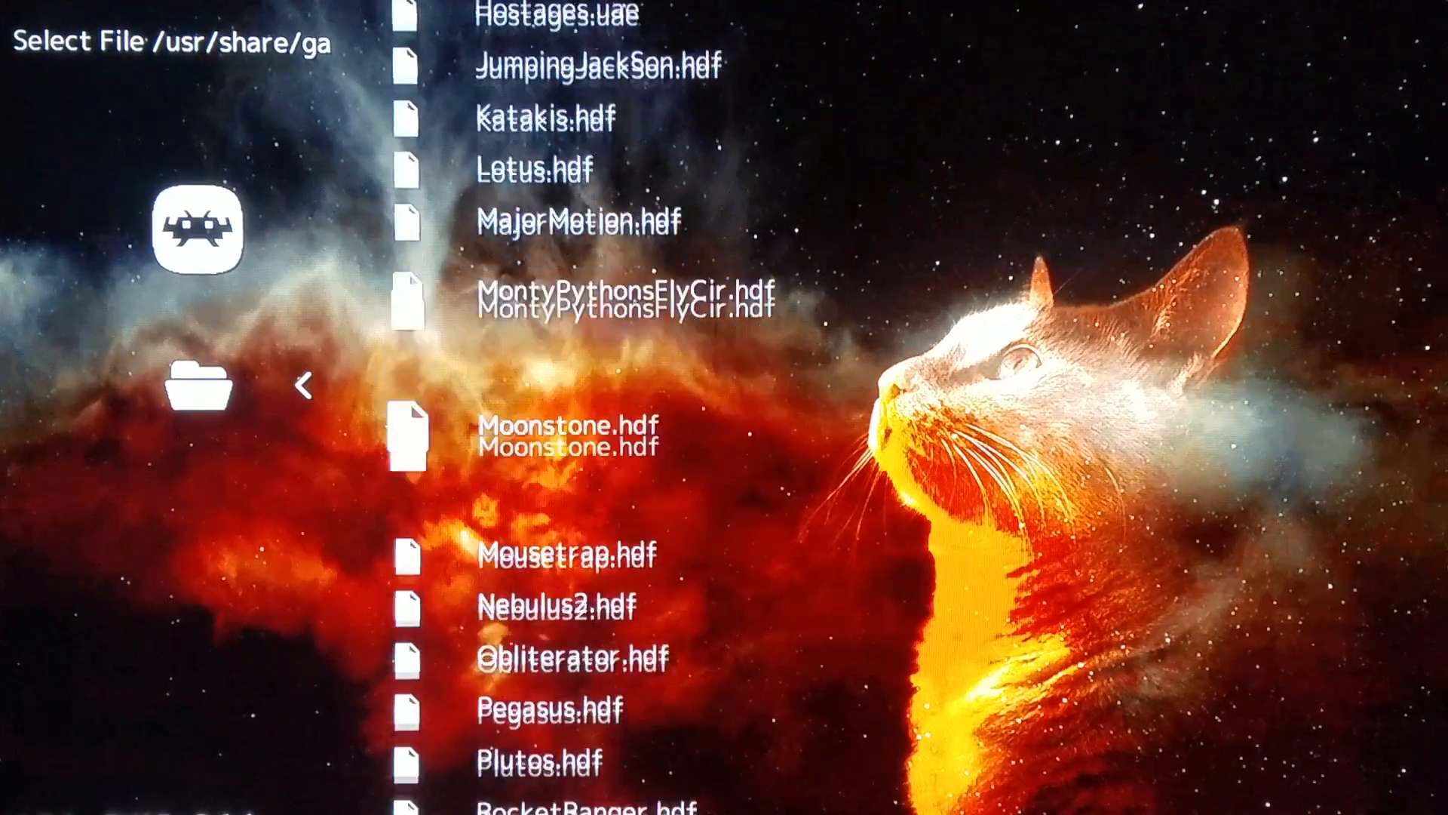
scroll(down, 3)
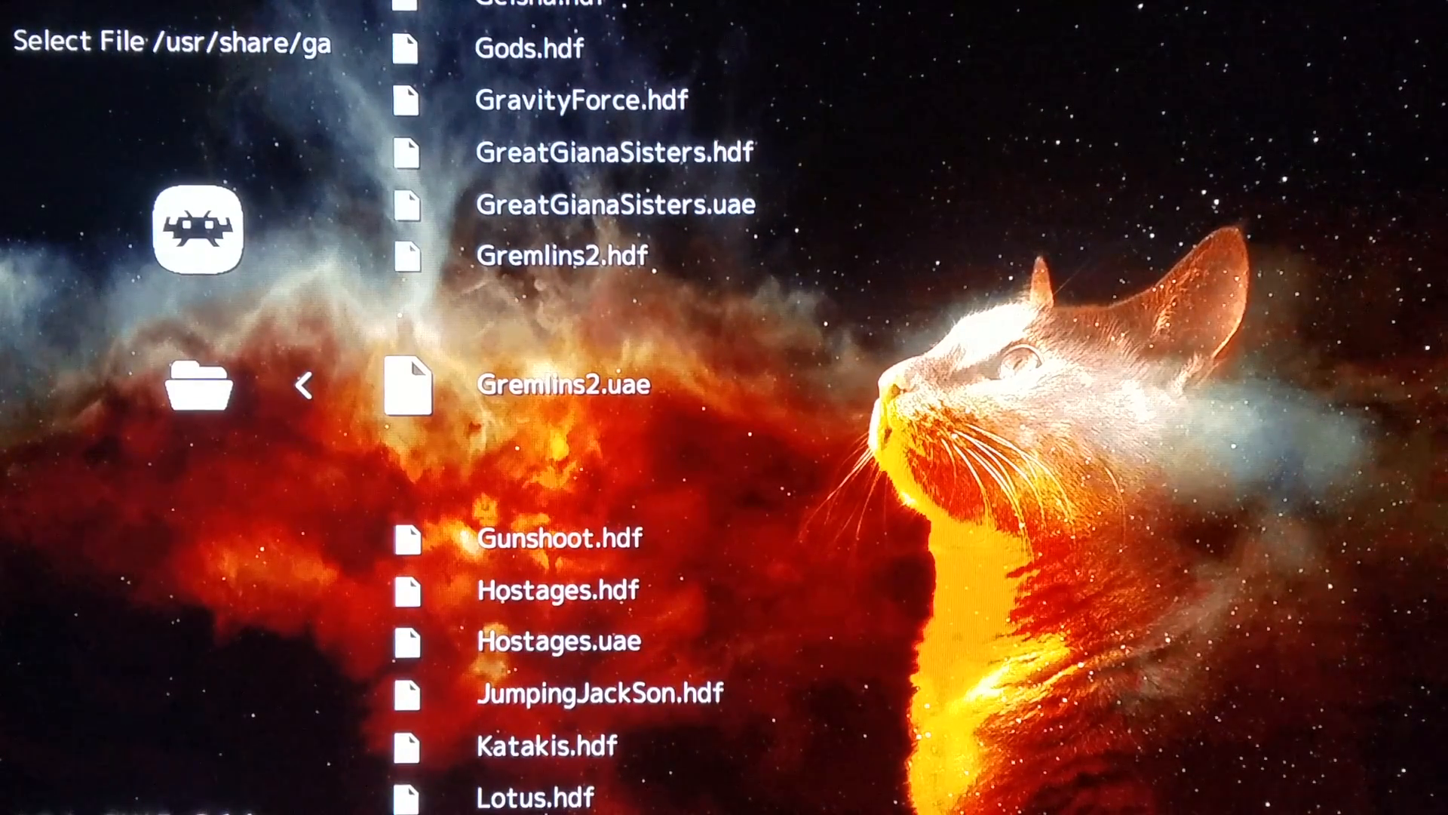
click(562, 384)
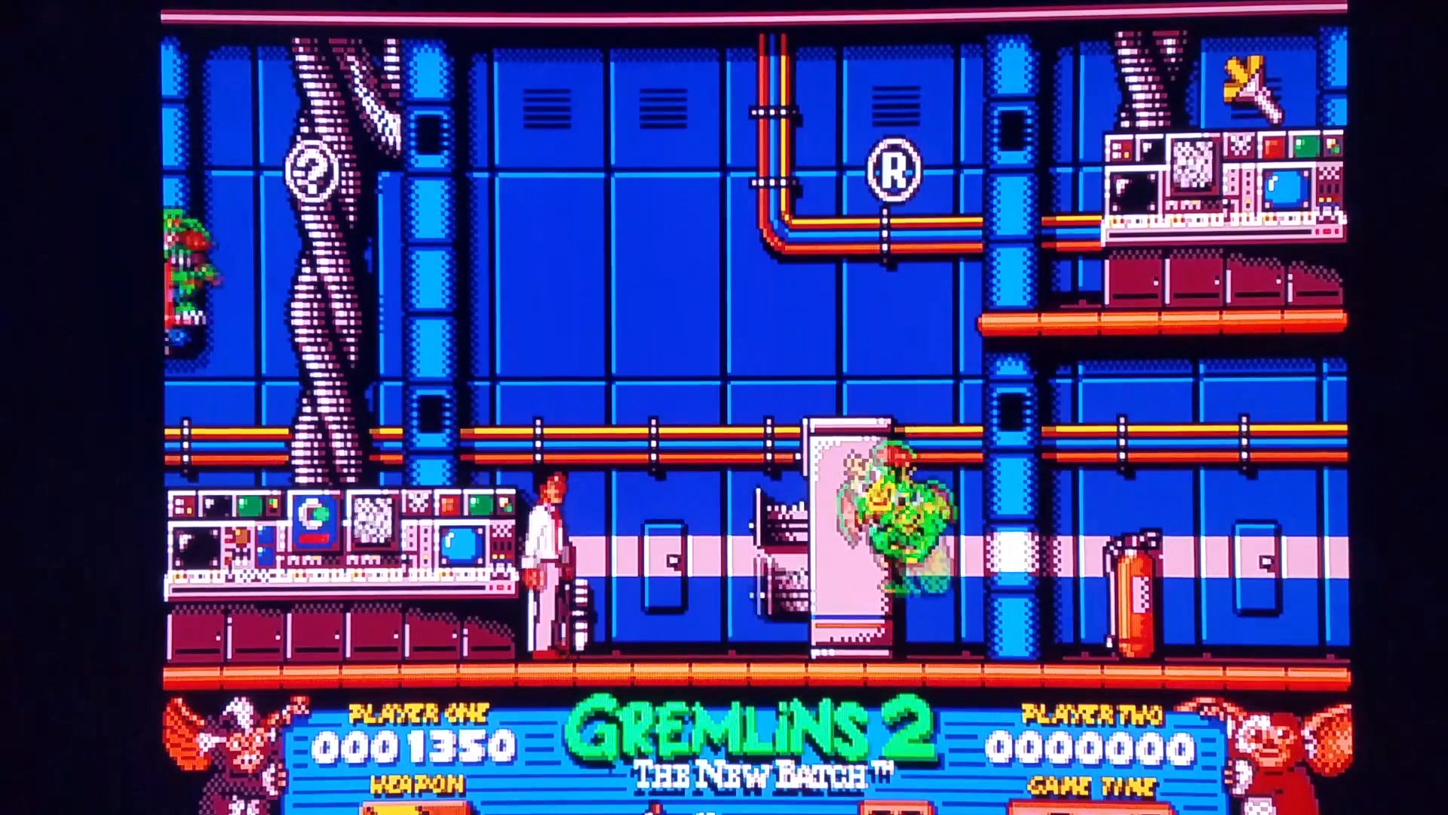
Exit Gremlins 2 with the hotkey and return to the AMIGA file browser
key(space)
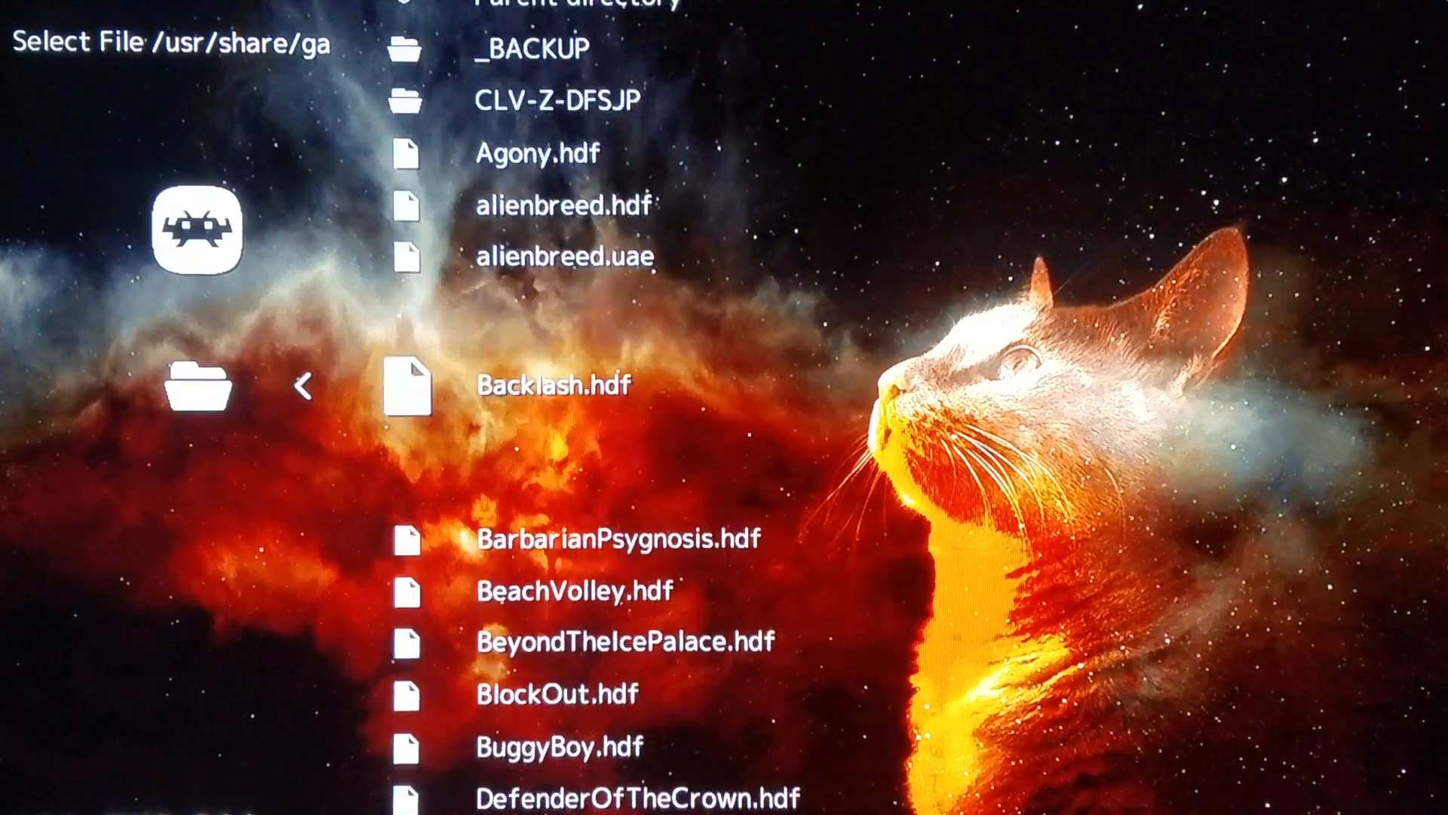
Scroll the AMIGA list to launch Hostages, then quit it back to the menu
scroll(down, 3)
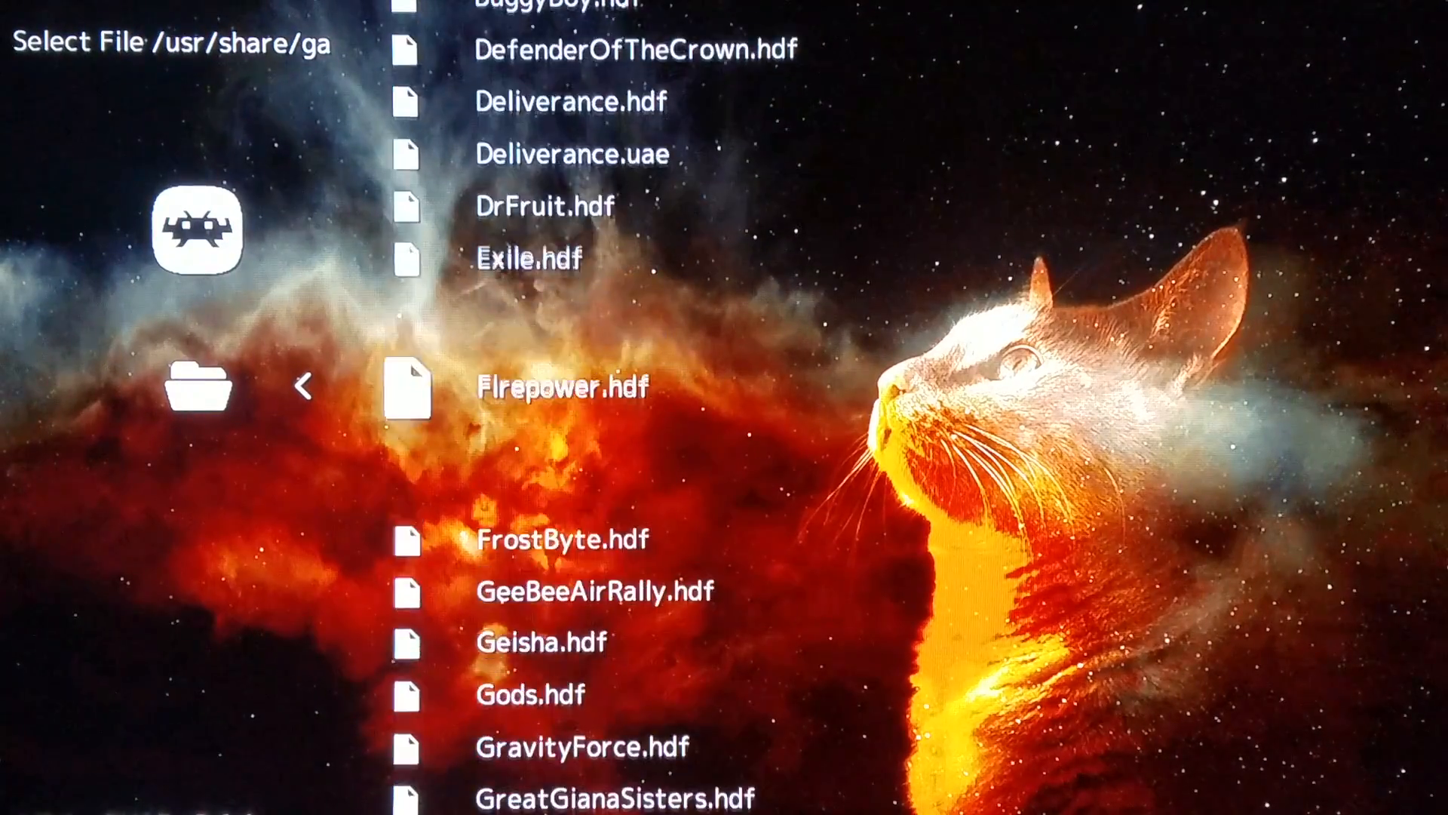
scroll(down, 3)
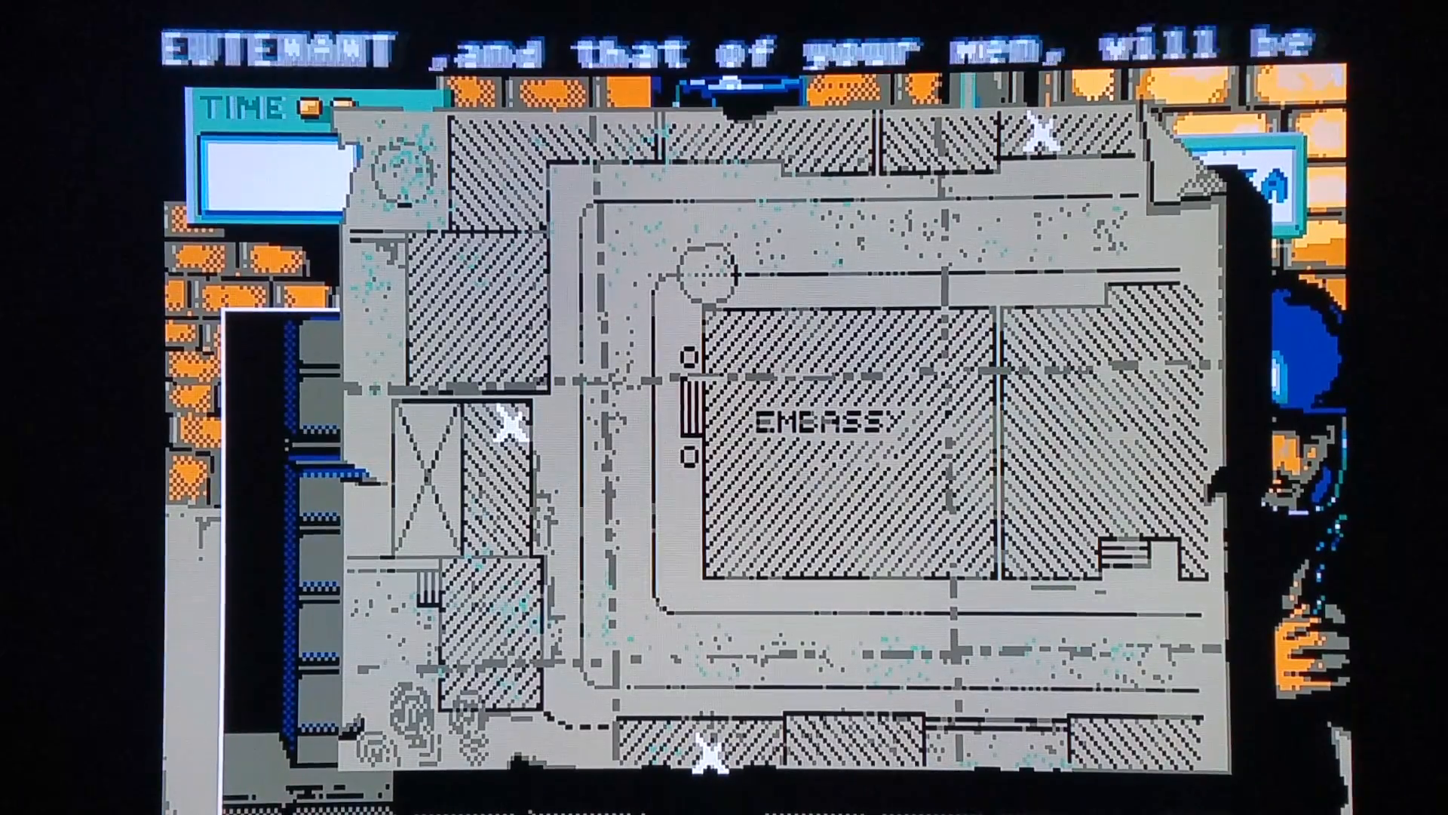
key(F1)
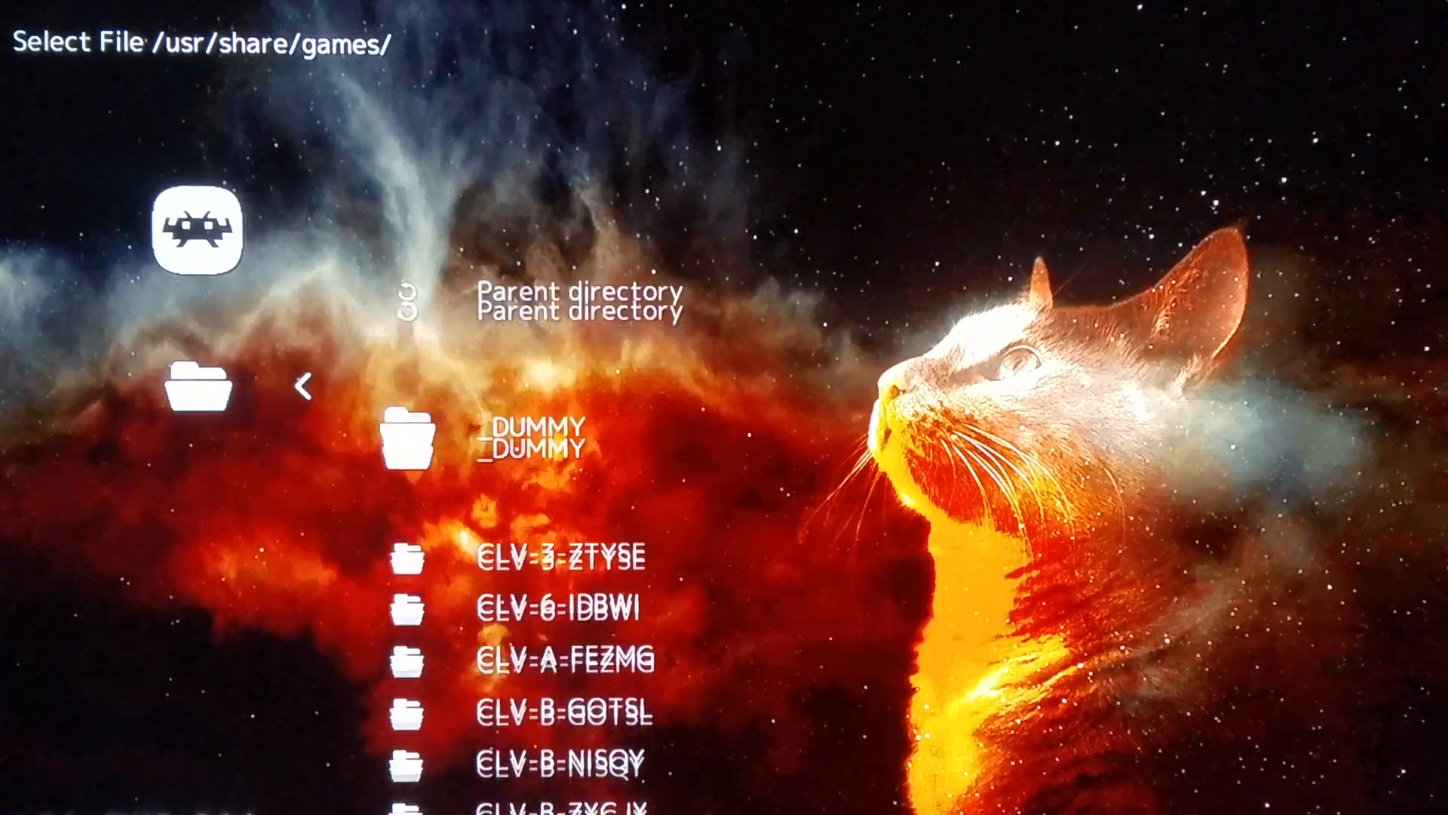
Scroll into _DUMMY/NES to a zipped ROM and reach its Suggested cores list
scroll(down, 3)
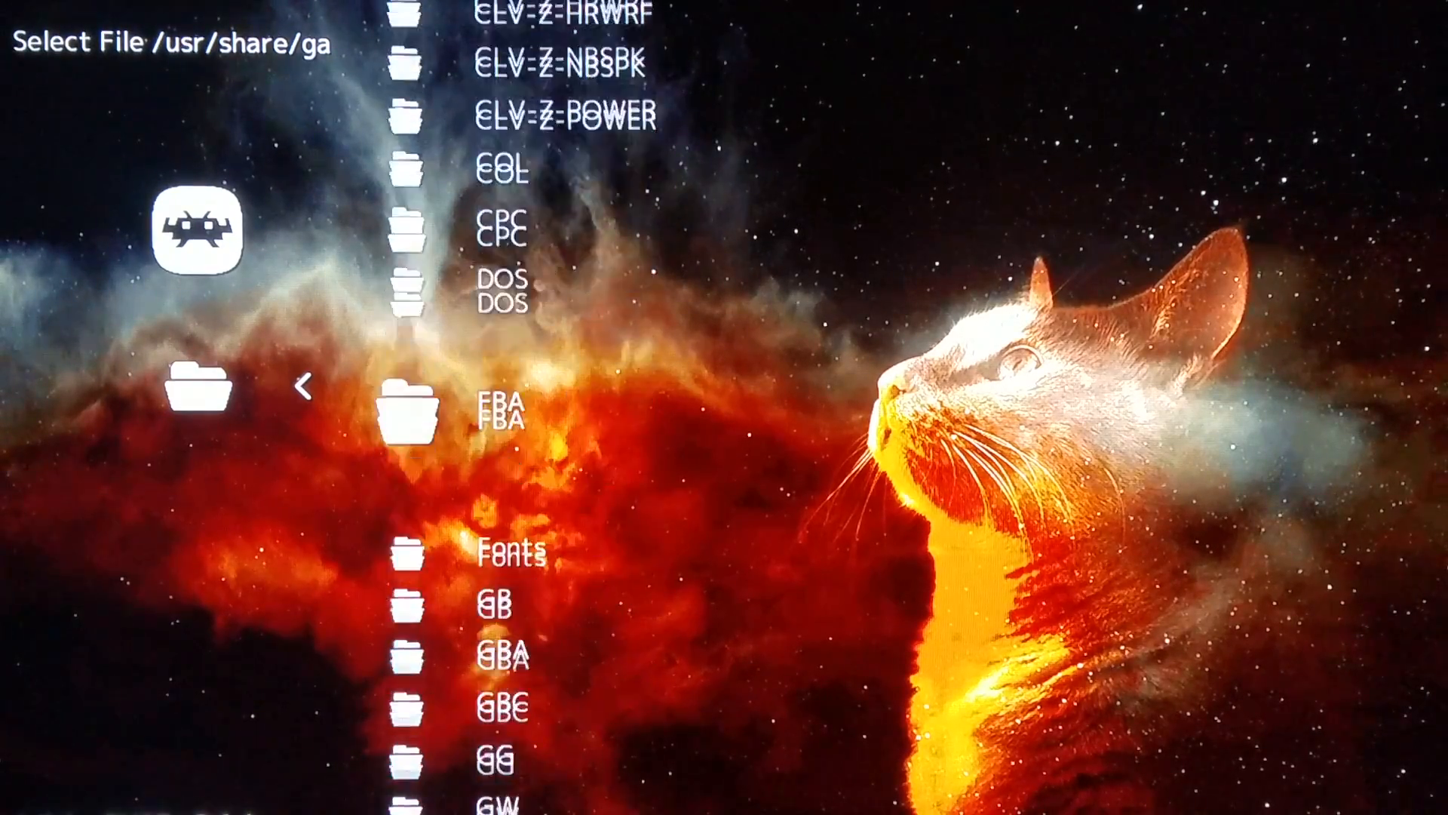
scroll(down, 3)
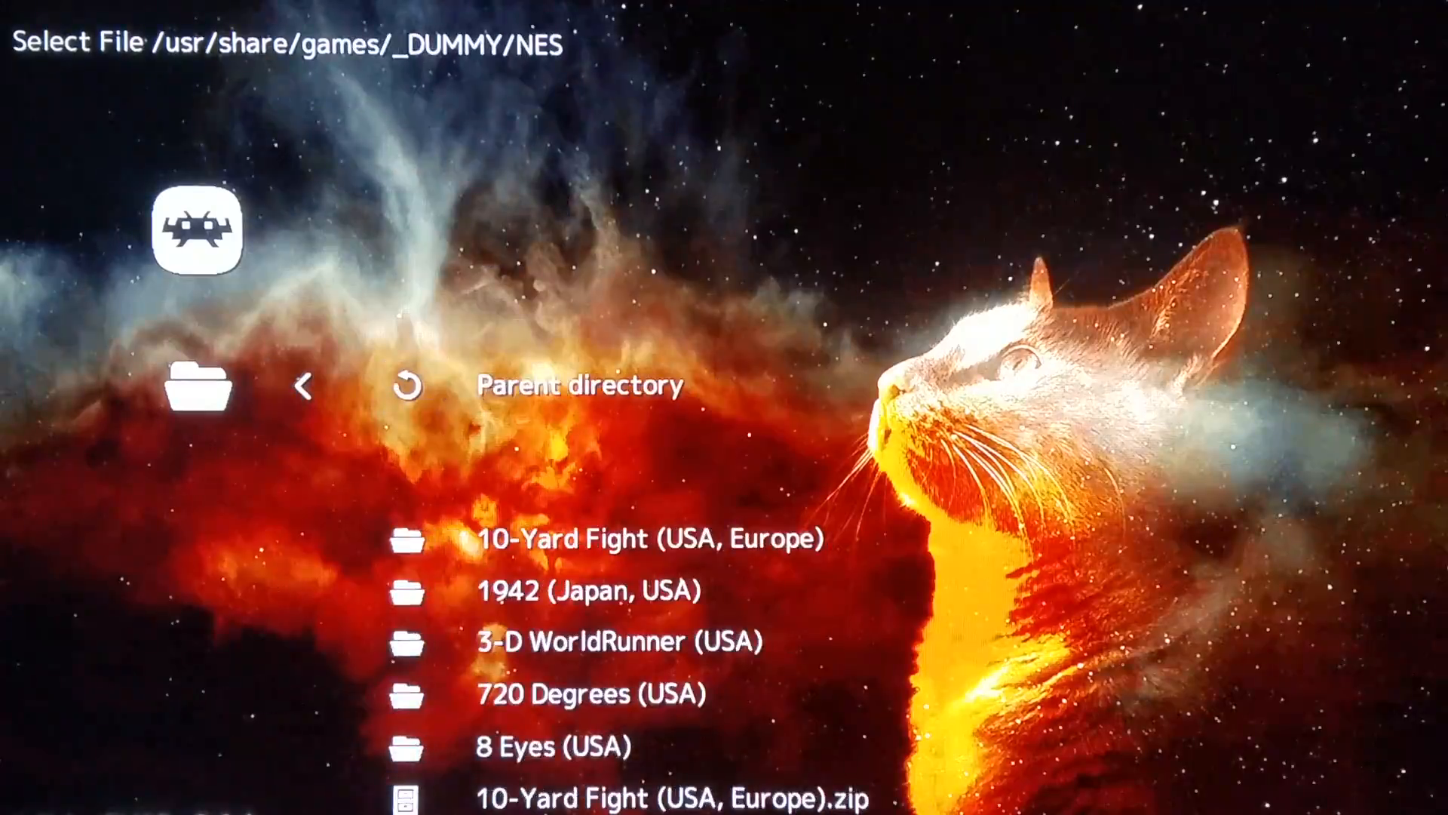
scroll(down, 3)
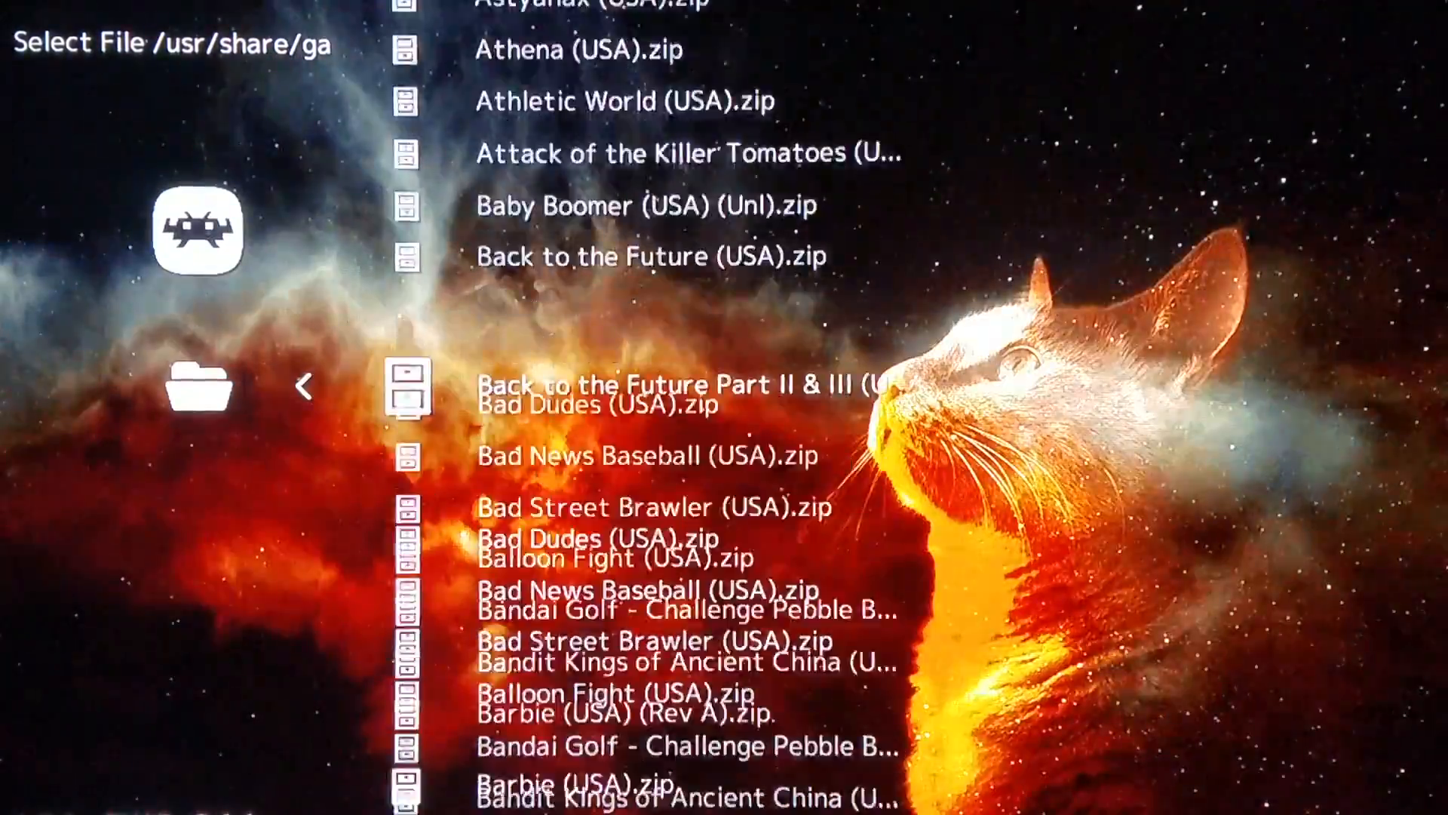
scroll(down, 3)
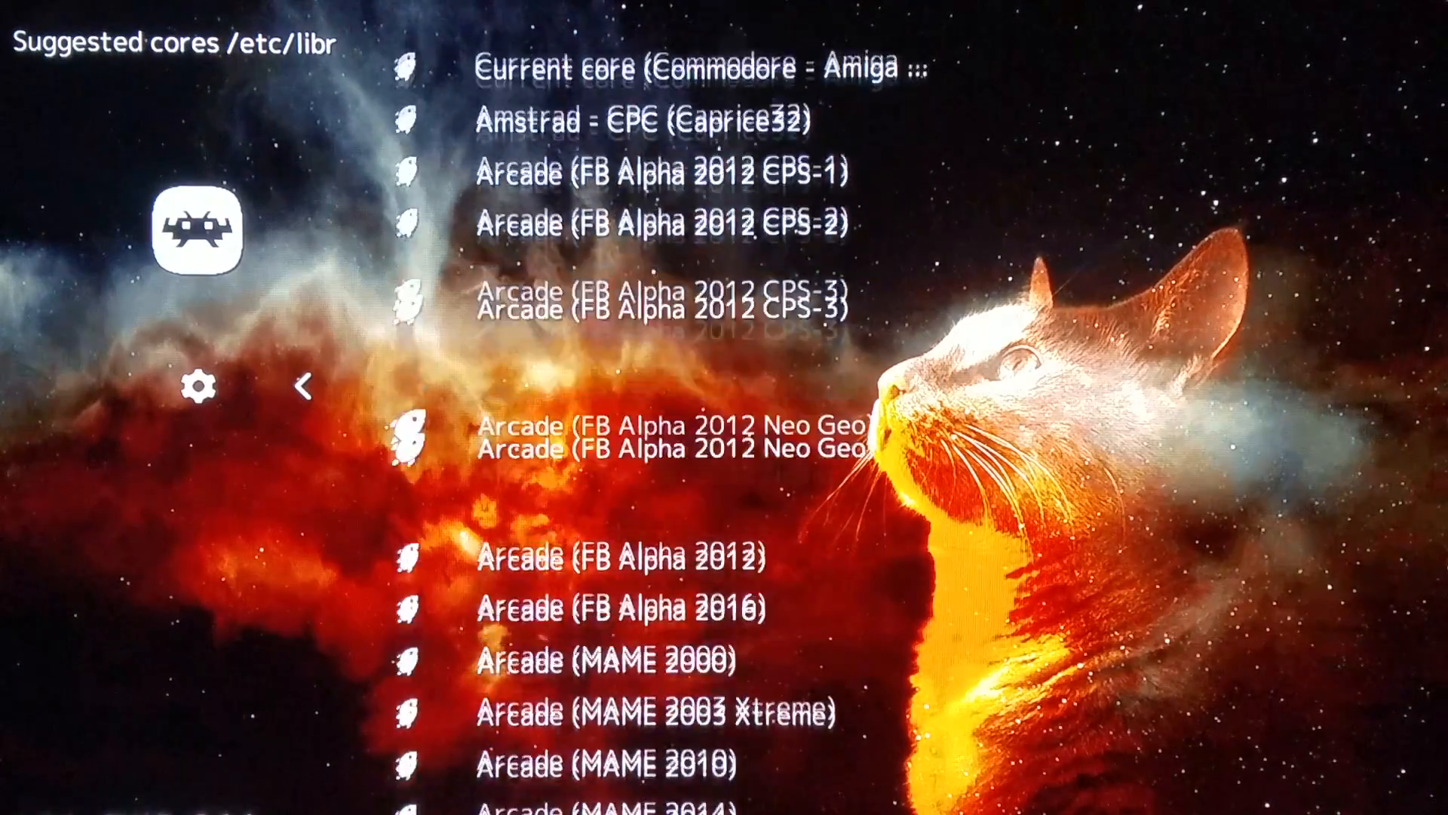
scroll(down, 3)
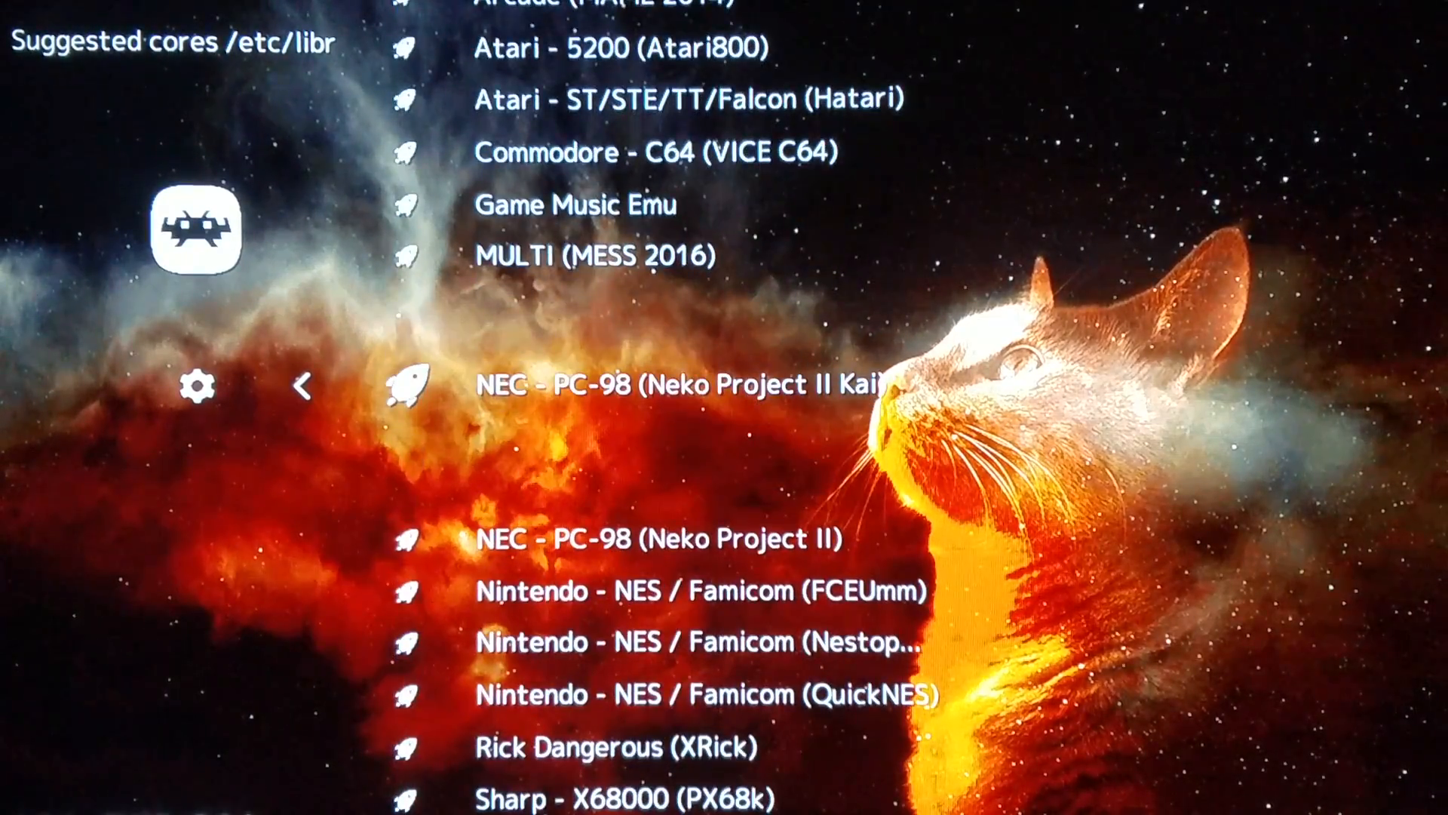